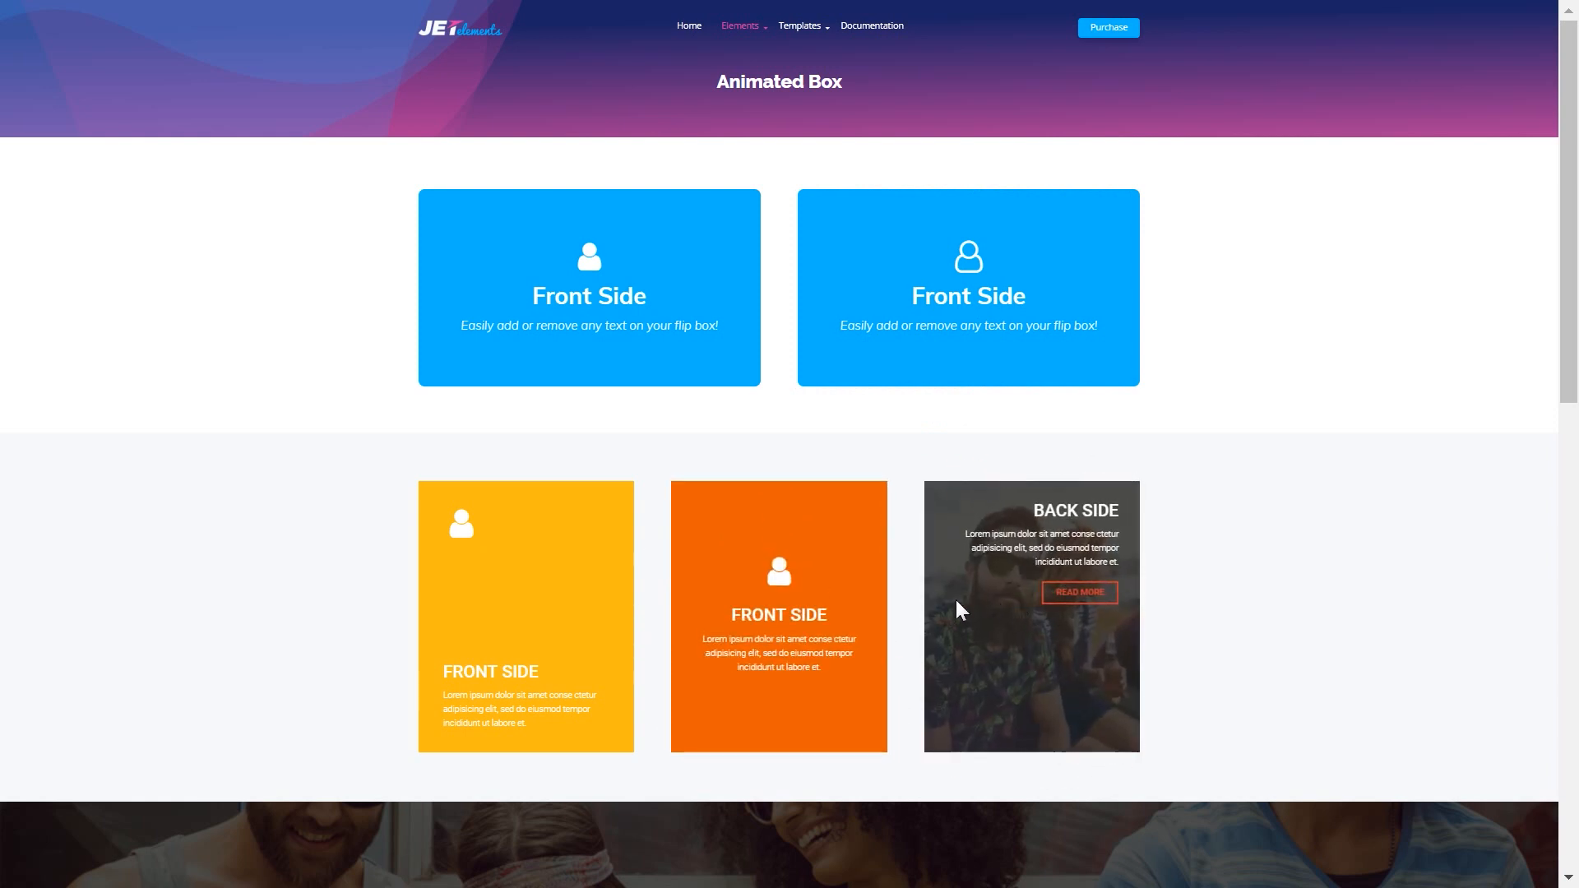
Scroll down the Monstroid2 product page to review the theme details.
{"action": "scroll", "scroll_direction": "down", "scroll_amount": 3}
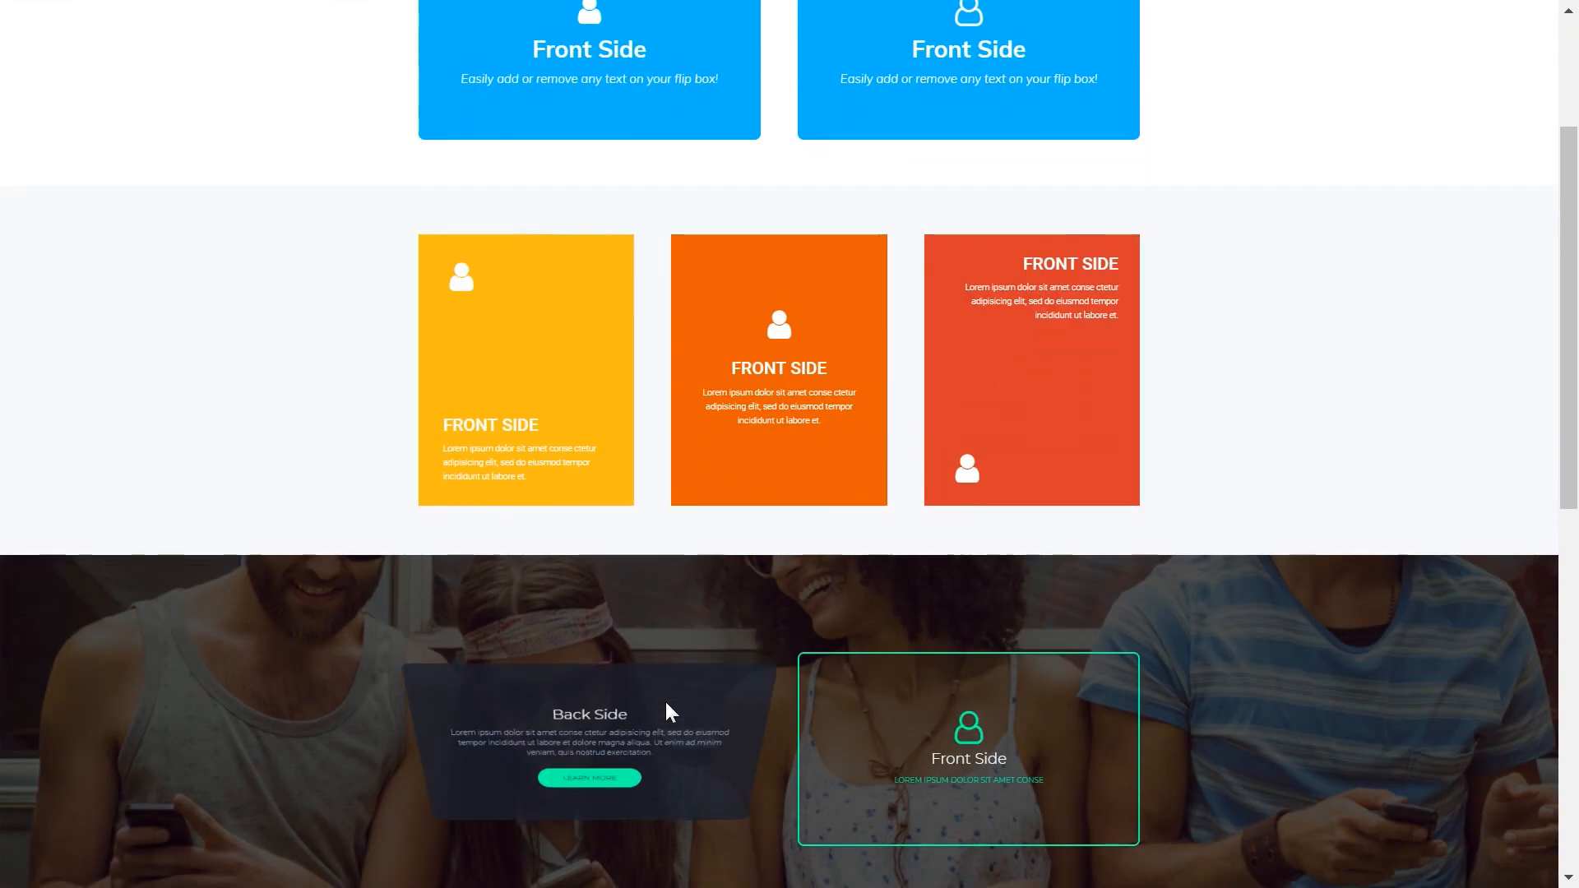
{"action": "scroll", "scroll_direction": "down", "scroll_amount": 3}
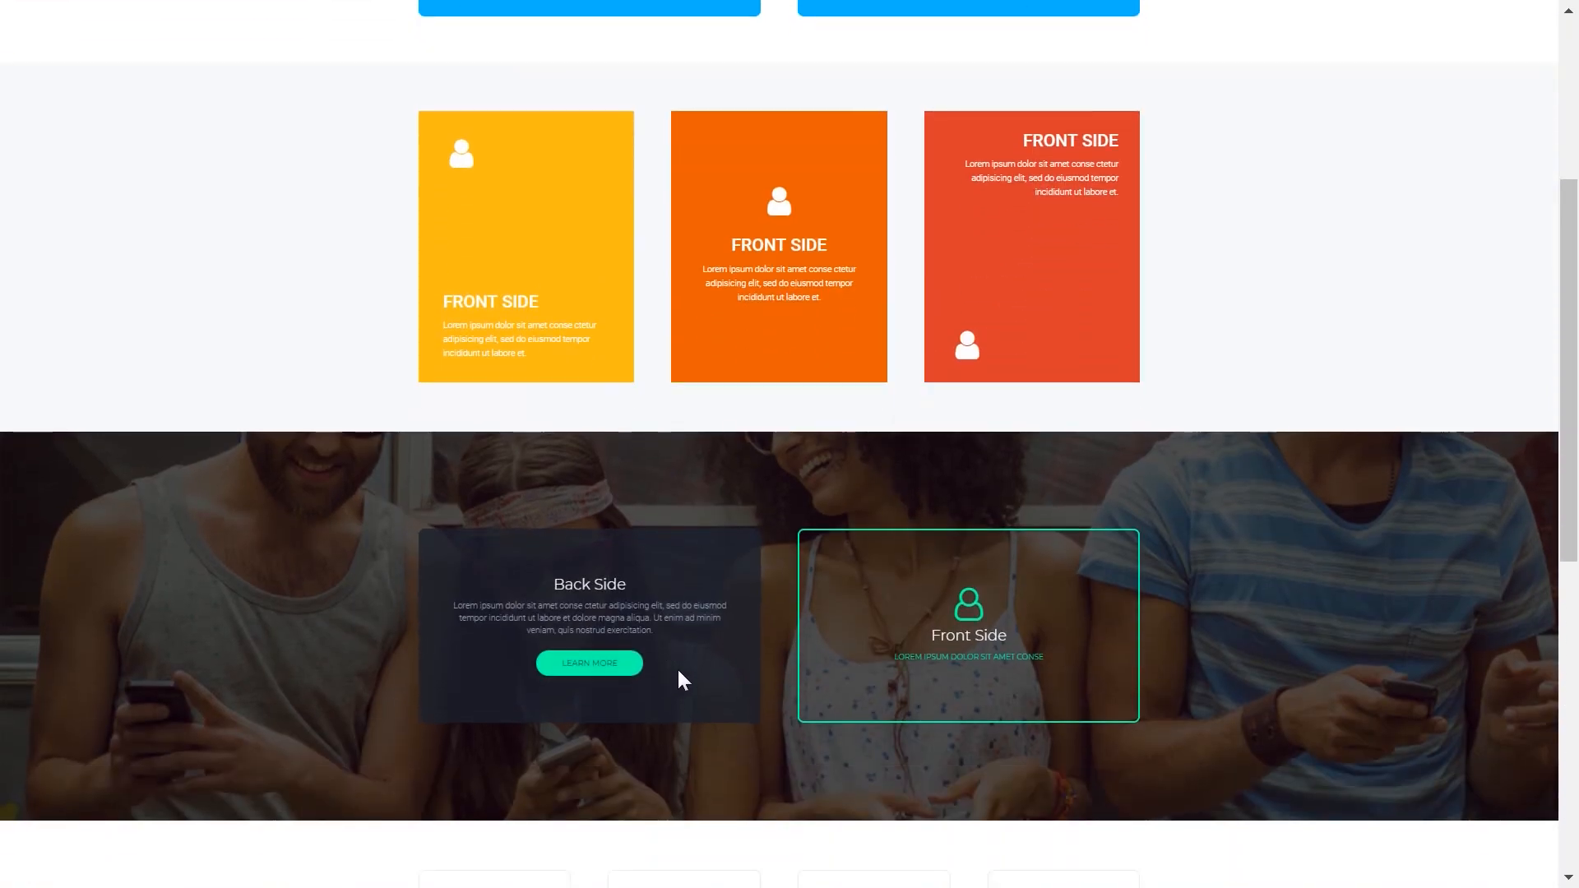
{"action": "scroll", "scroll_direction": "down", "scroll_amount": 3}
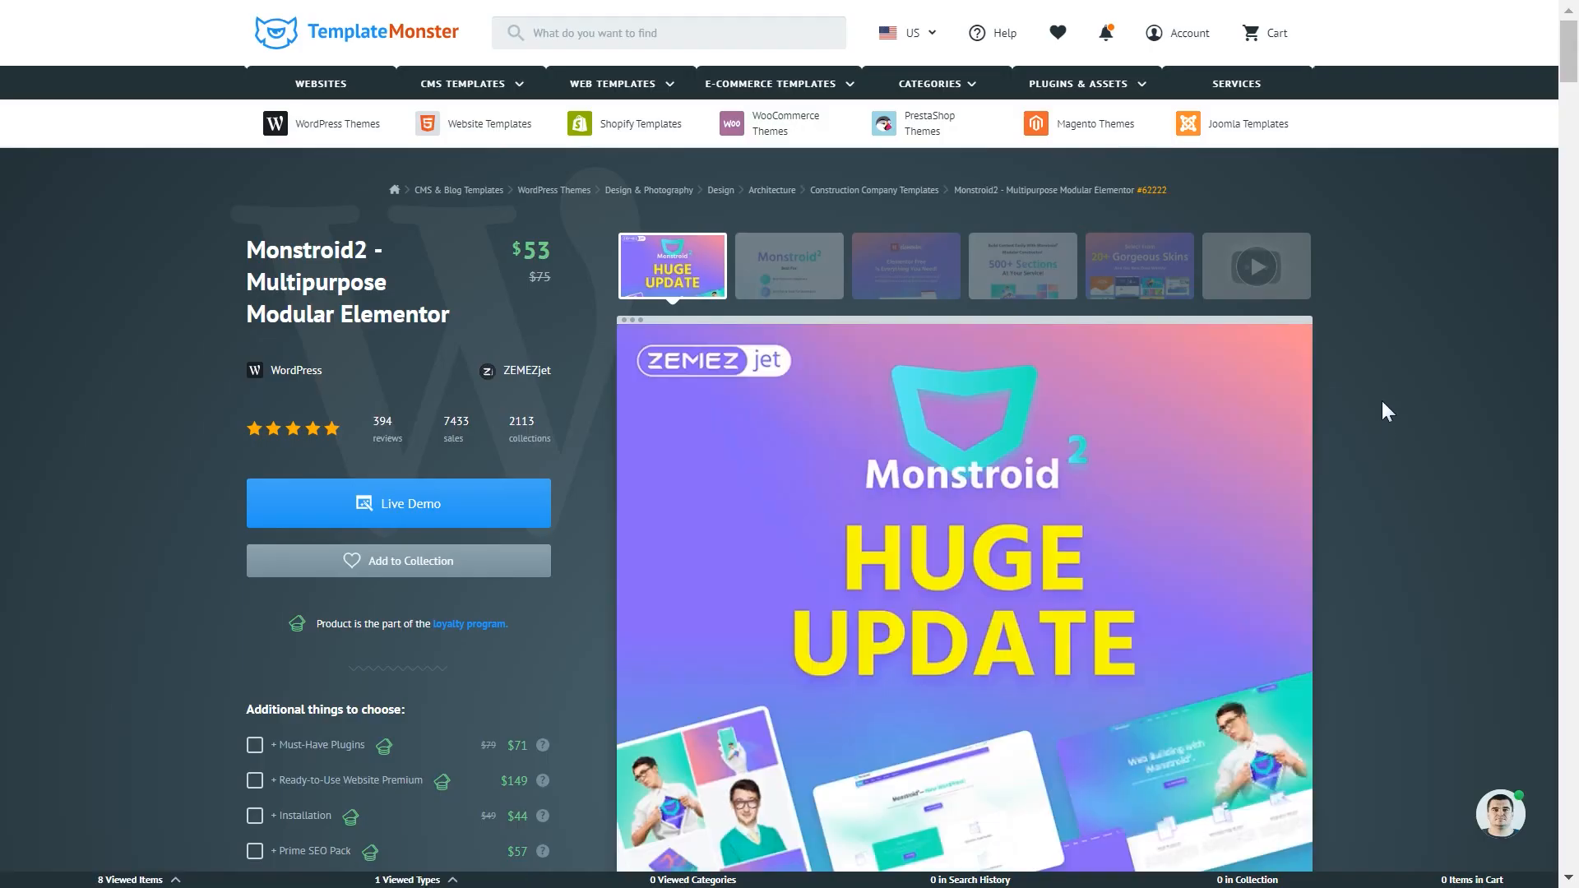
{"action": "mouse_move", "coordinate": [1403, 285]}
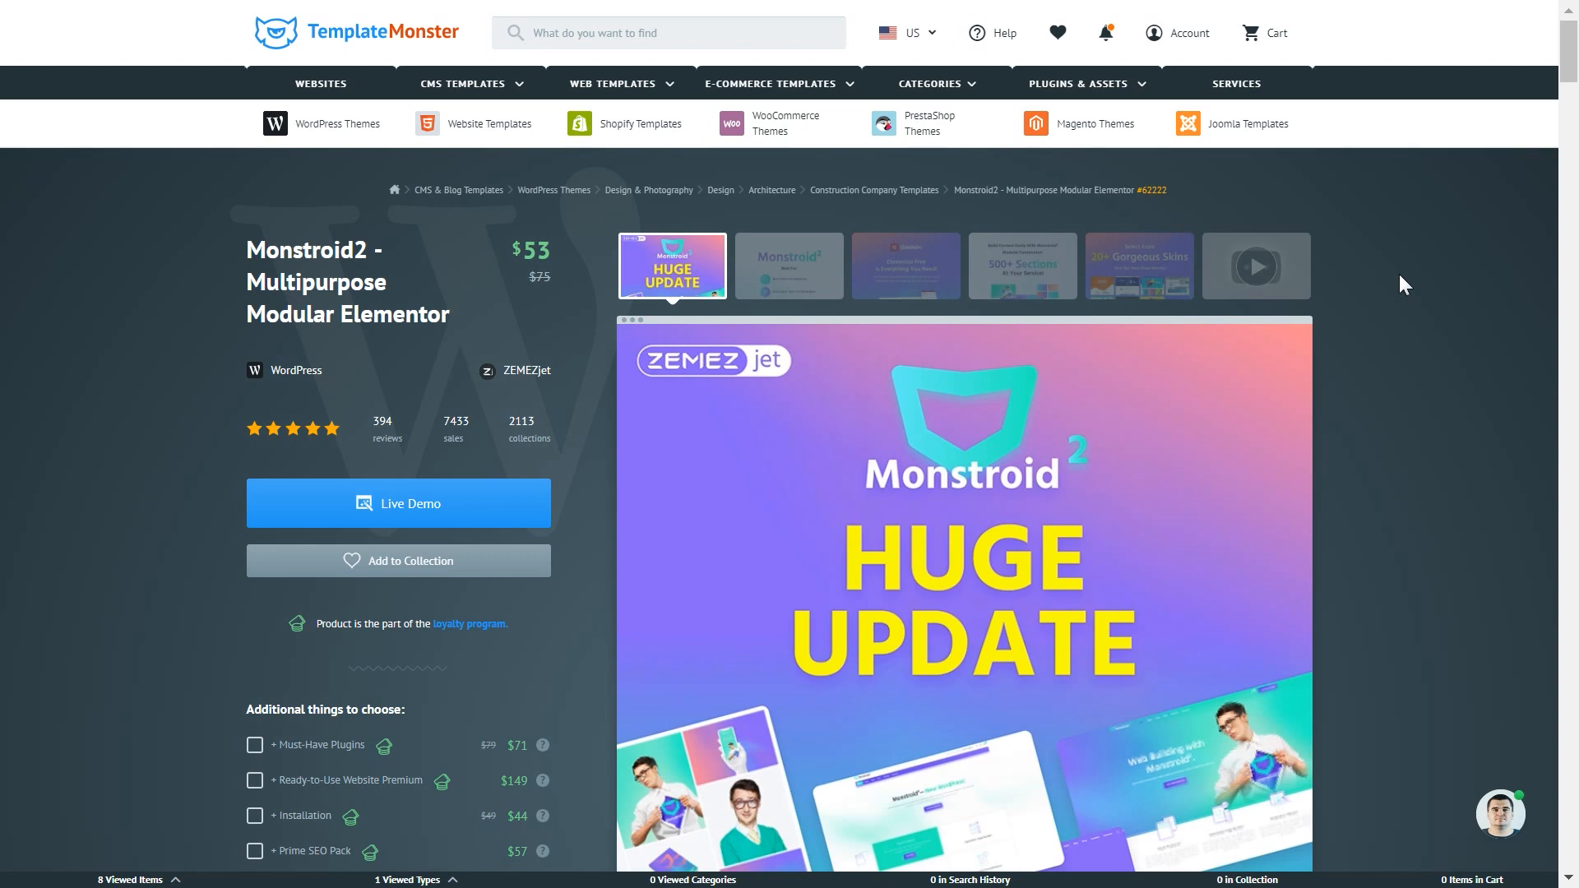
{"action": "mouse_move", "coordinate": [1409, 331]}
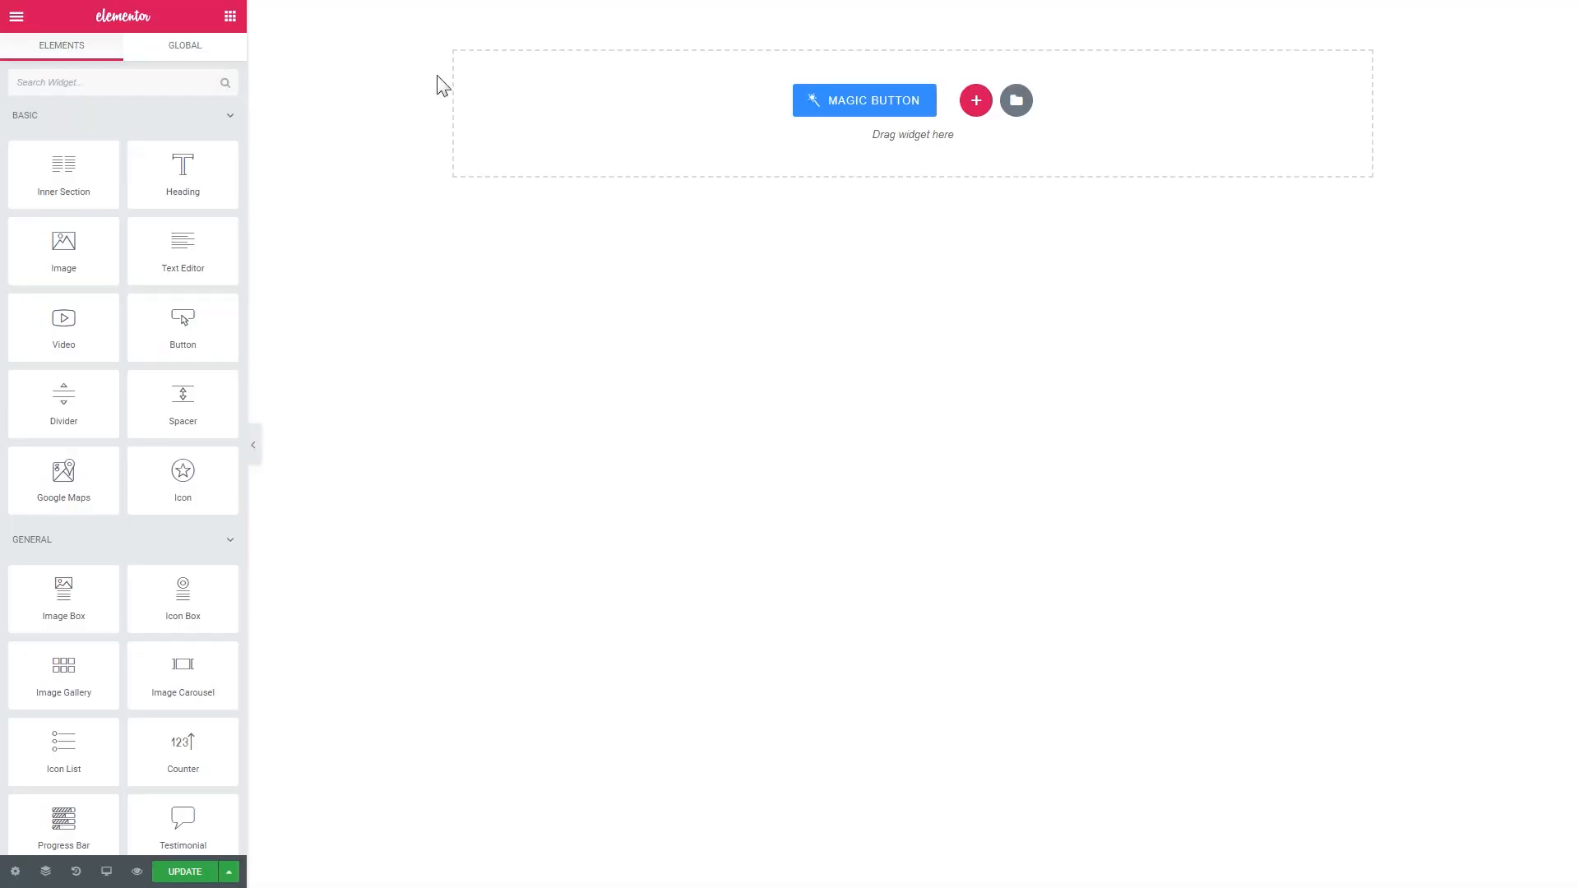
{"action": "mouse_move", "coordinate": [1347, 430]}
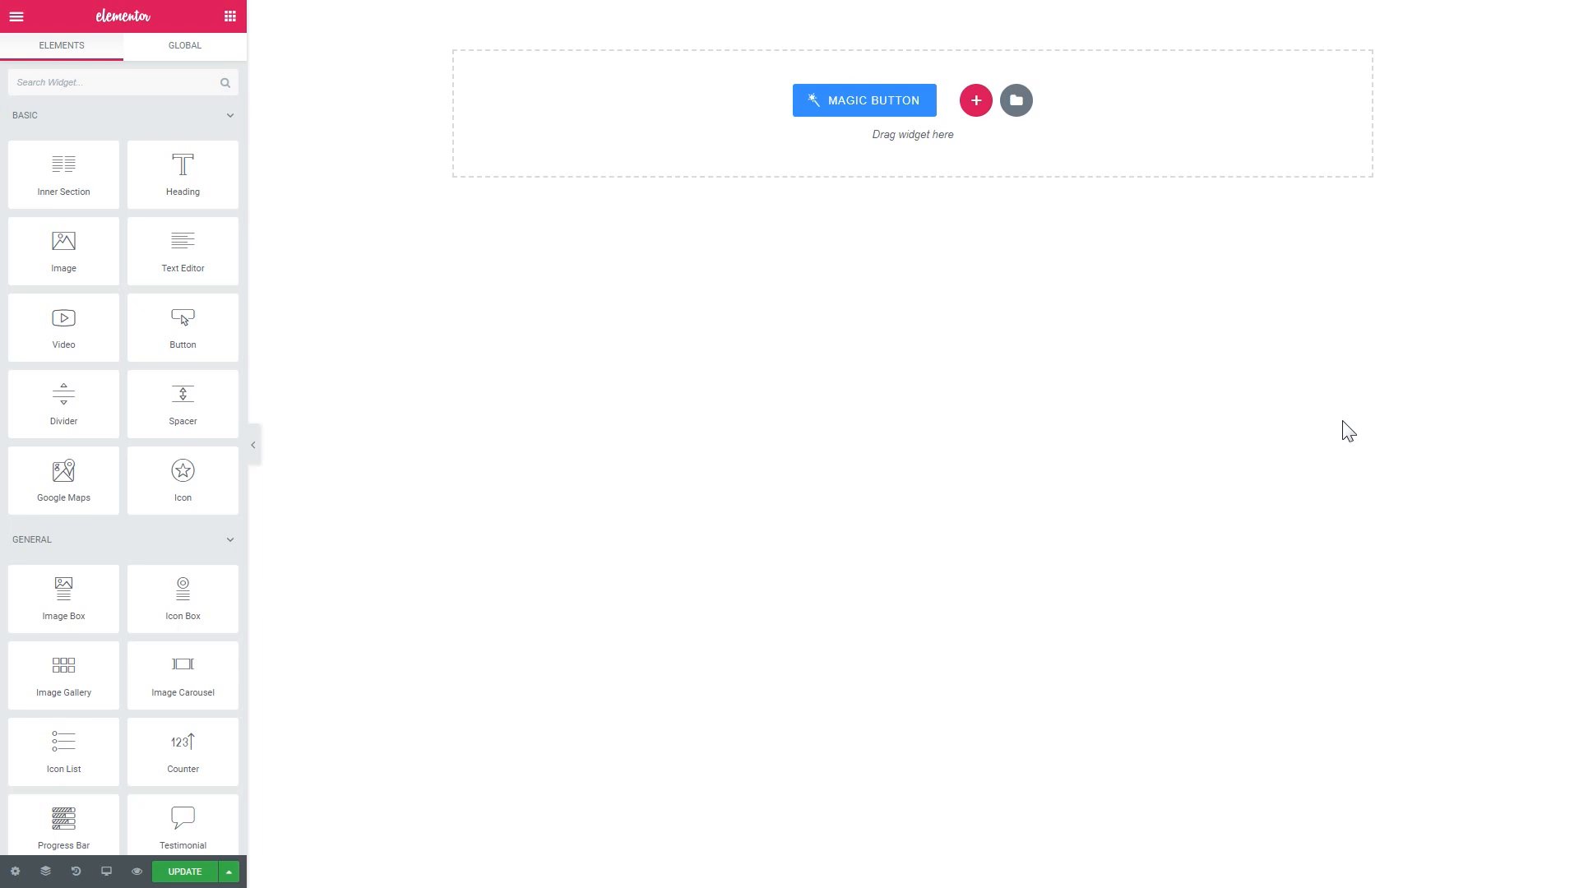
Filter the widget panel with 'ani' to show Animated Box and Animated Text, then begin adding a section.
{"action": "left_click", "coordinate": [115, 82]}
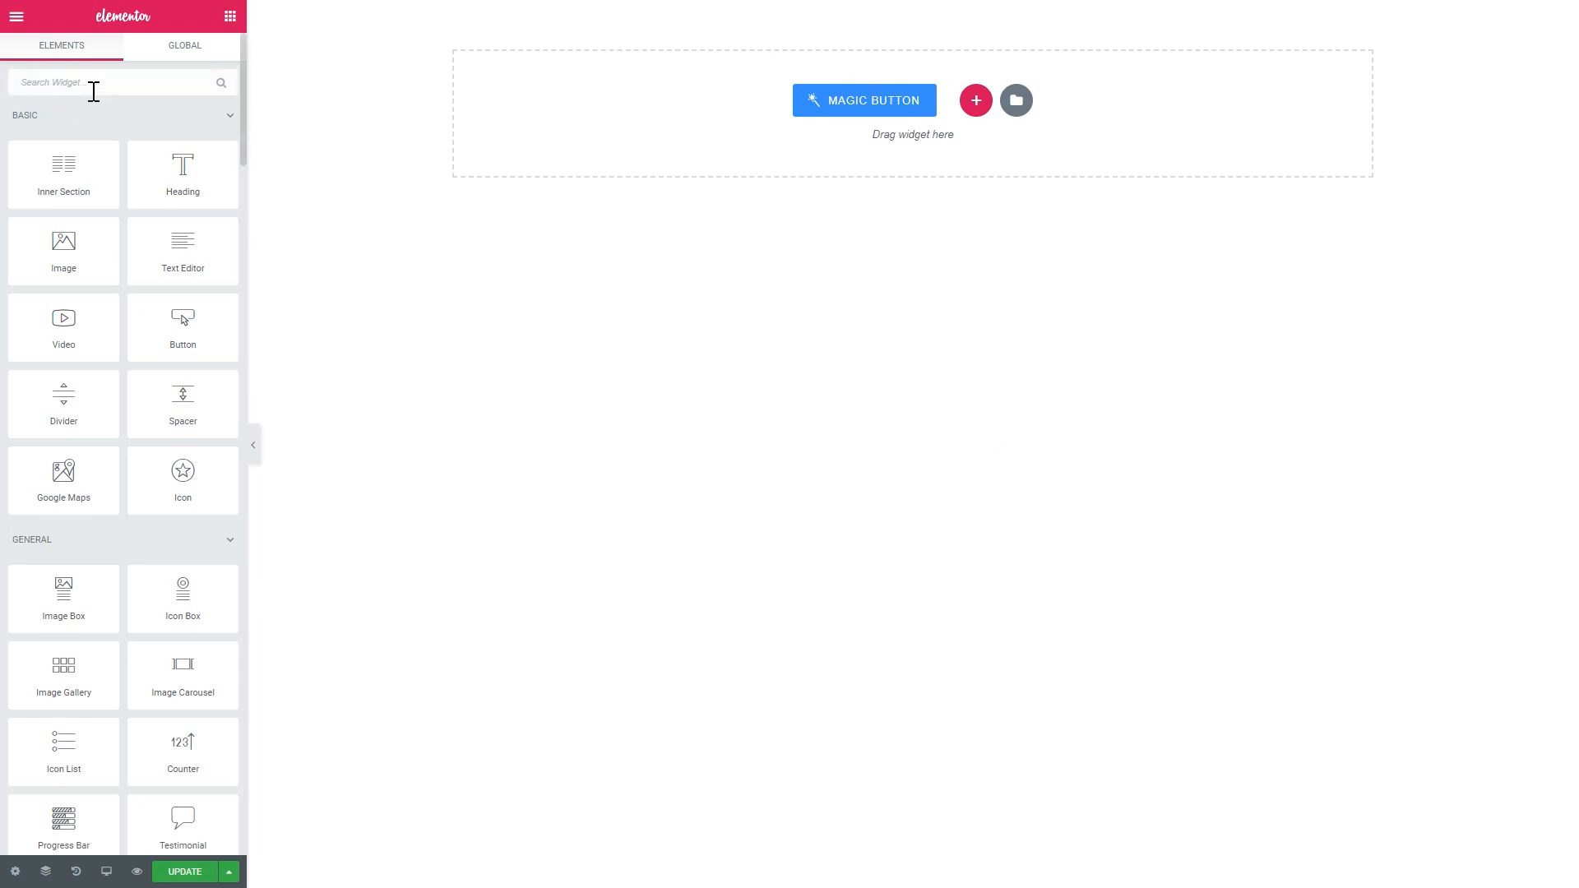
{"action": "type", "text": "anima"}
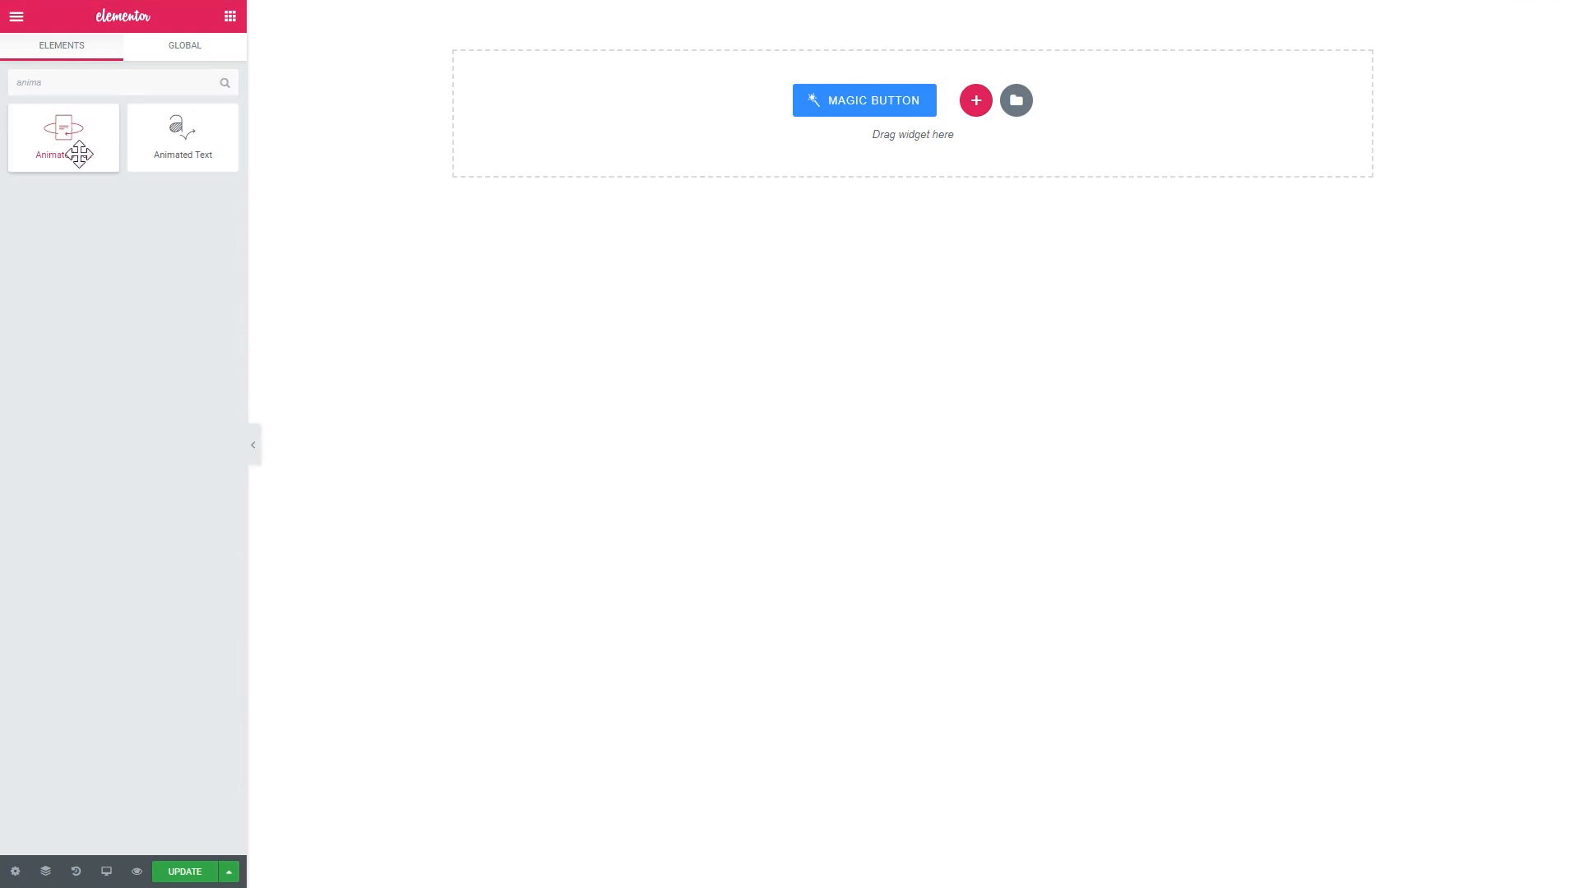
{"action": "mouse_move", "coordinate": [66, 141]}
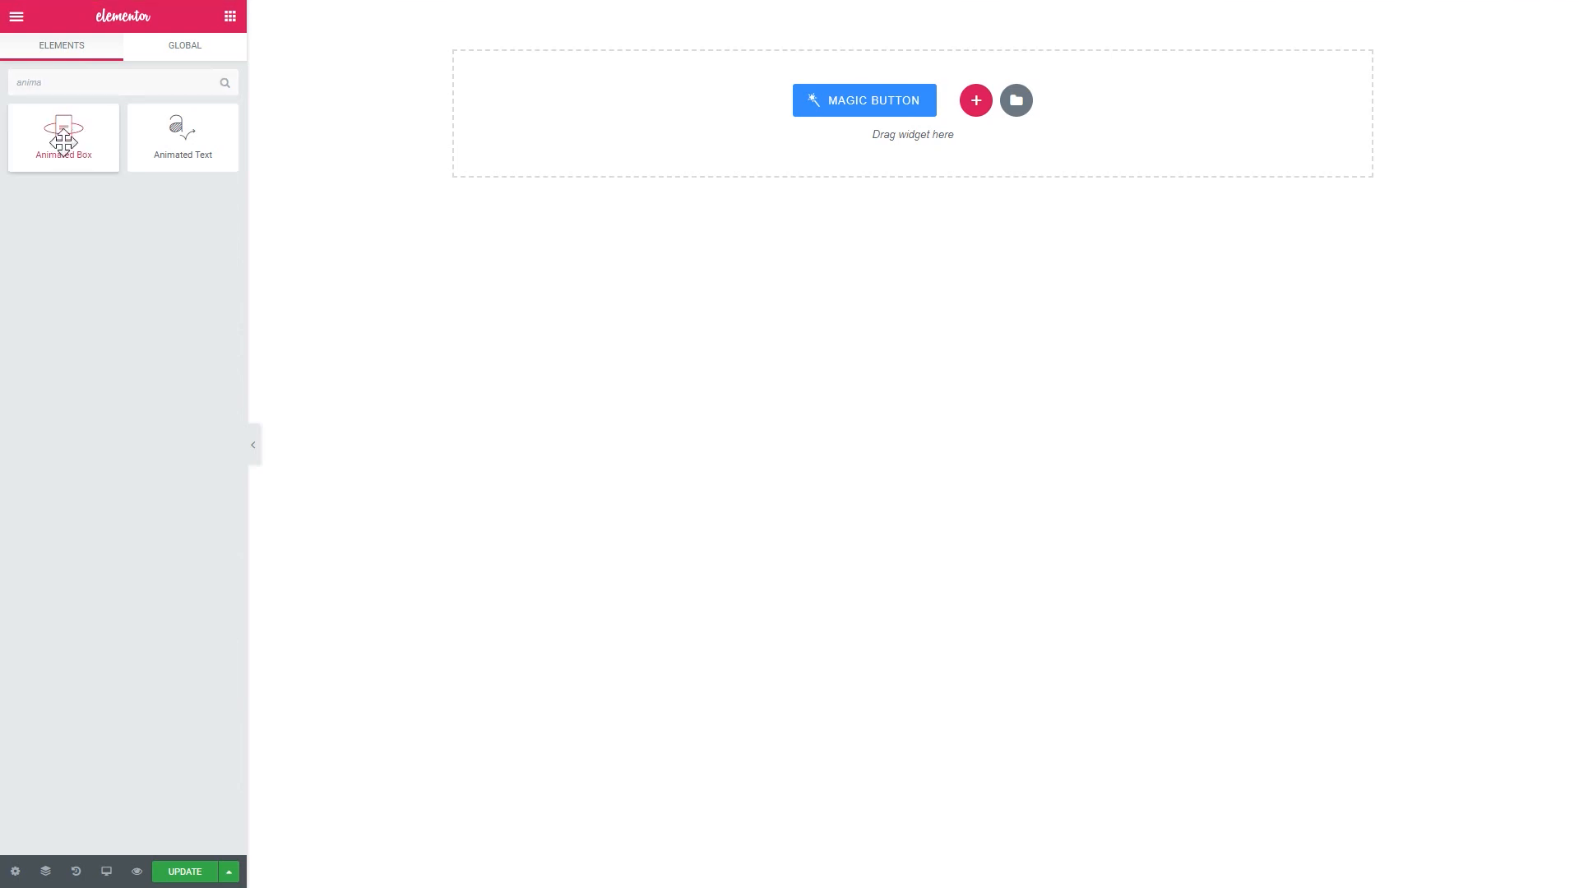
{"action": "left_click", "coordinate": [974, 100]}
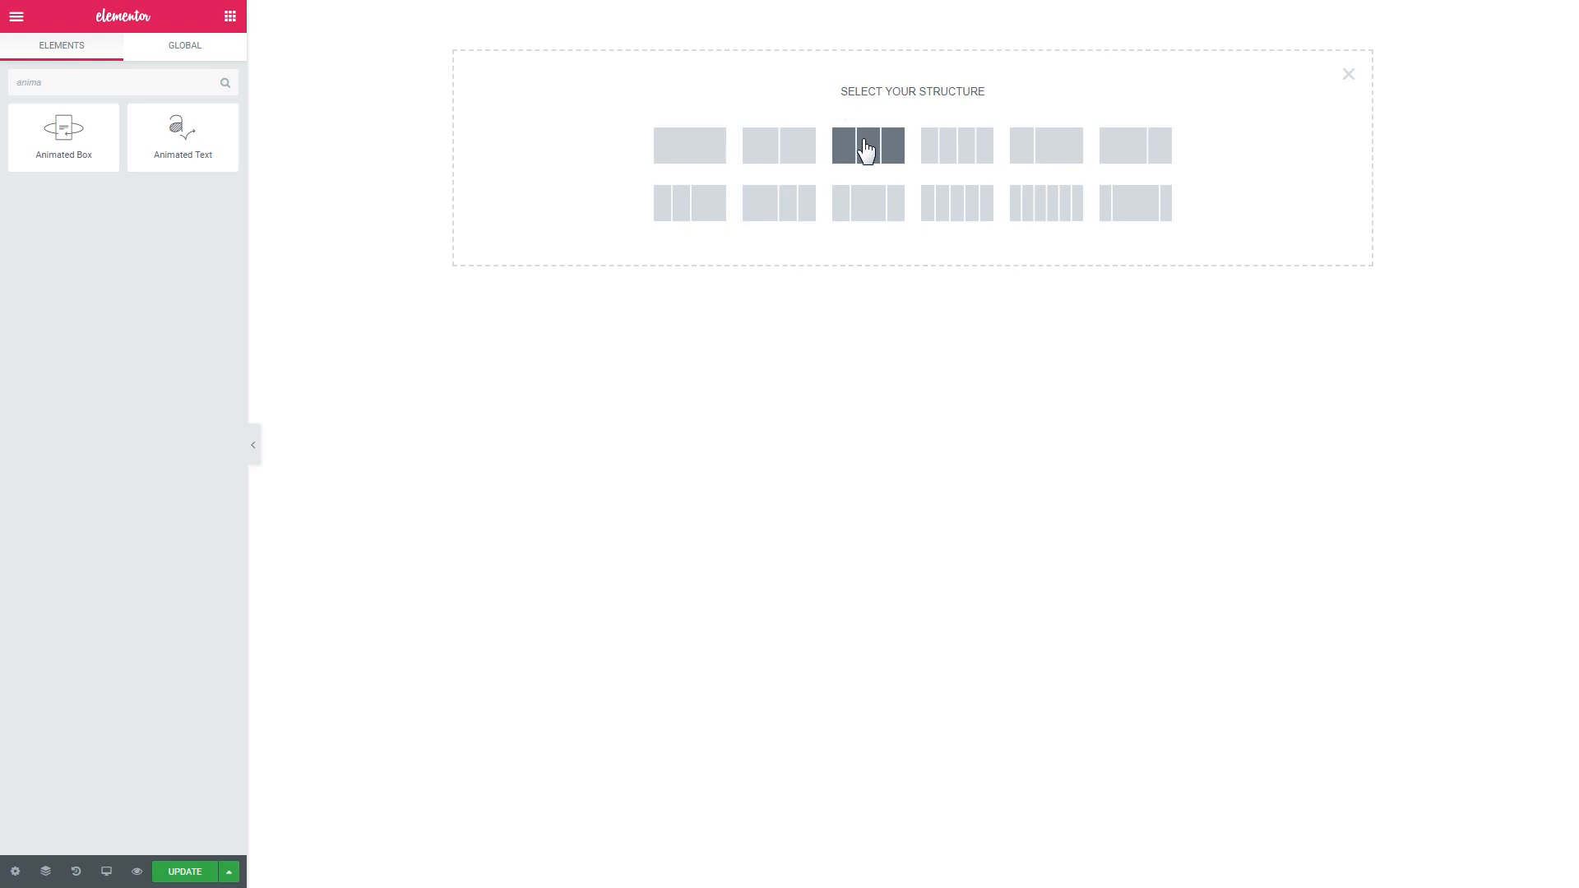
Create a three-equal-column section and enlarge the blank space above it with the Spacer slider.
{"action": "left_click", "coordinate": [866, 145]}
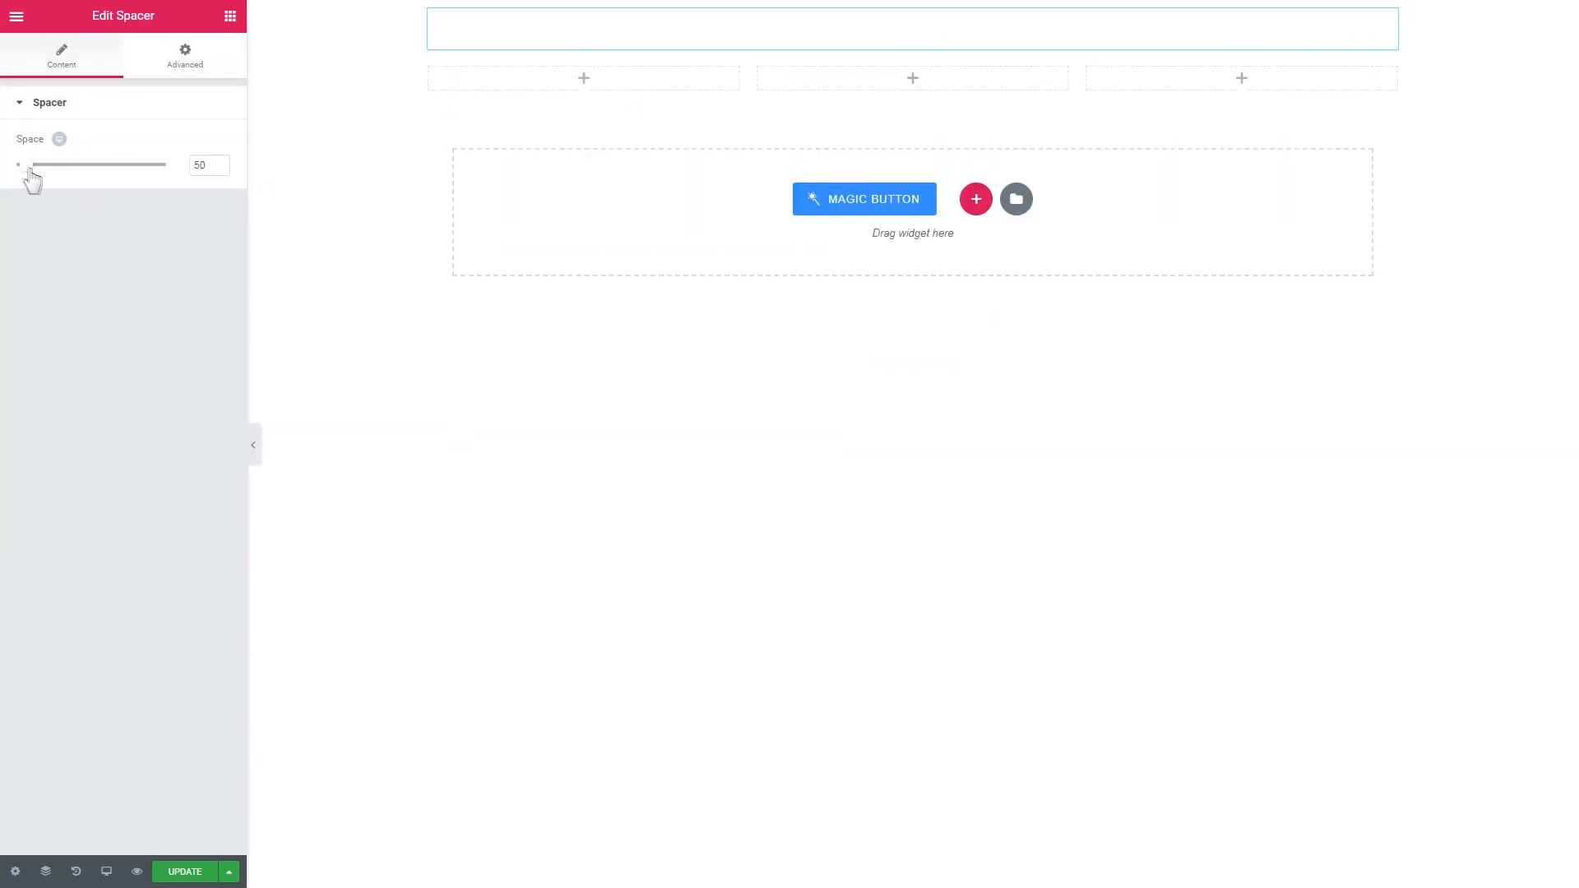
{"action": "left_click_drag", "start_coordinate": [18, 164], "coordinate": [114, 164]}
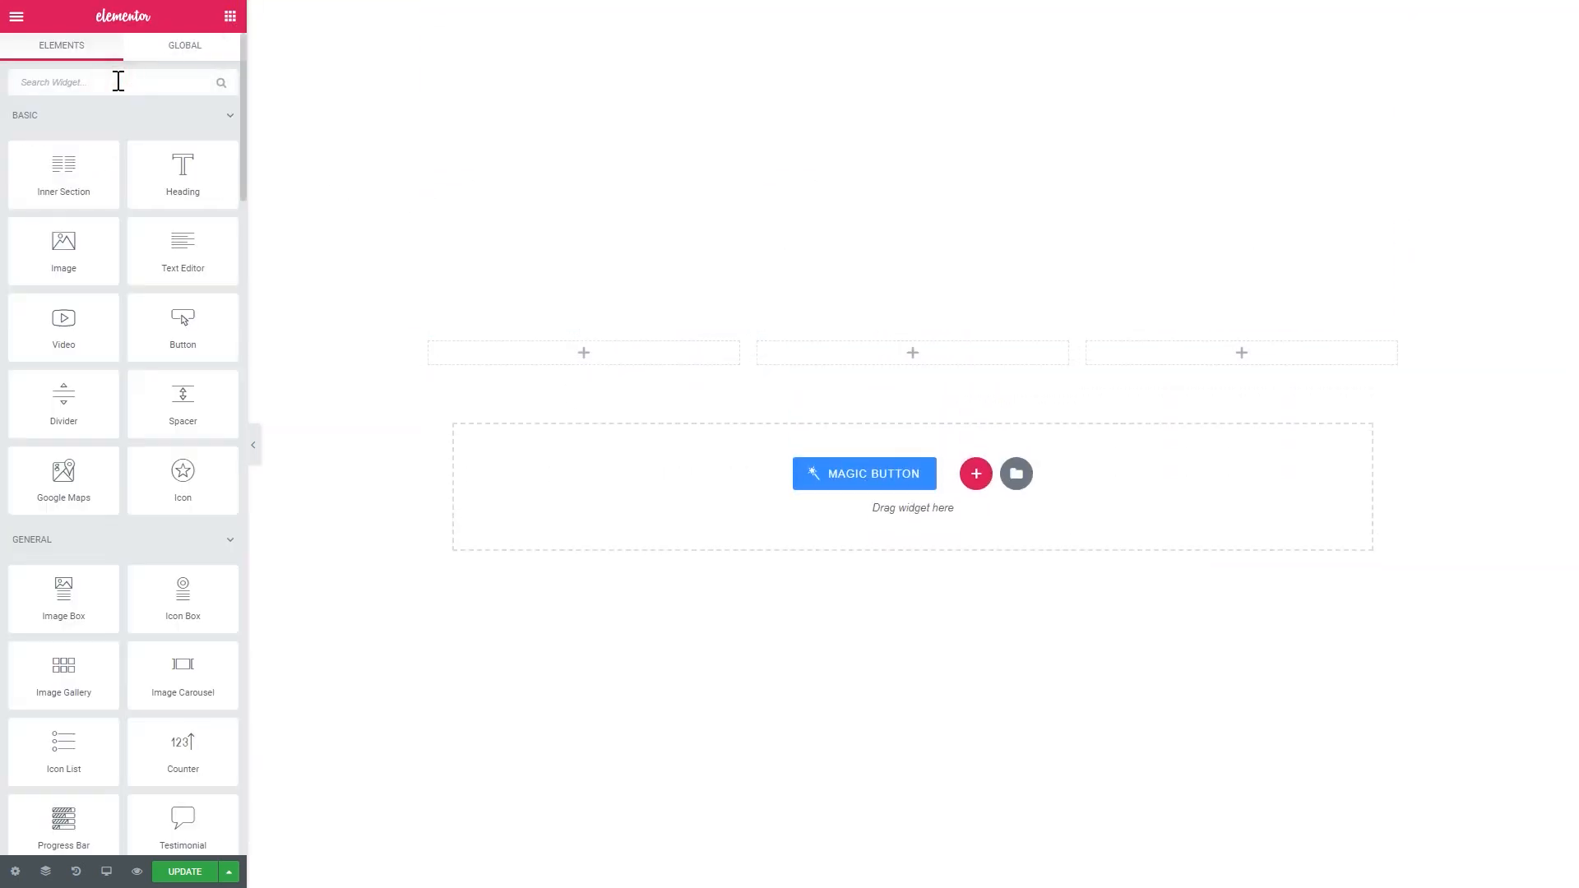
Search 'anim' and place an Animated Box widget into the first, second and third columns.
{"action": "type", "text": "anim"}
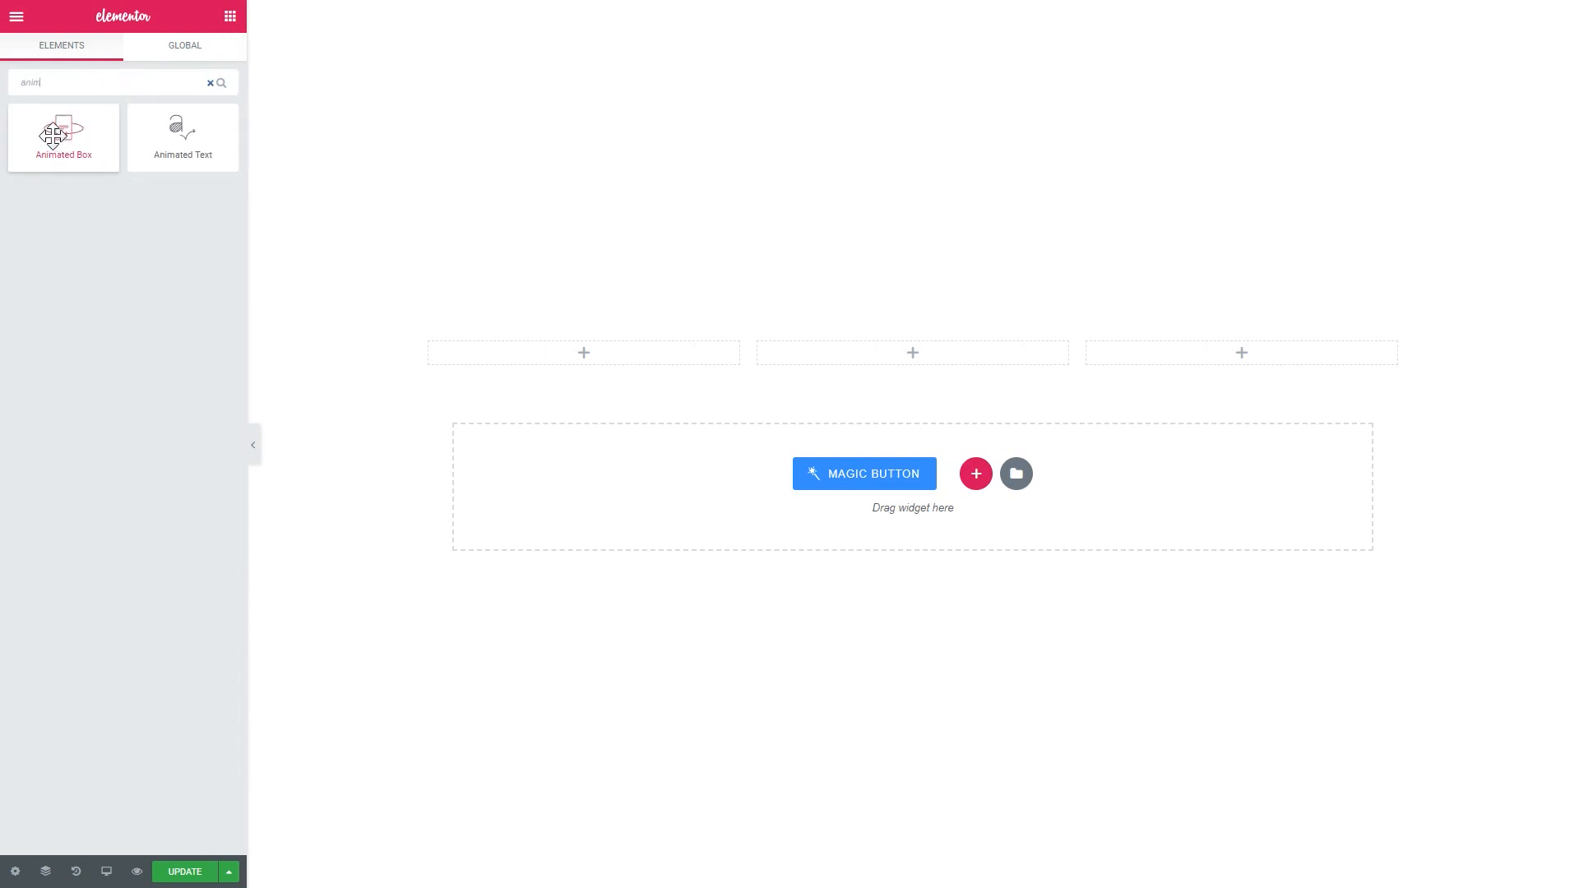
{"action": "left_click_drag", "start_coordinate": [63, 137], "coordinate": [584, 352]}
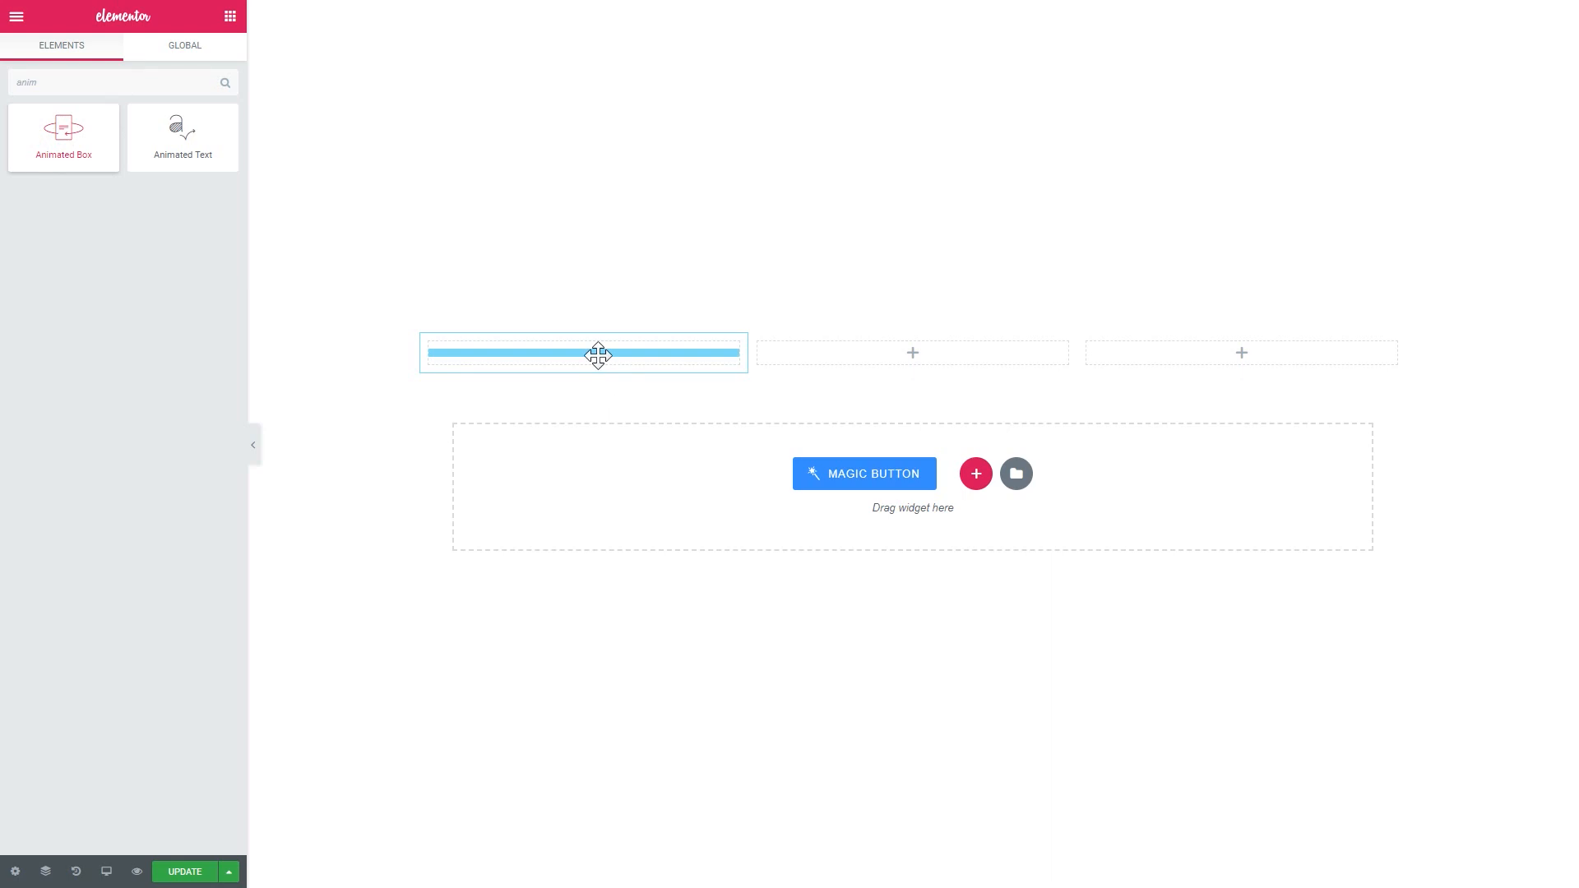
{"action": "left_click_drag", "start_coordinate": [65, 136], "coordinate": [582, 353]}
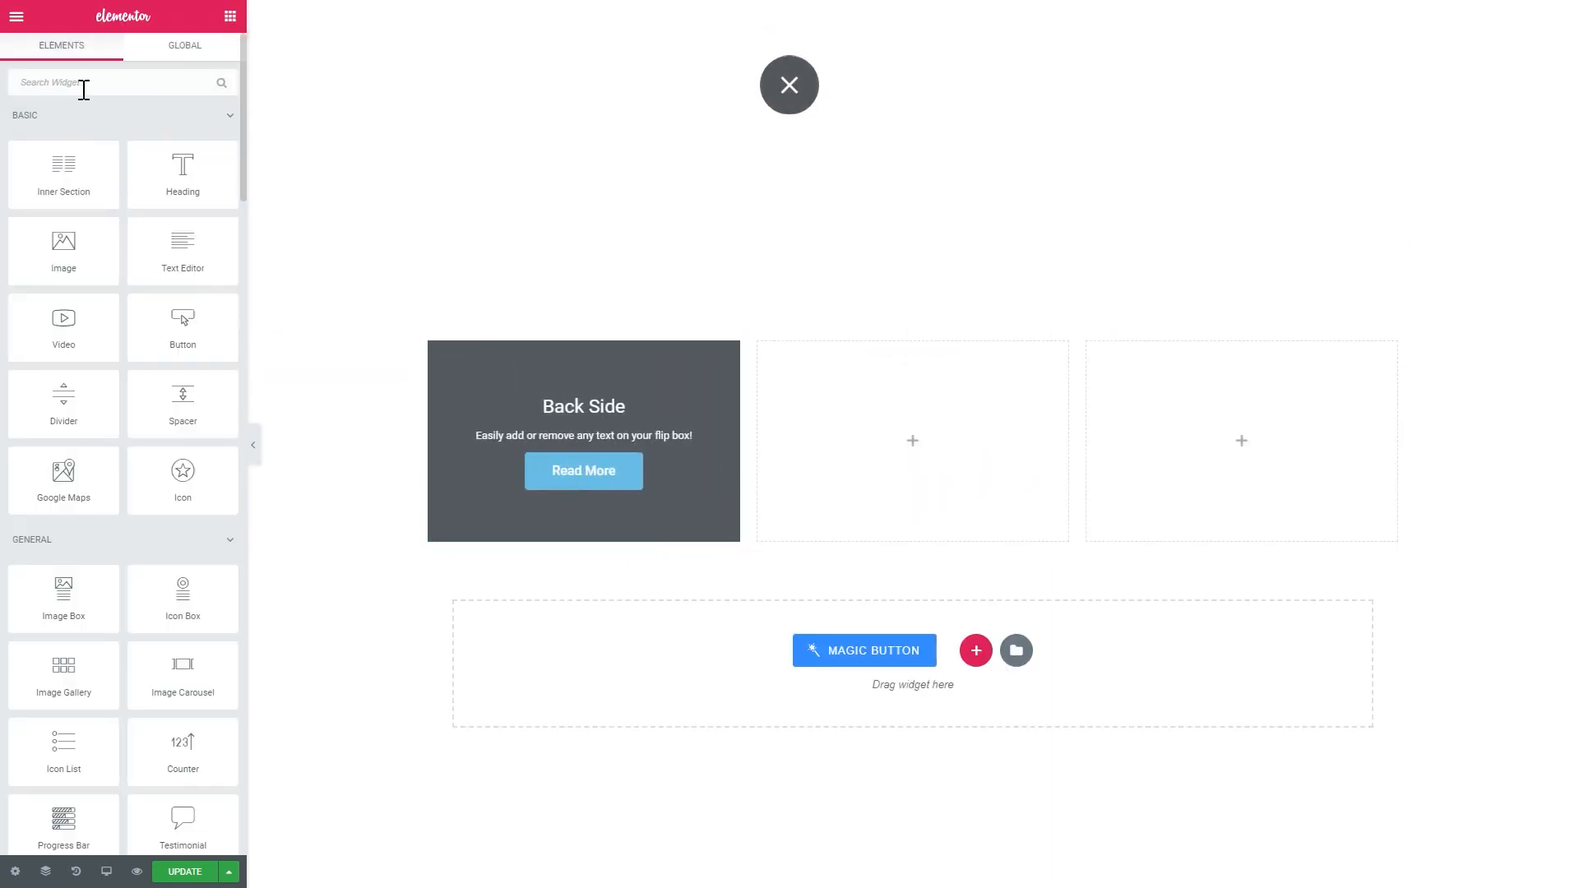
{"action": "type", "text": "anim"}
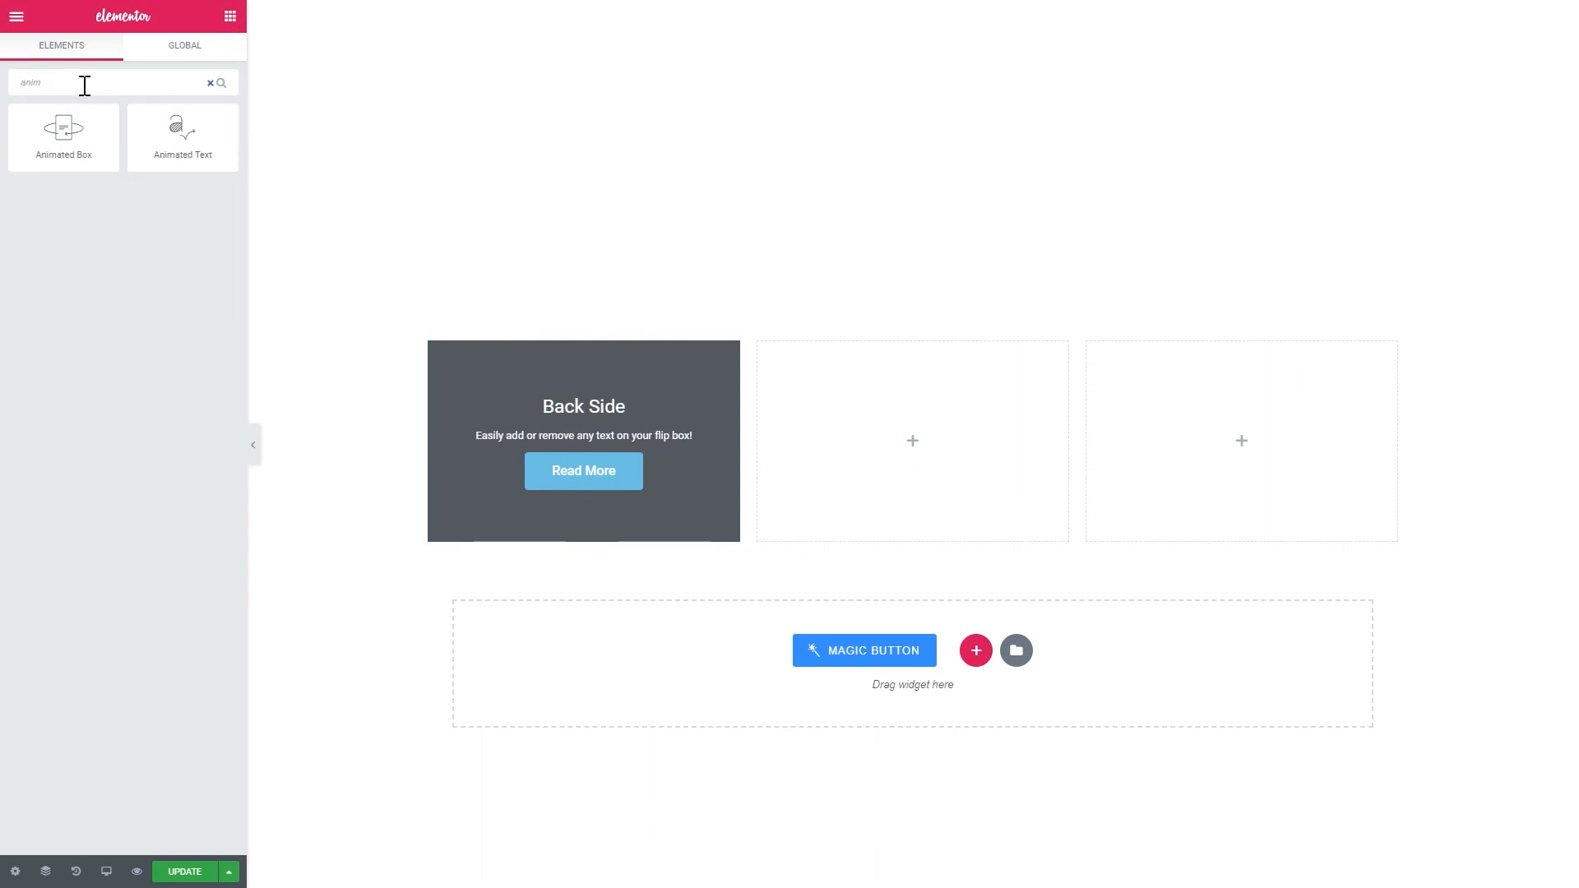
{"action": "left_click_drag", "start_coordinate": [63, 137], "coordinate": [912, 441]}
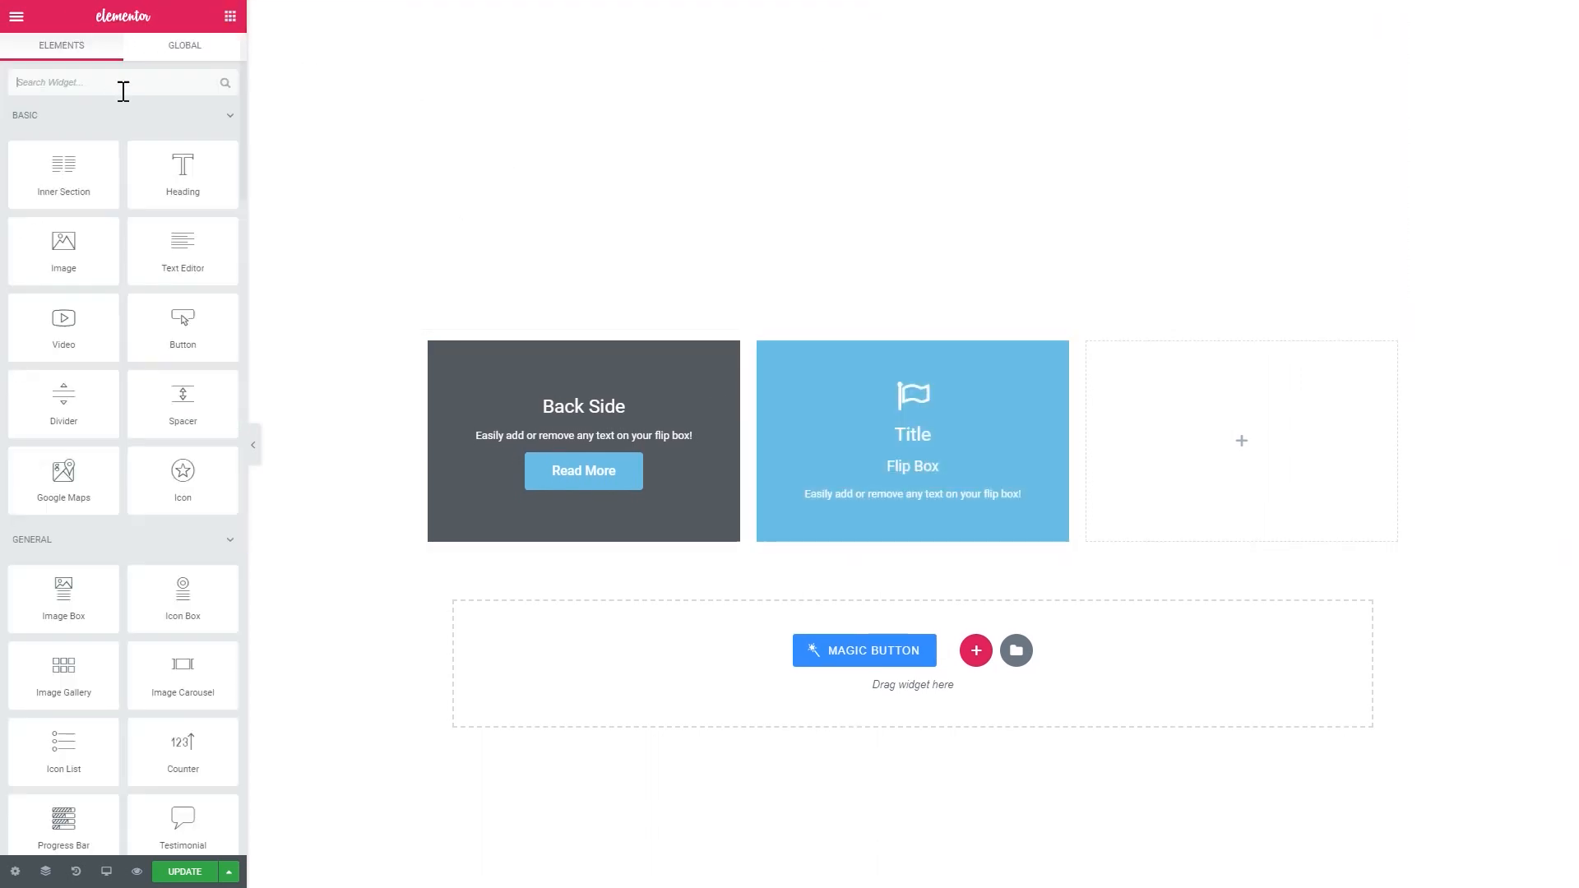
{"action": "type", "text": "anim"}
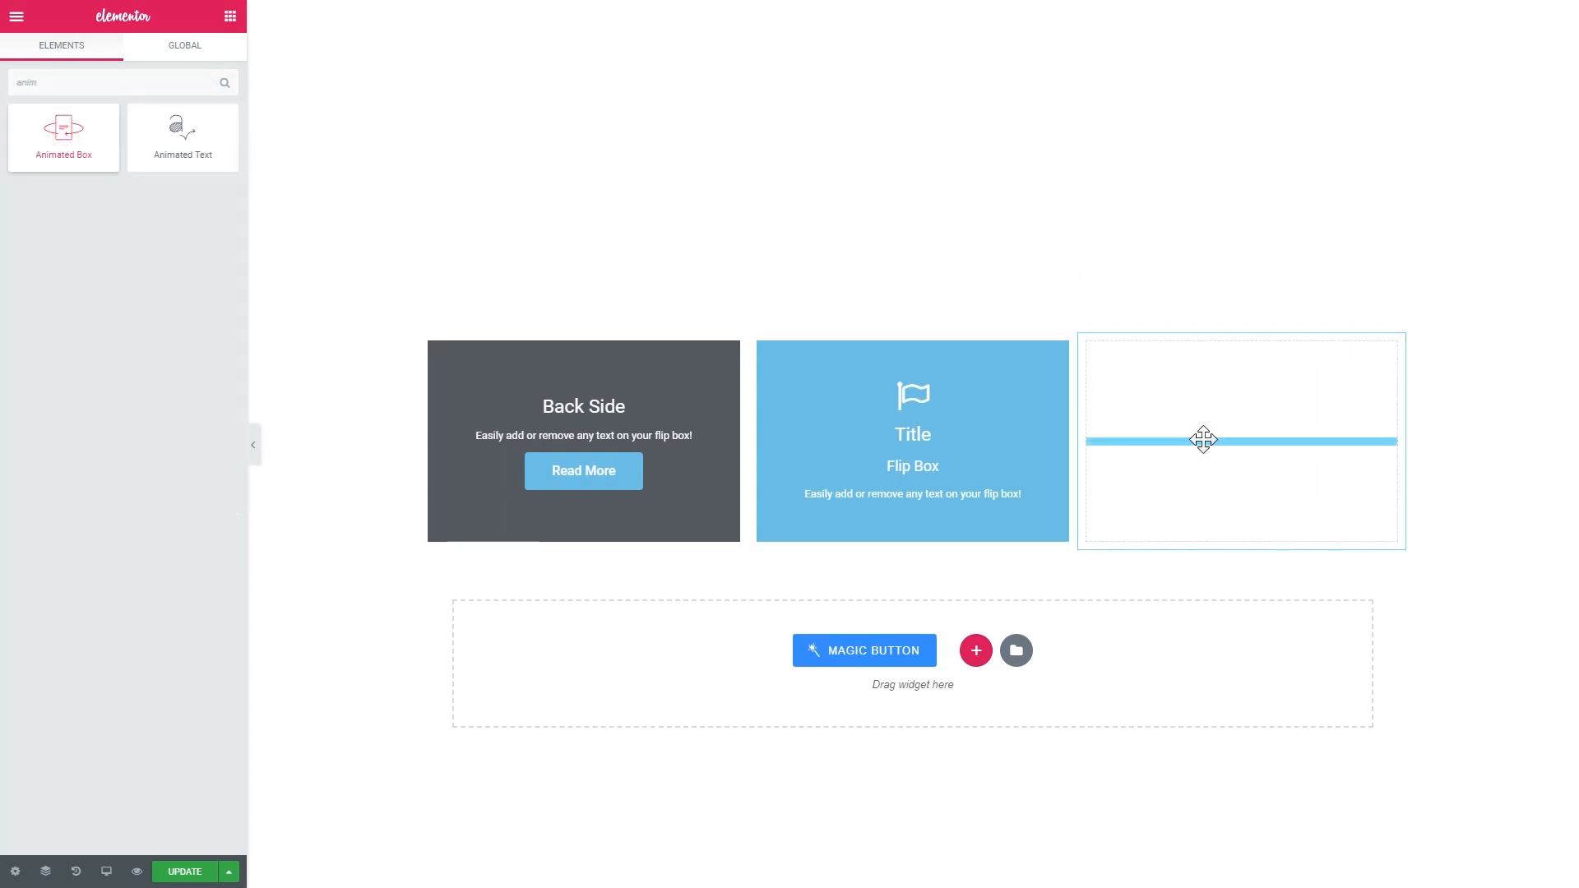
{"action": "left_click", "coordinate": [1240, 441]}
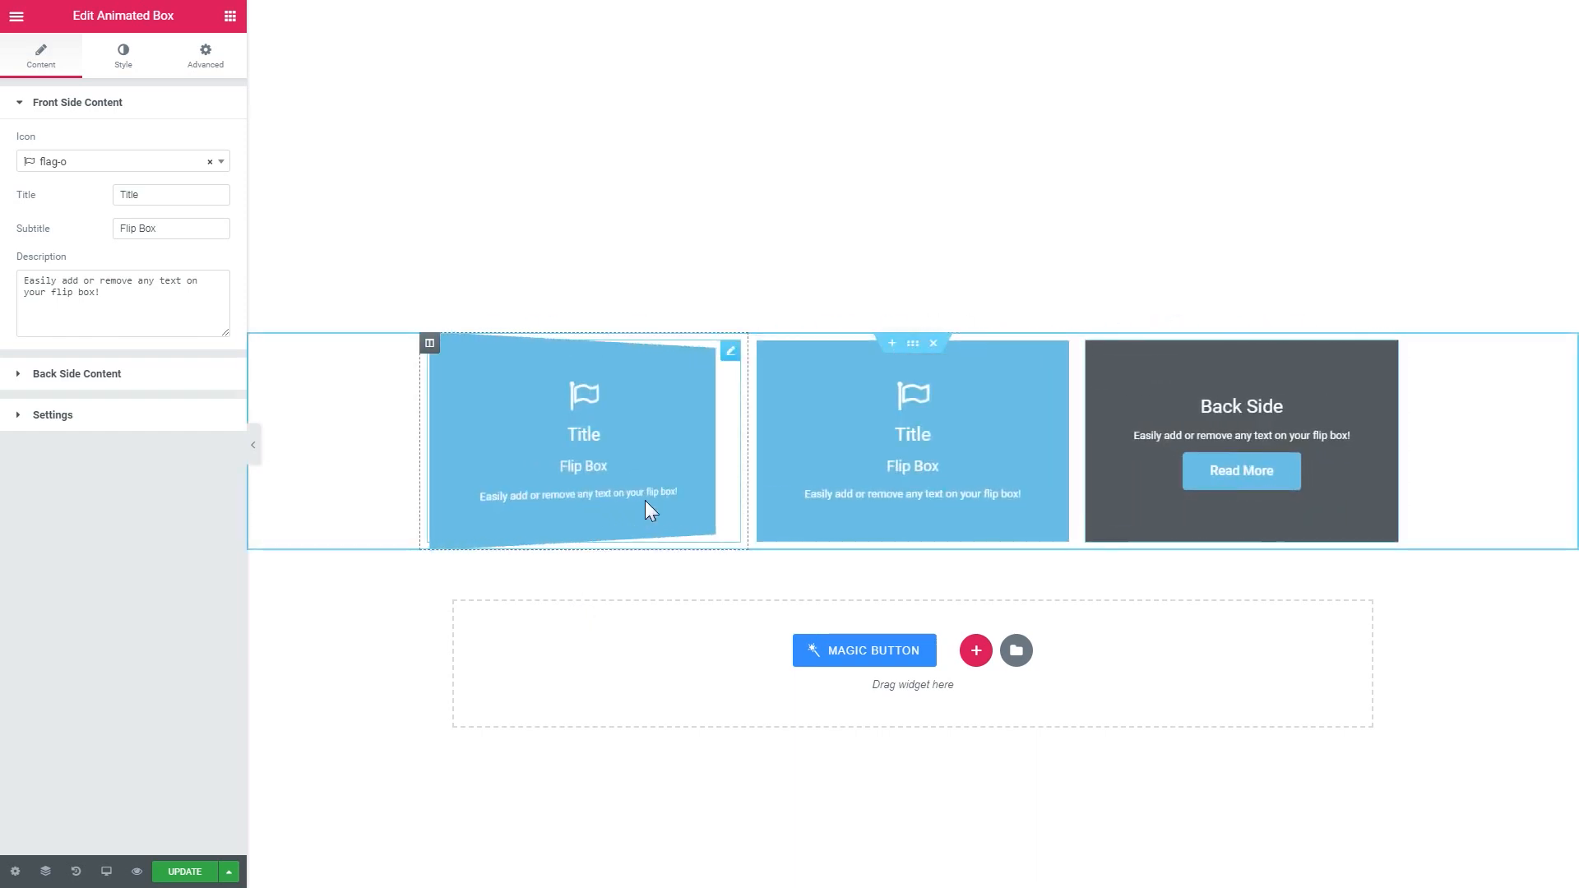
{"action": "mouse_move", "coordinate": [705, 513]}
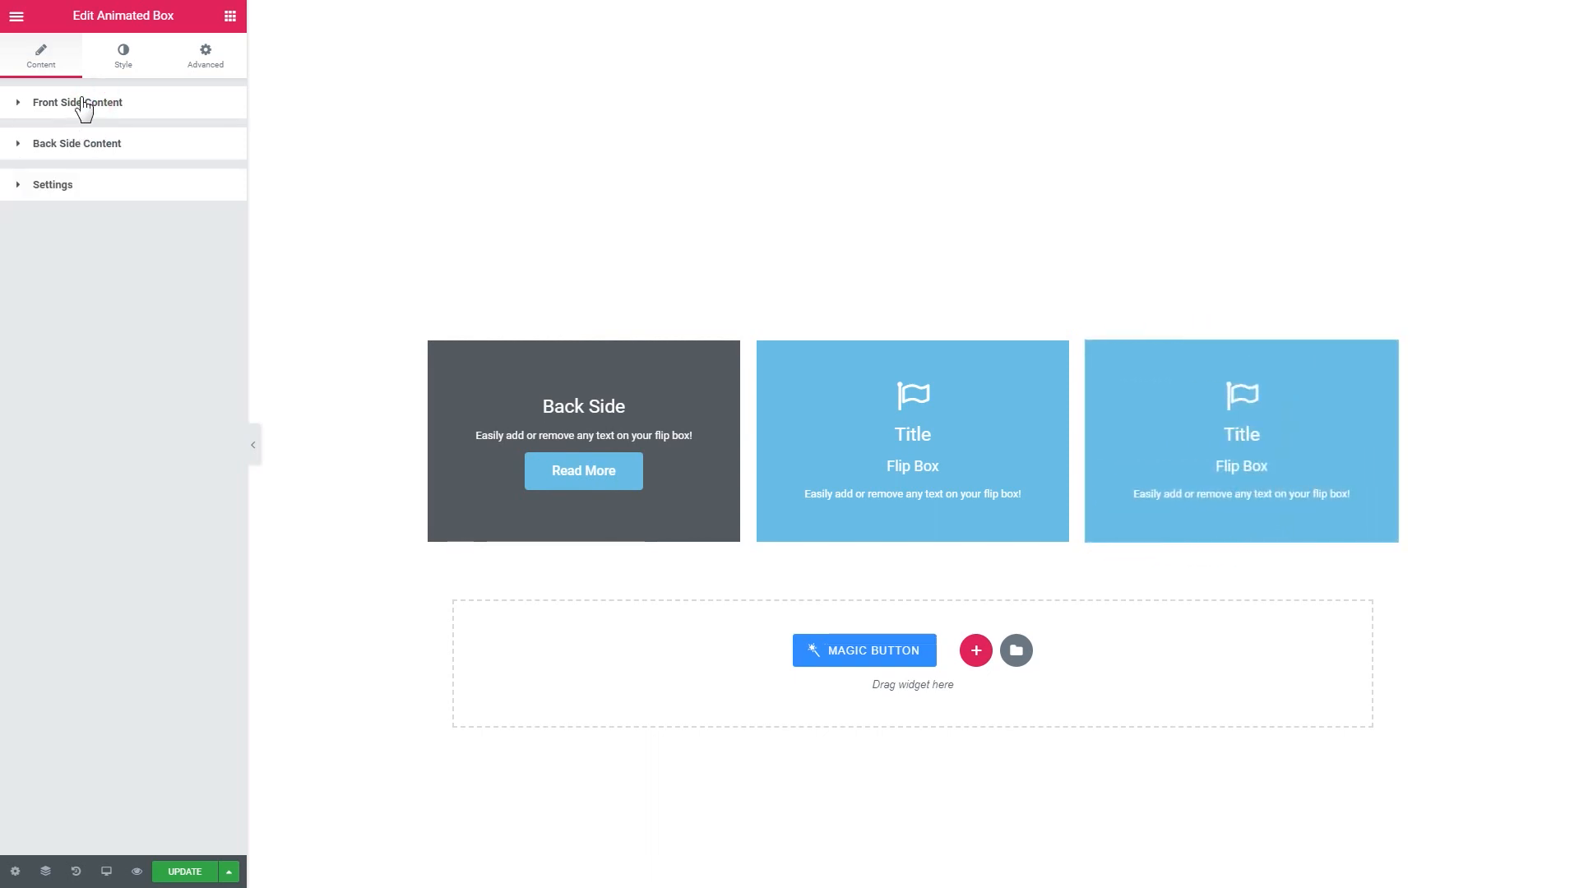
Review the box's Back Side Content and expand its Settings showing the Flip Horizontal effect.
{"action": "left_click", "coordinate": [77, 144]}
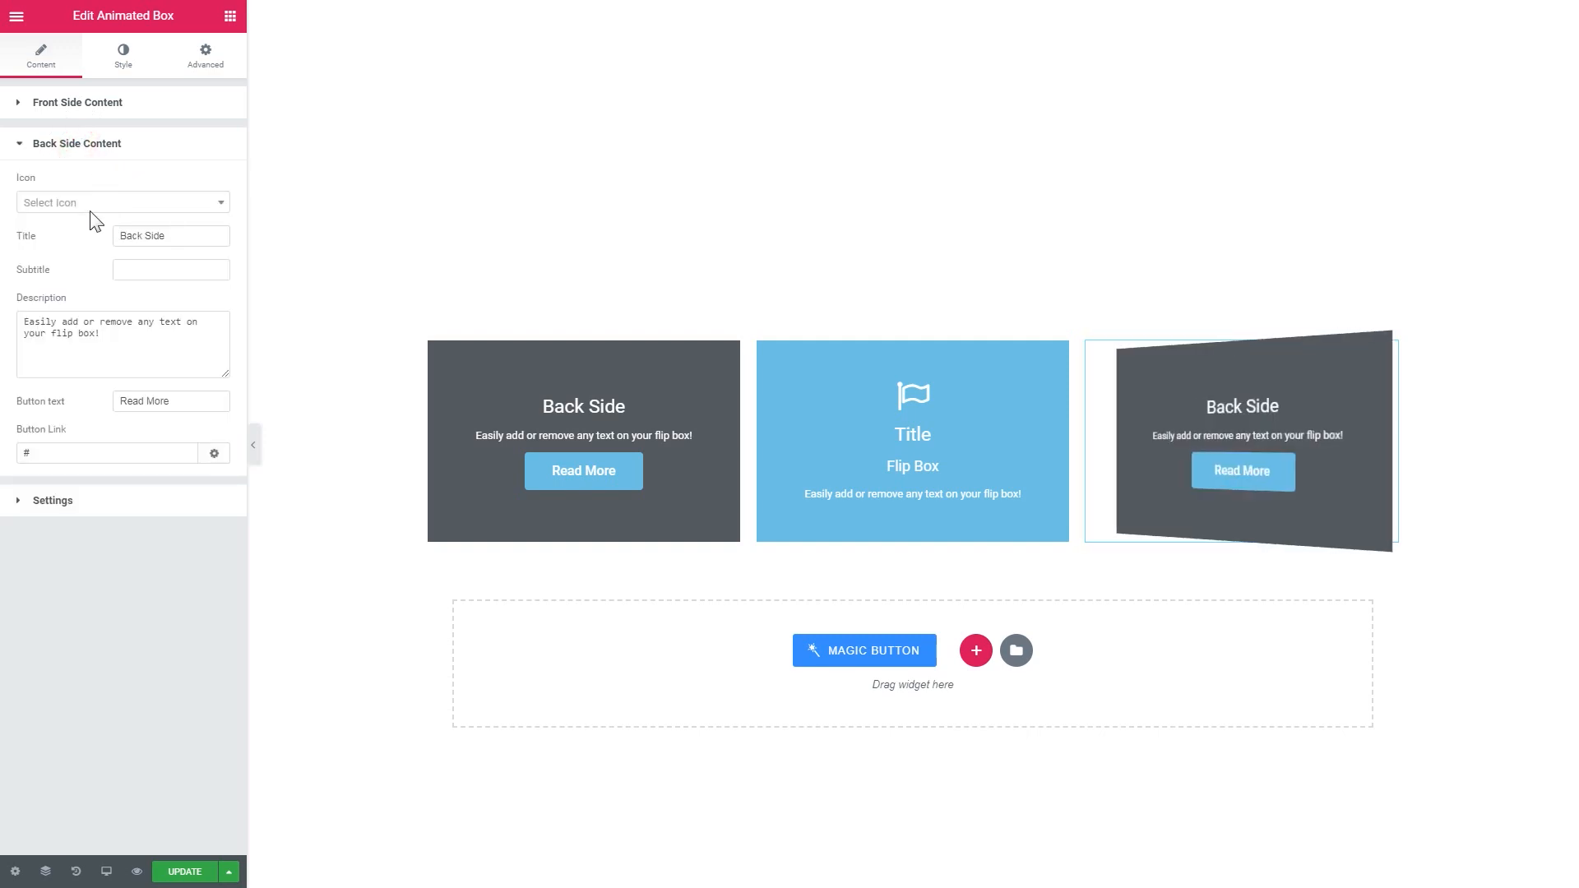
{"action": "left_click", "coordinate": [77, 143]}
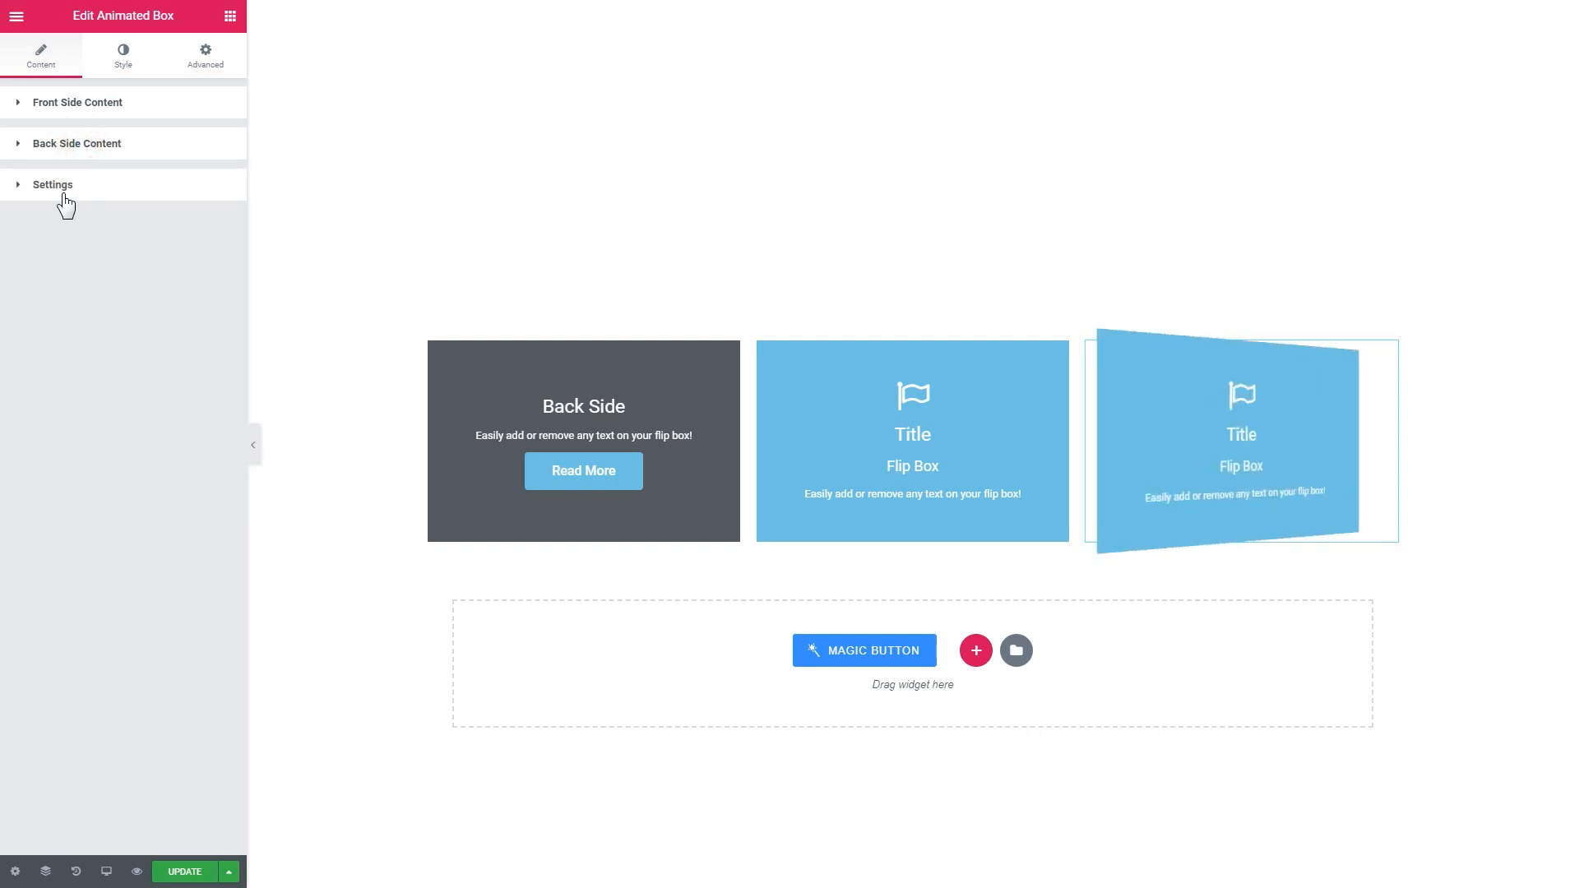
{"action": "left_click", "coordinate": [51, 184]}
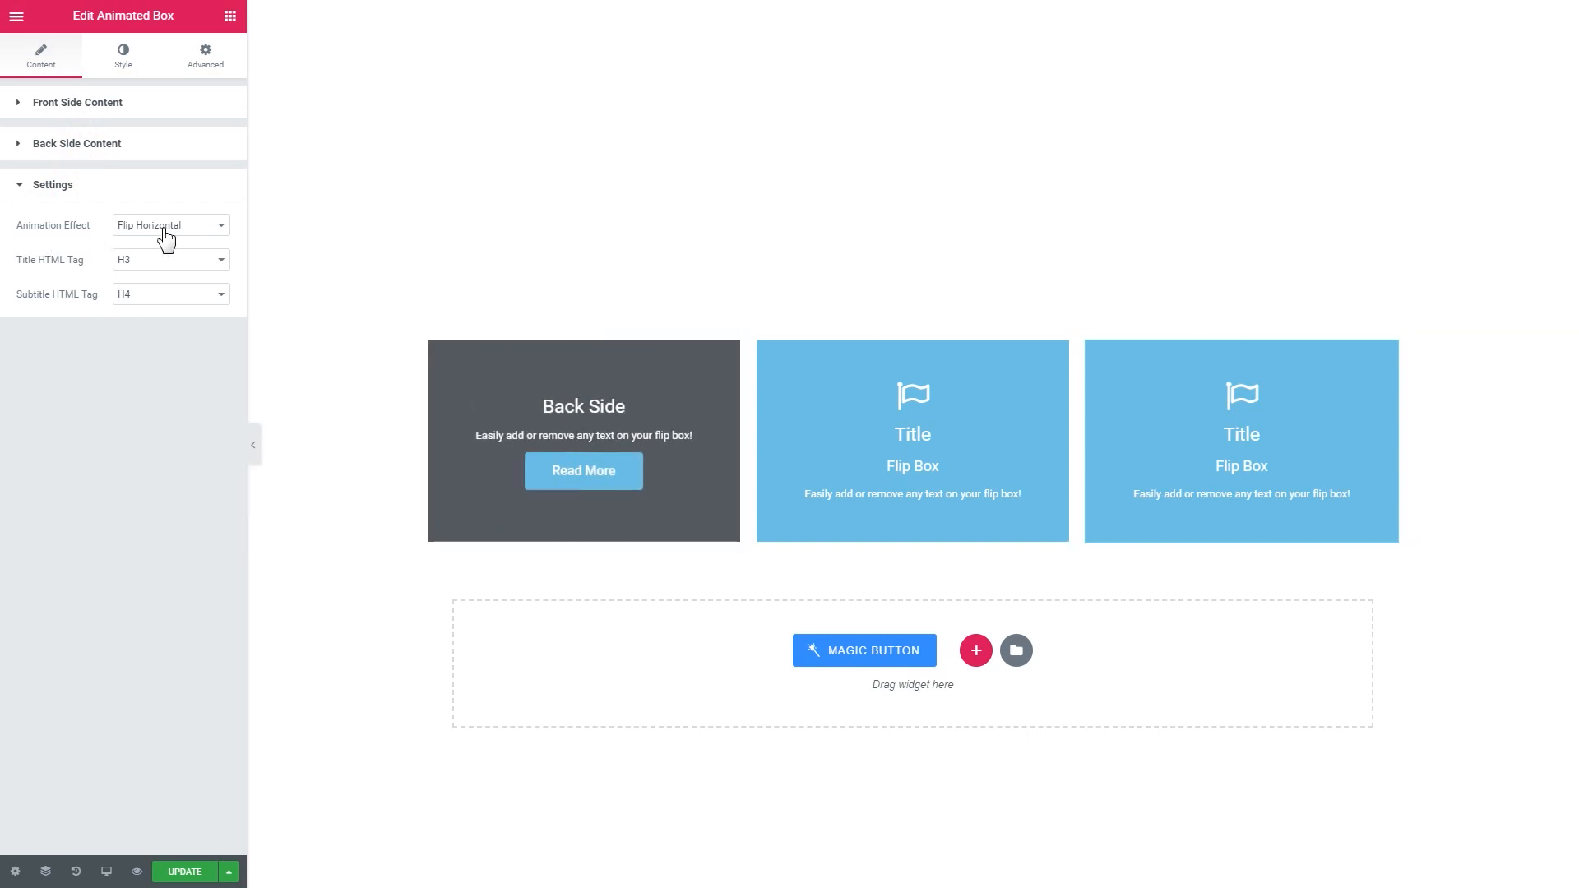
Try the Flip Horizontal 3D animation effect, then set the effect to Slide Down.
{"action": "left_click", "coordinate": [169, 225]}
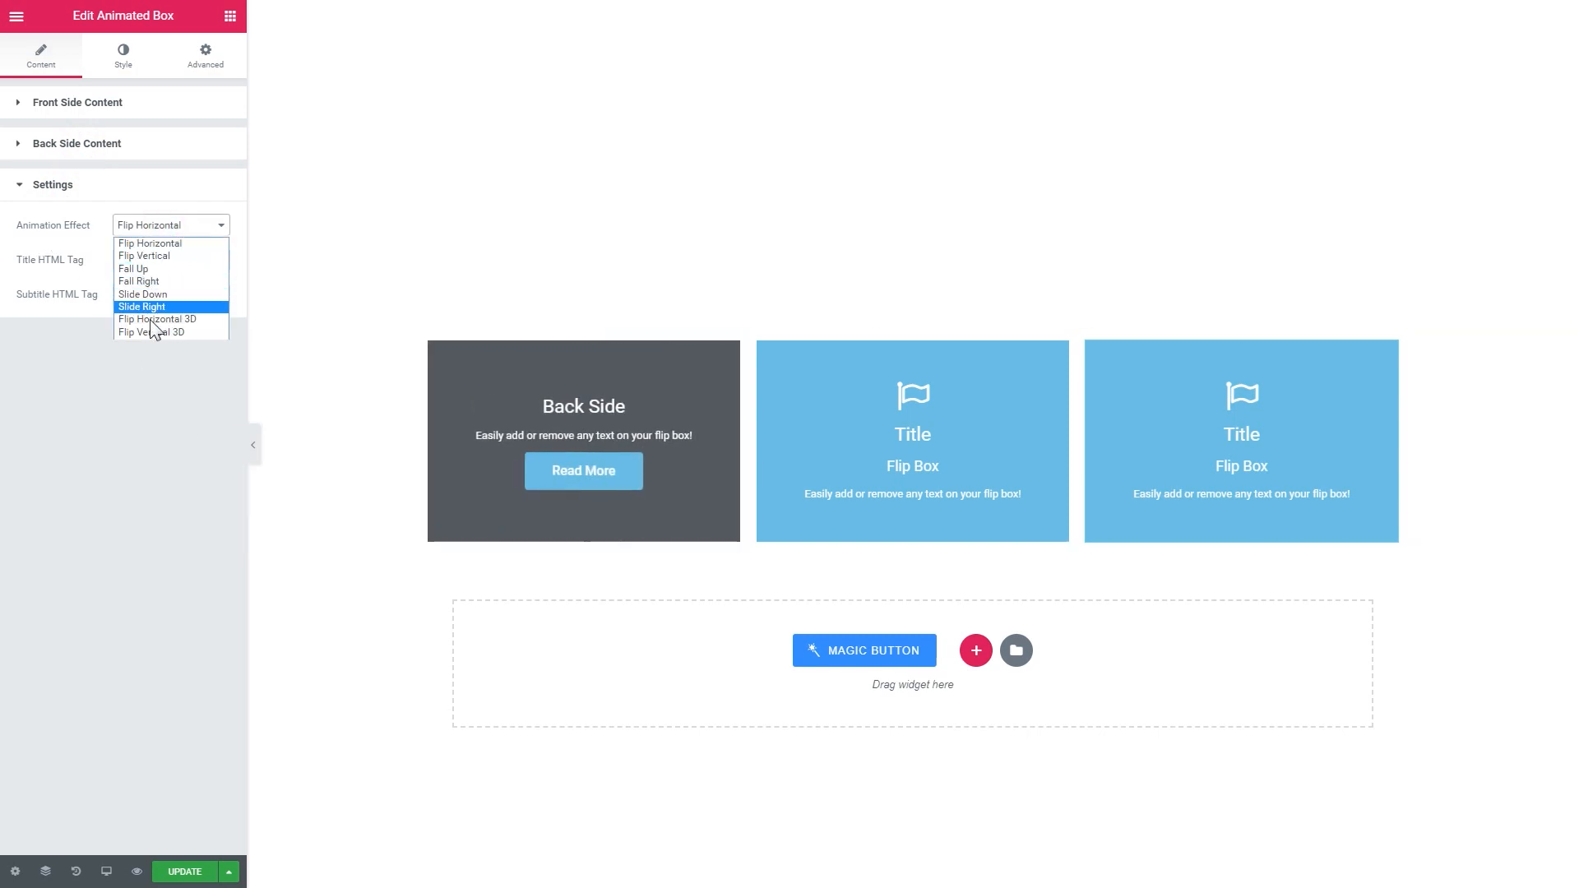
{"action": "mouse_move", "coordinate": [157, 321]}
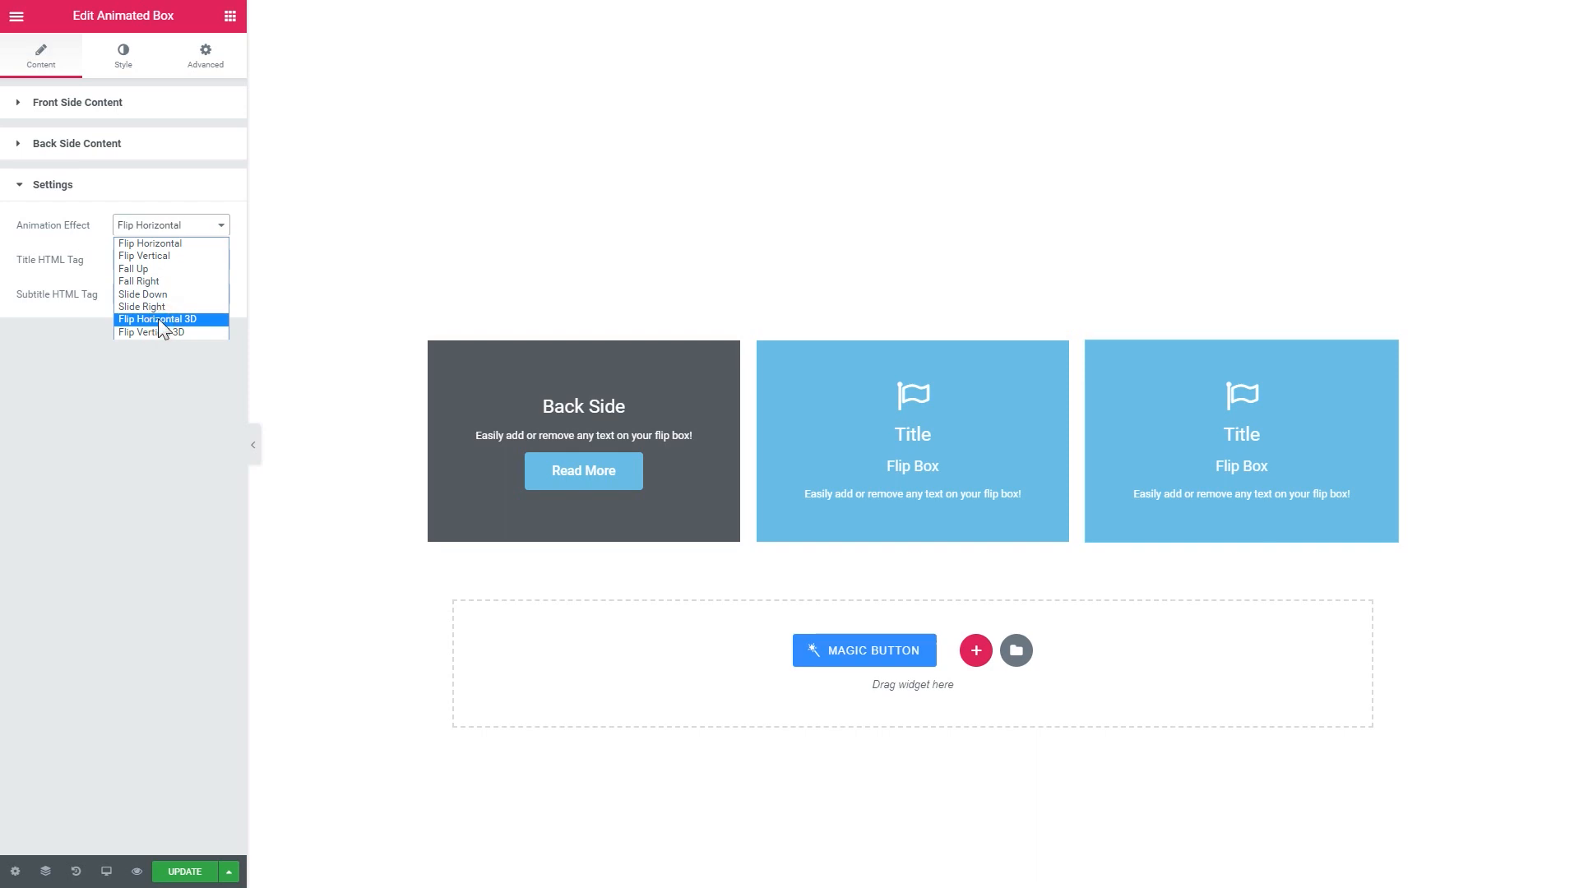
{"action": "left_click", "coordinate": [158, 319]}
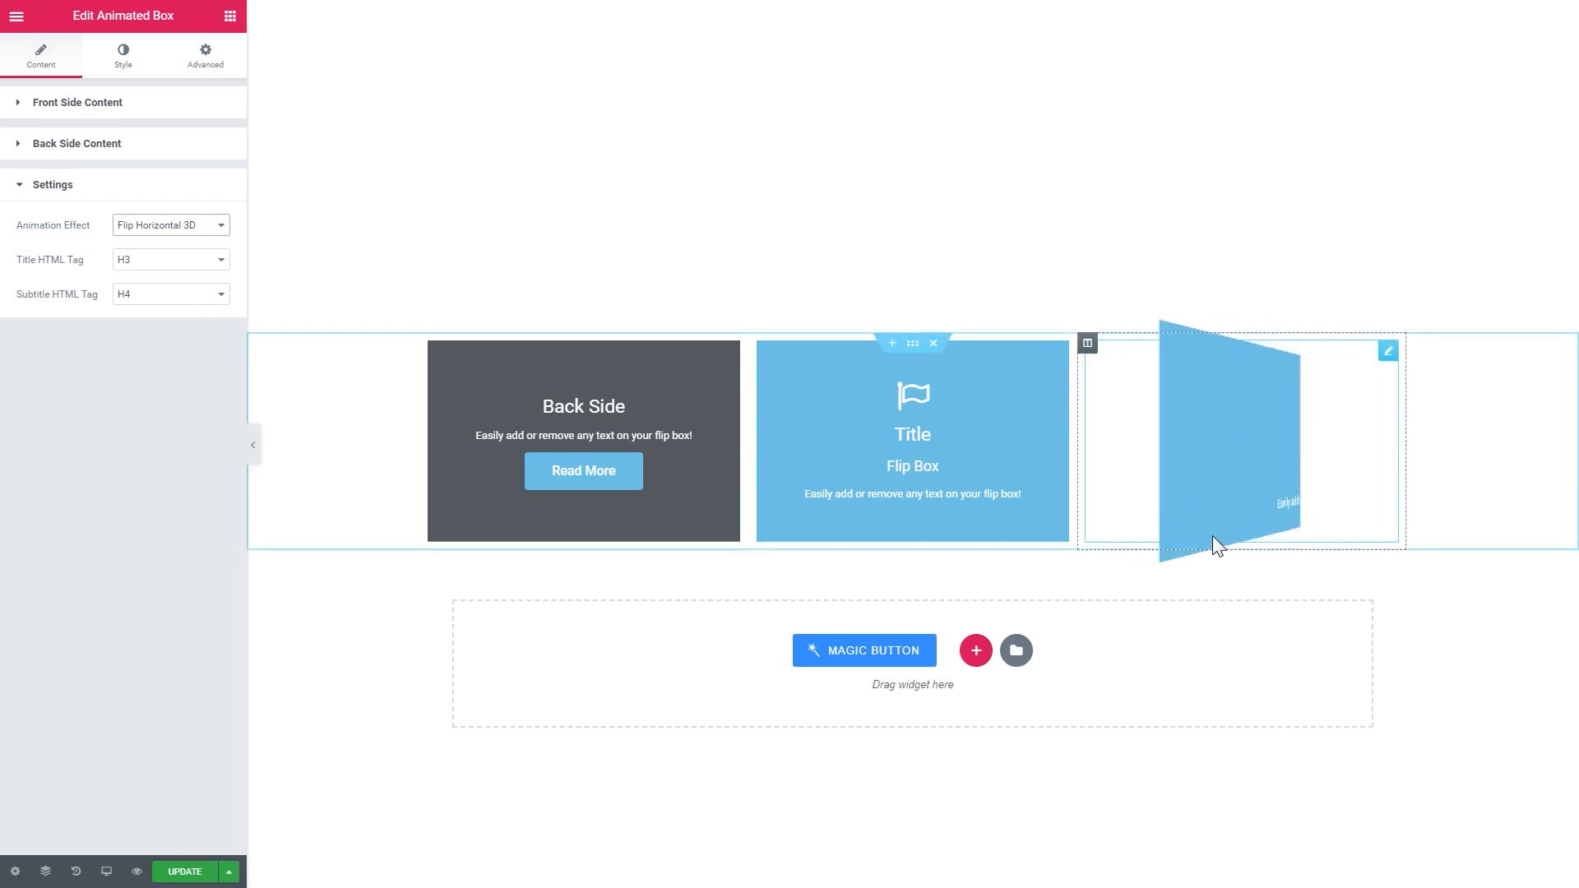
{"action": "left_click", "coordinate": [169, 225]}
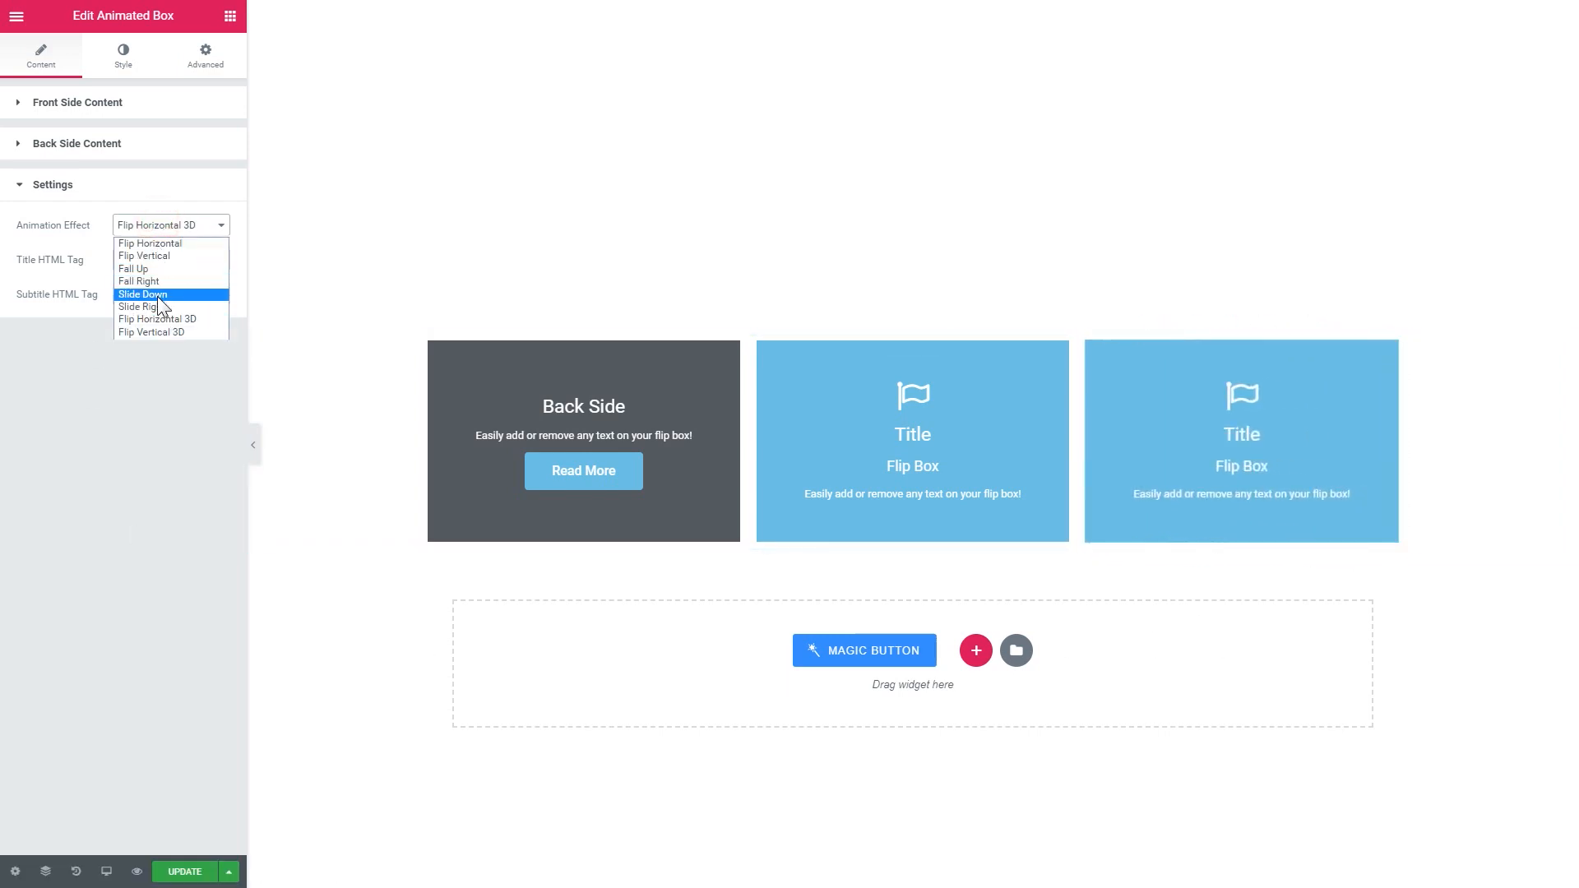
{"action": "left_click", "coordinate": [141, 294]}
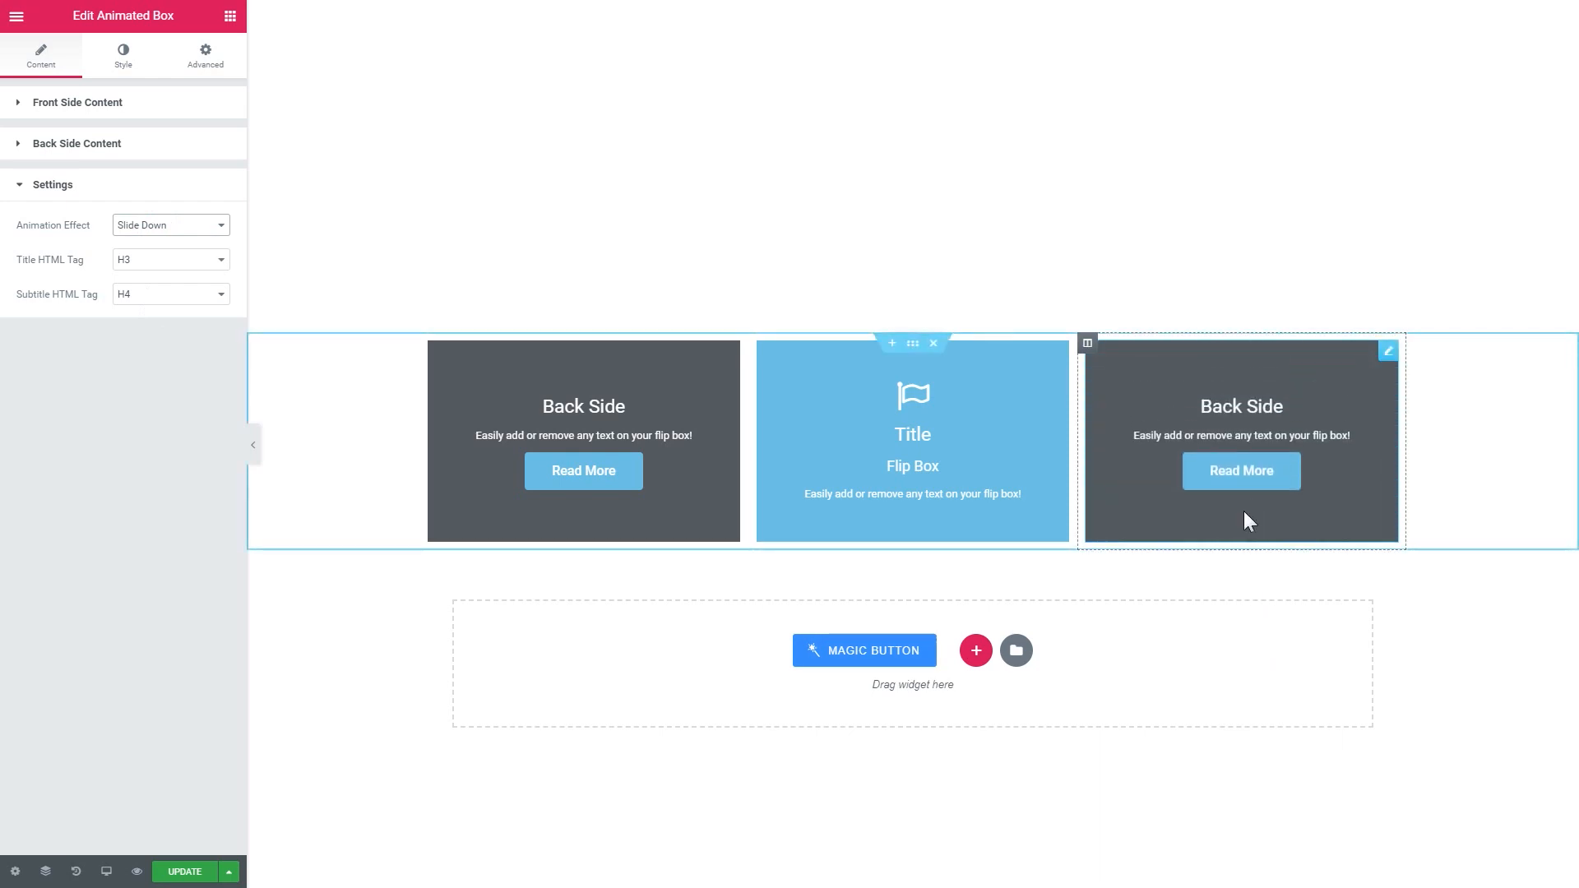
{"action": "mouse_move", "coordinate": [1231, 622]}
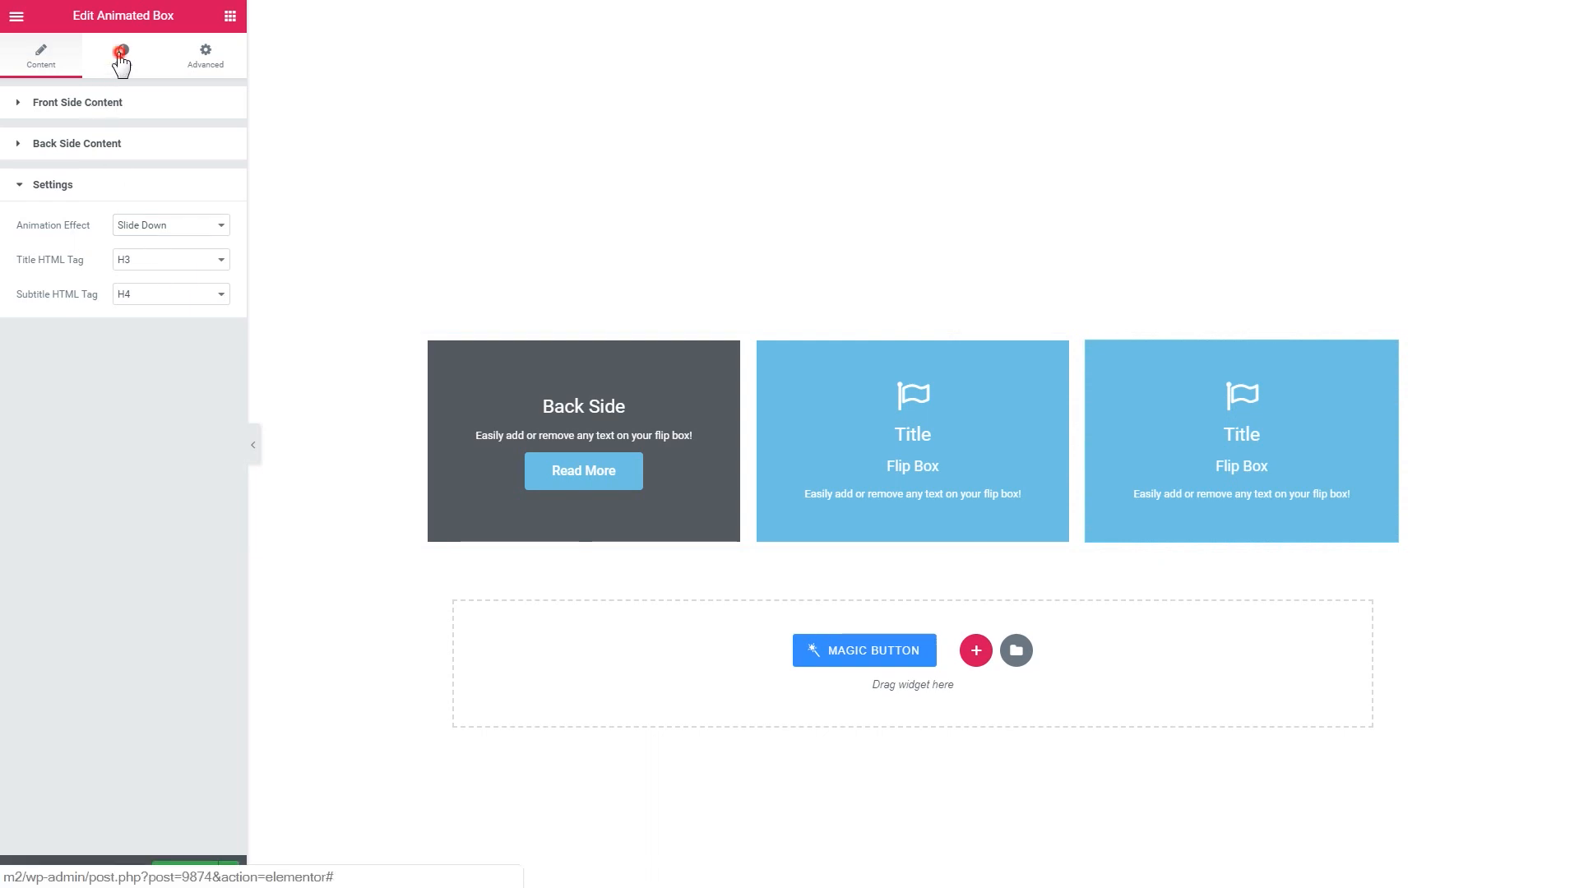
{"action": "left_click", "coordinate": [123, 56]}
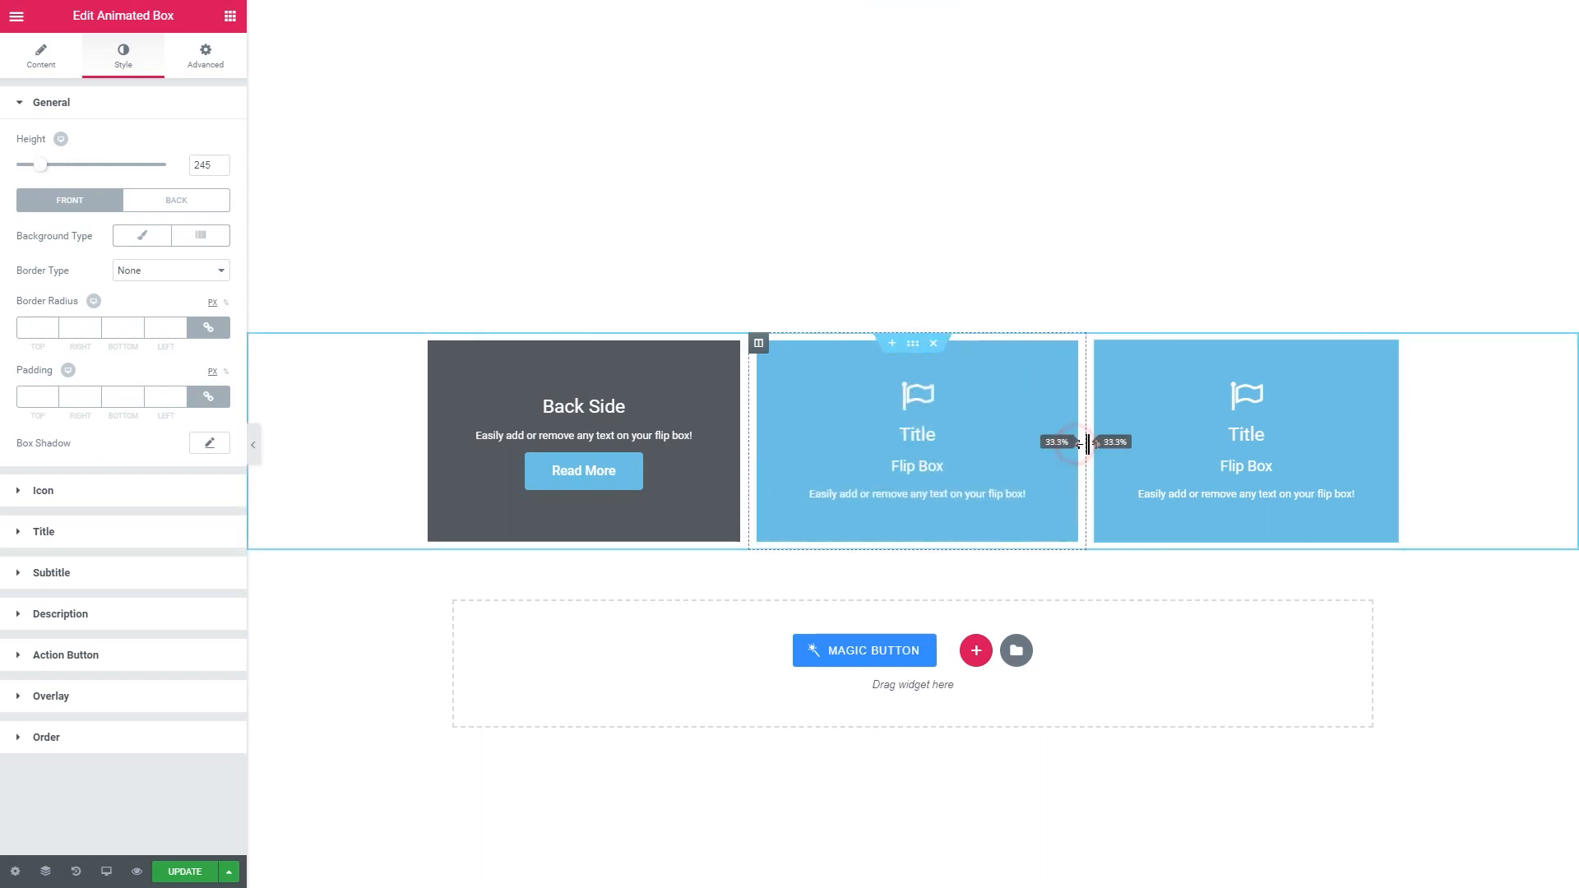
{"action": "left_click_drag", "start_coordinate": [1086, 441], "coordinate": [1158, 458]}
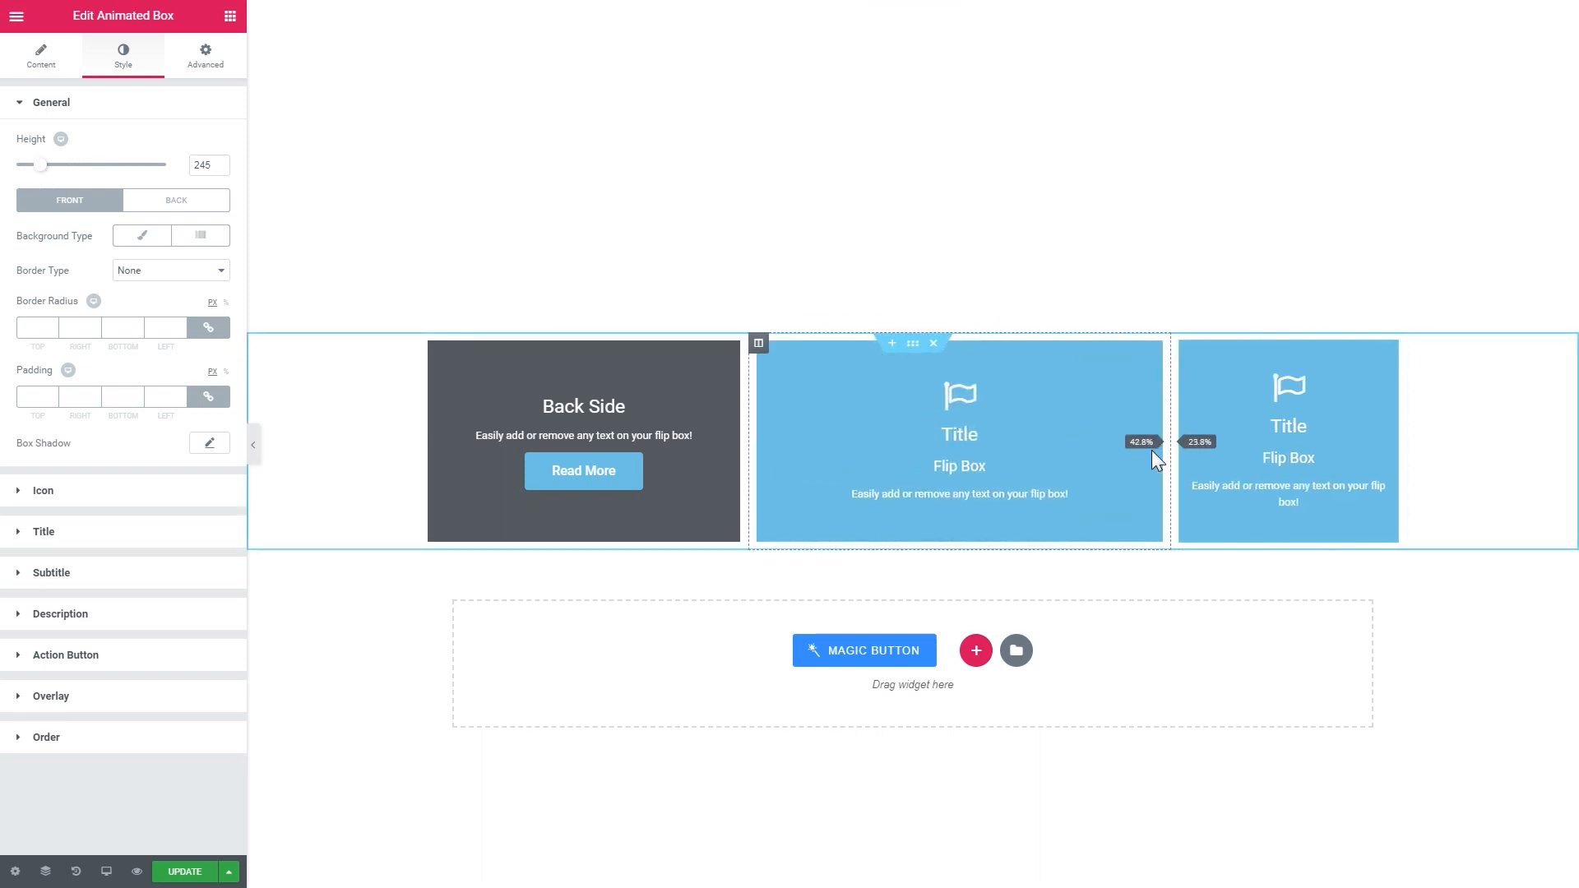
{"action": "left_click_drag", "start_coordinate": [1172, 441], "coordinate": [1077, 451]}
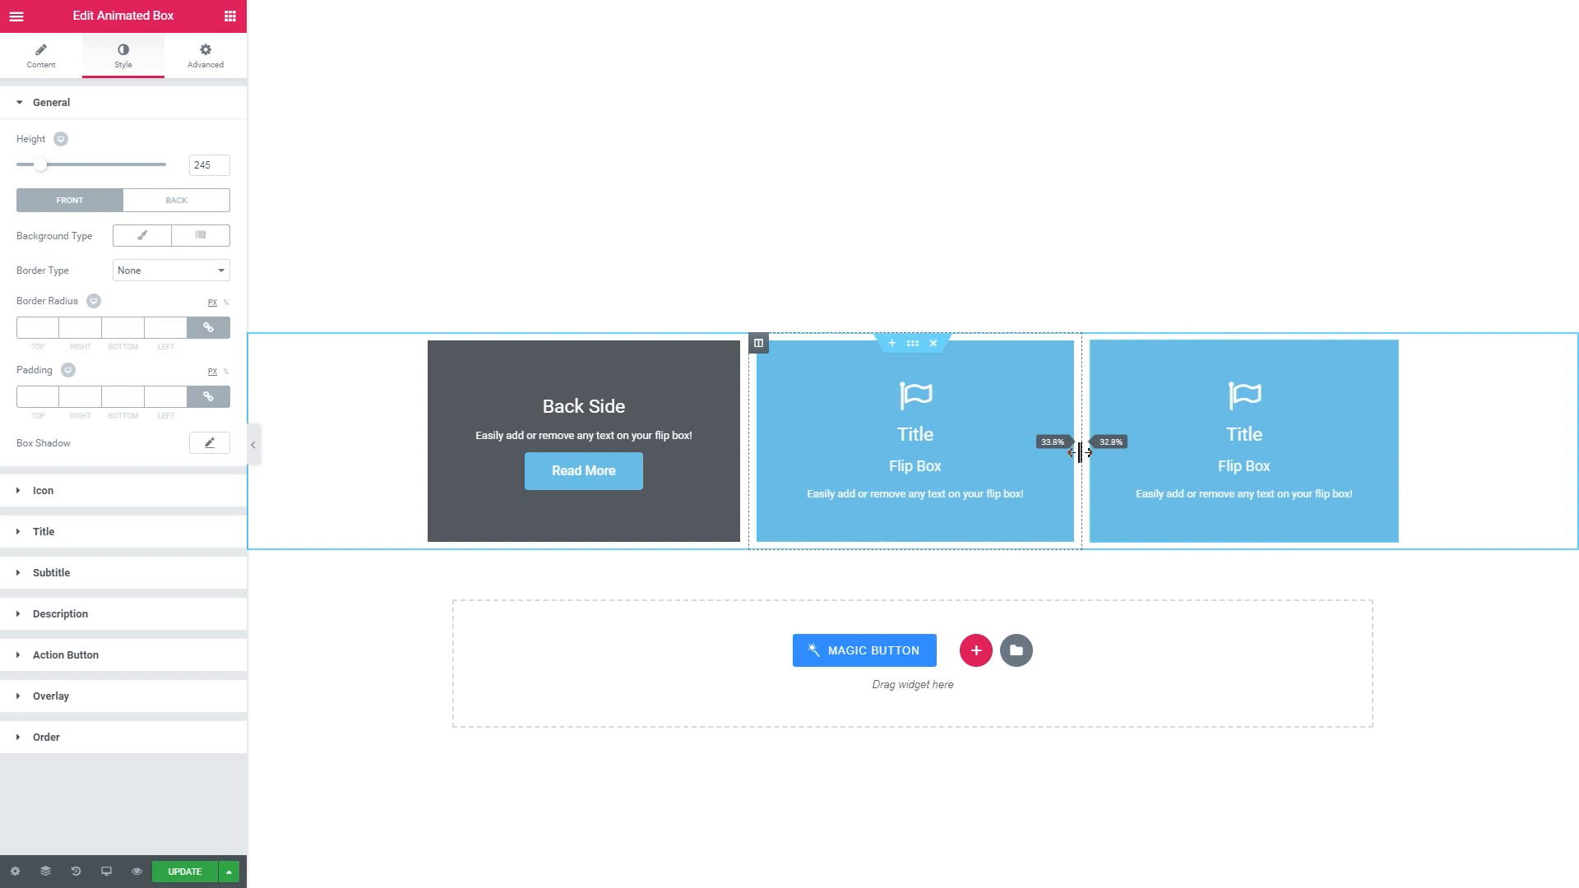
{"action": "left_click", "coordinate": [52, 102]}
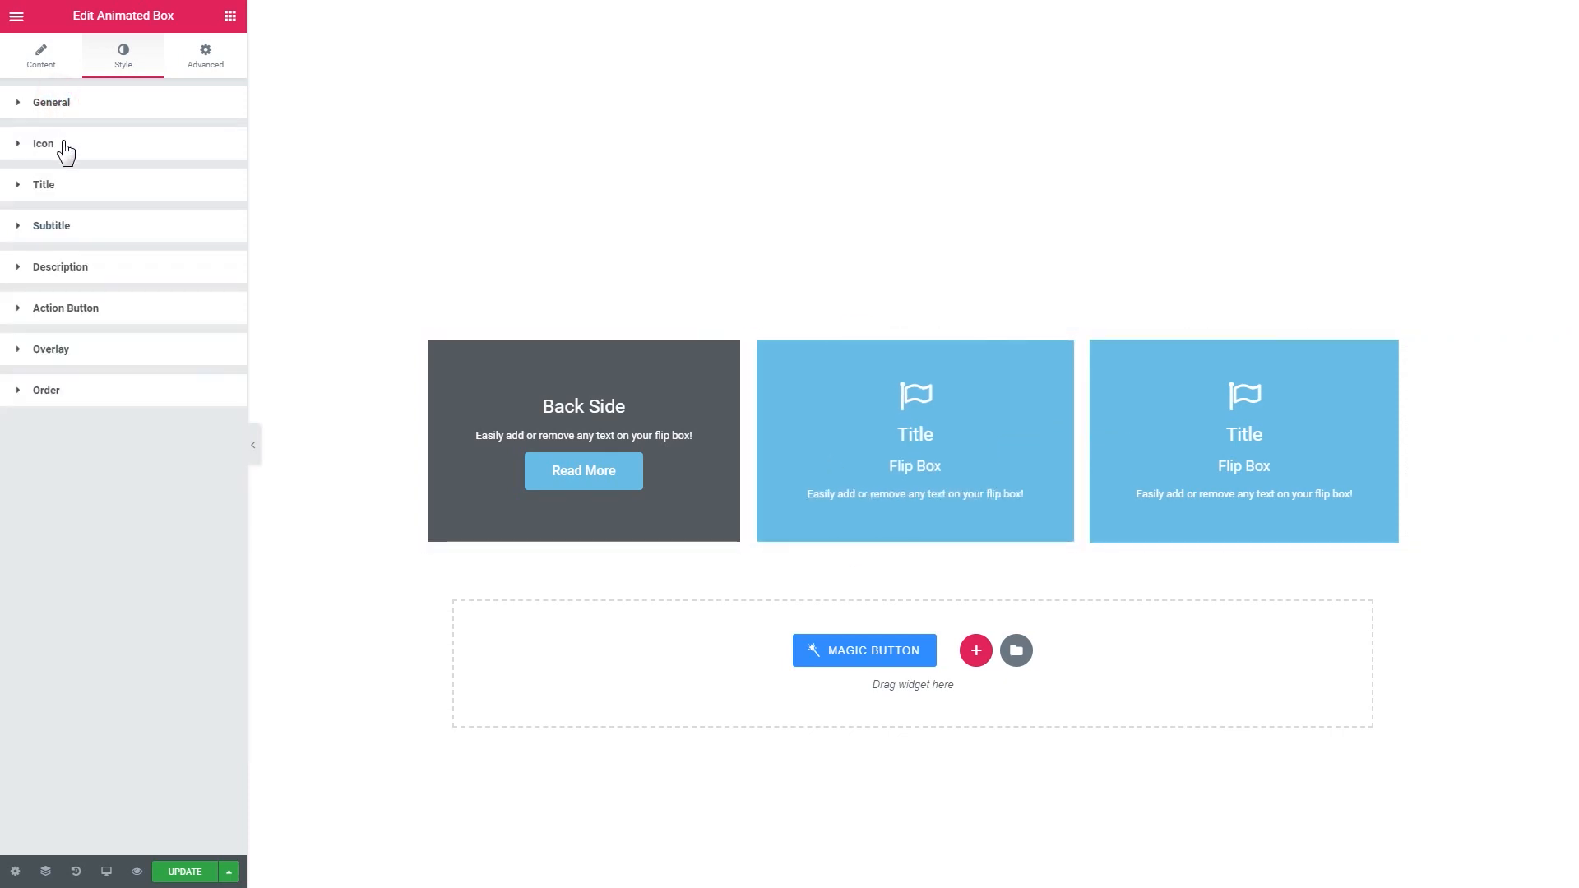
{"action": "left_click", "coordinate": [43, 143]}
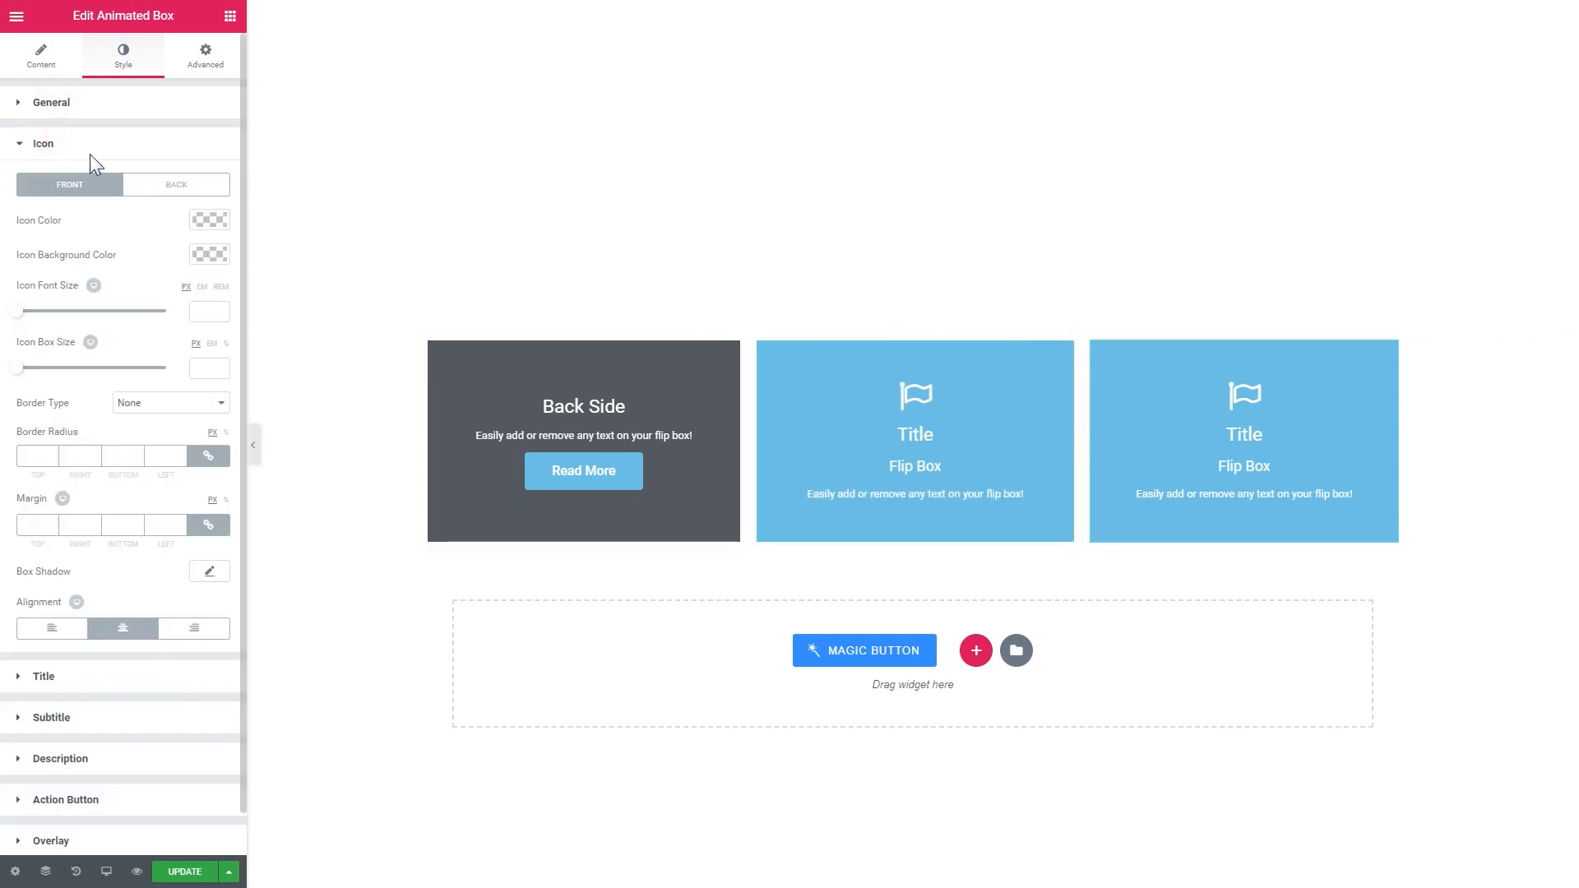
{"action": "left_click", "coordinate": [43, 143]}
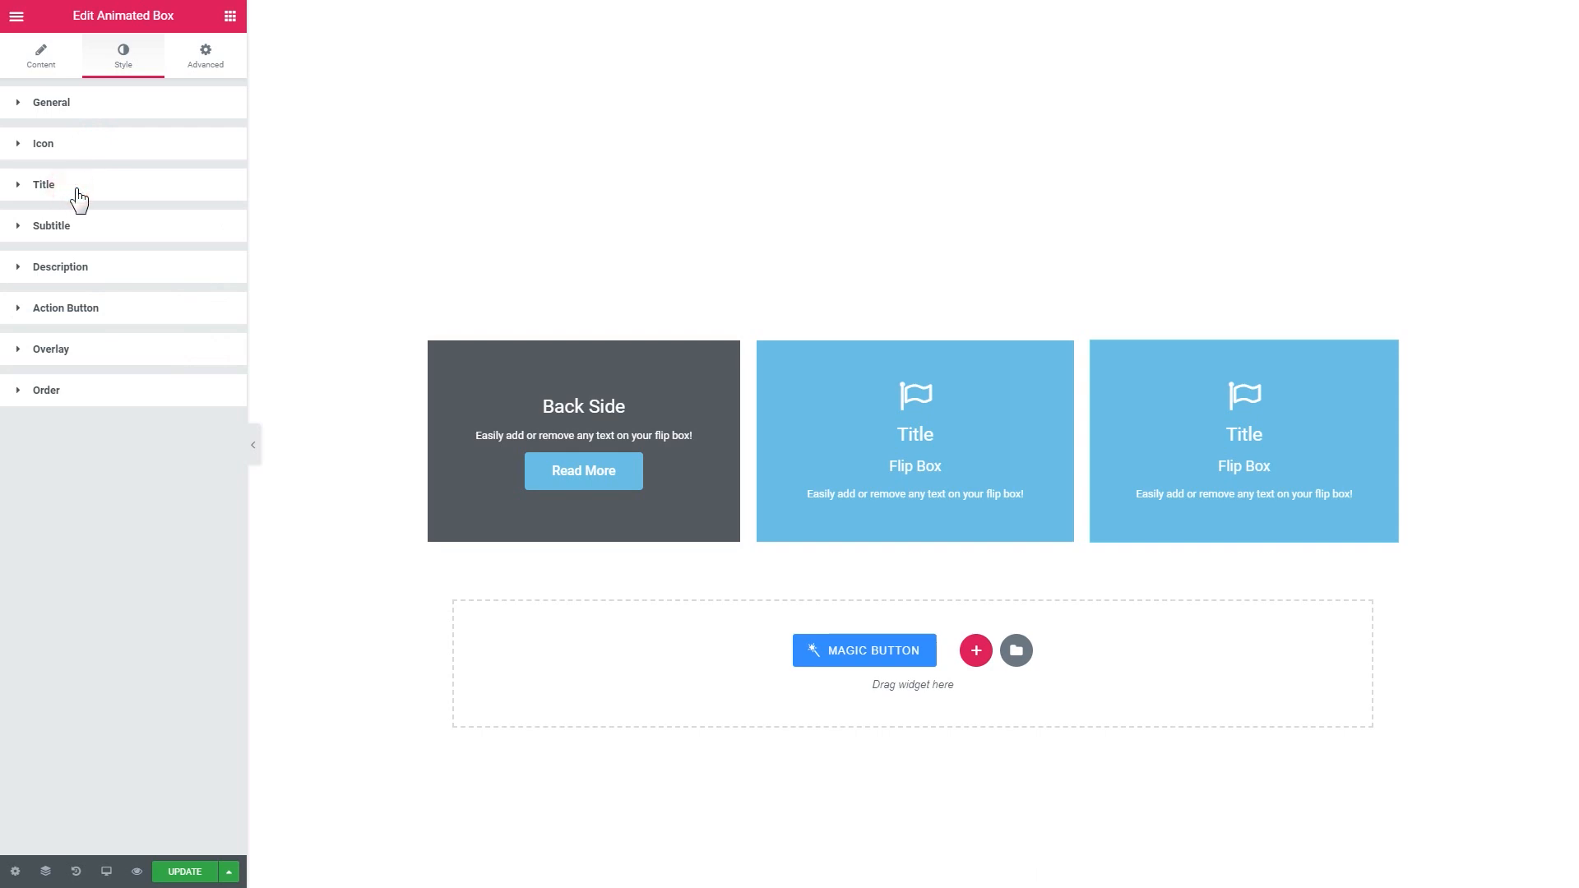
{"action": "left_click", "coordinate": [43, 185]}
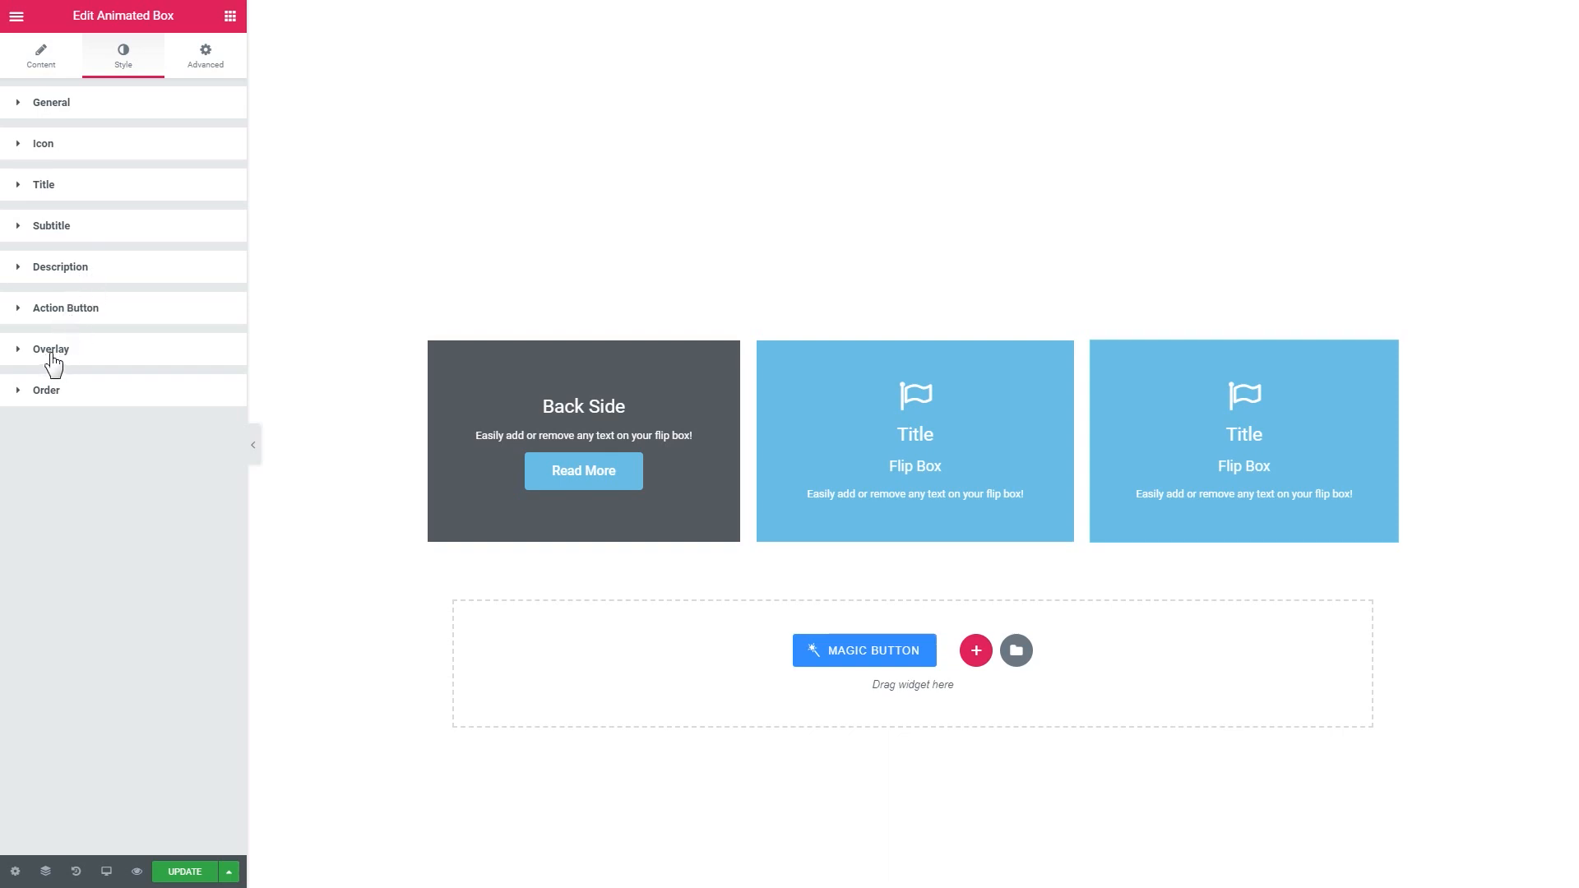
{"action": "left_click", "coordinate": [46, 392]}
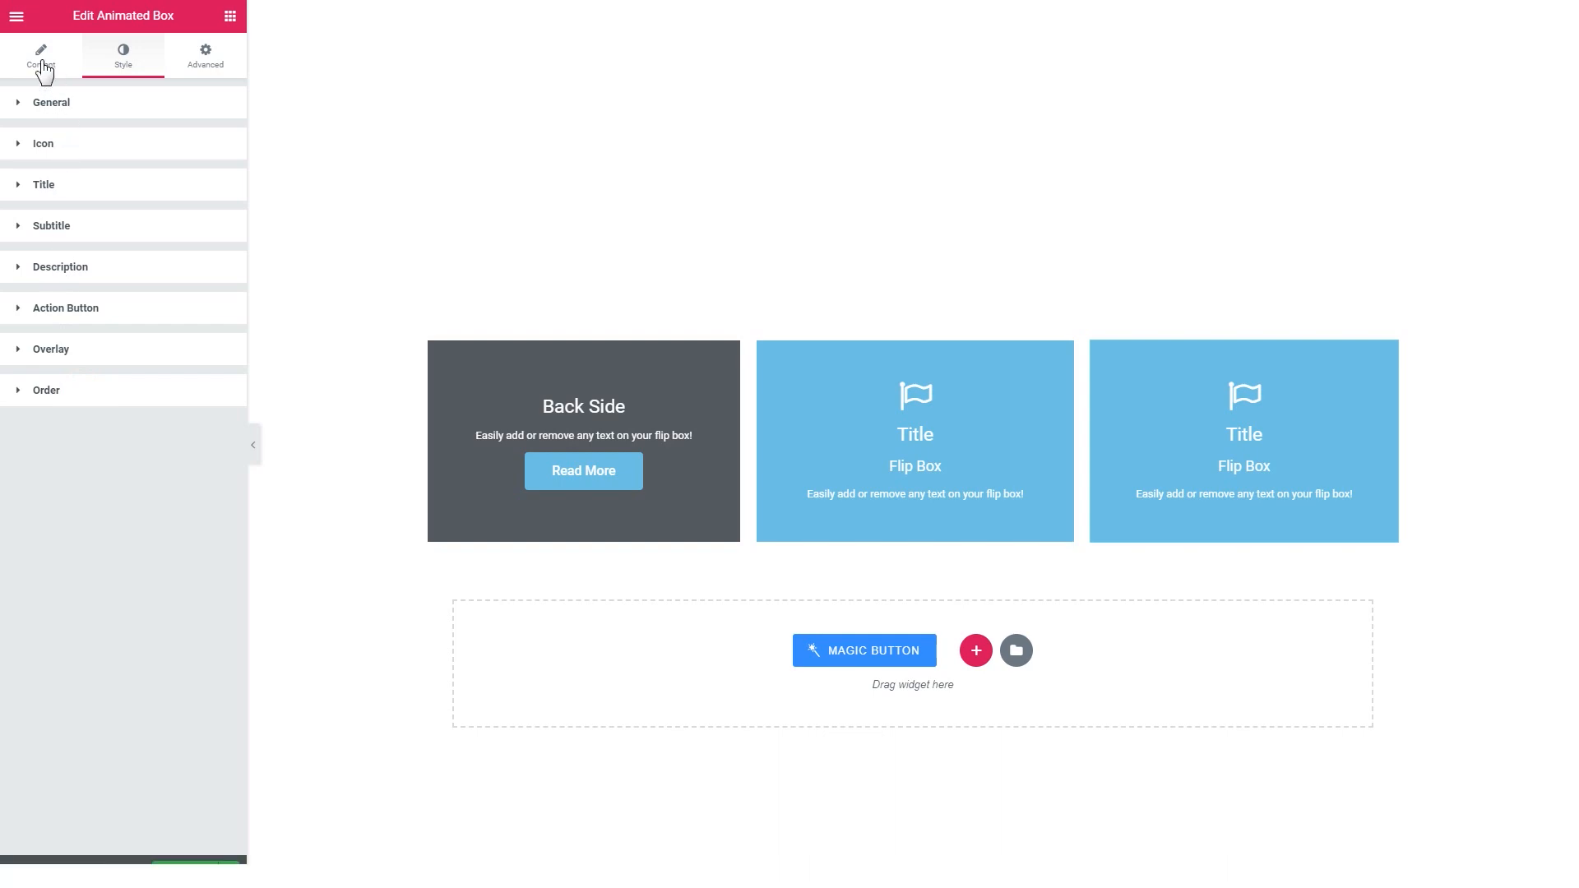
{"action": "left_click", "coordinate": [39, 54]}
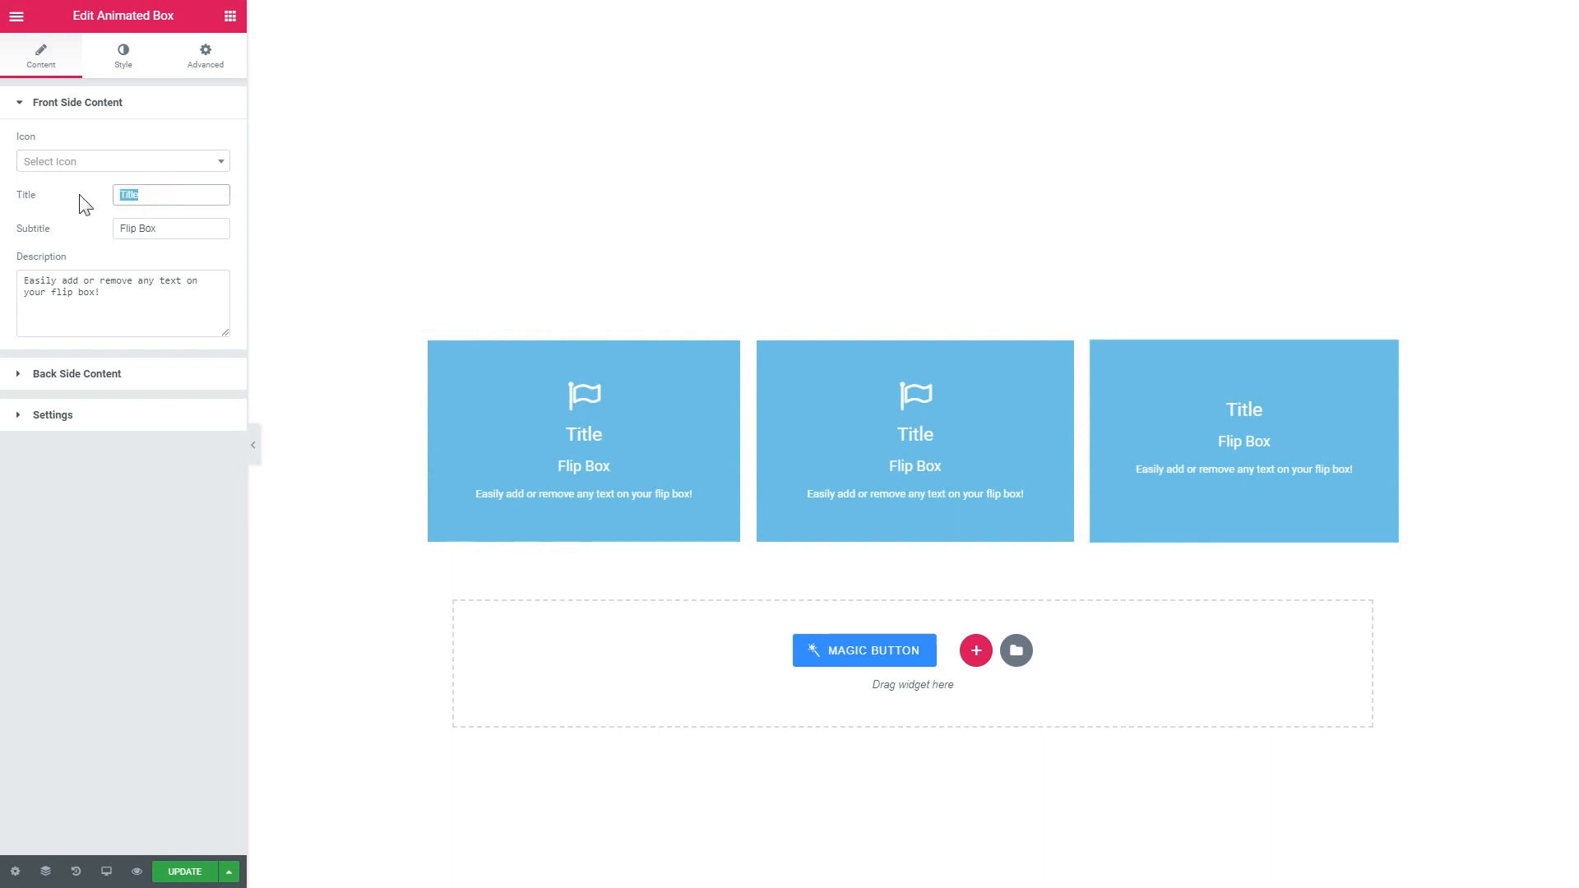
Collapse the Front Side Content options after titling the box 'Box 3' without an icon.
{"action": "left_click", "coordinate": [78, 102]}
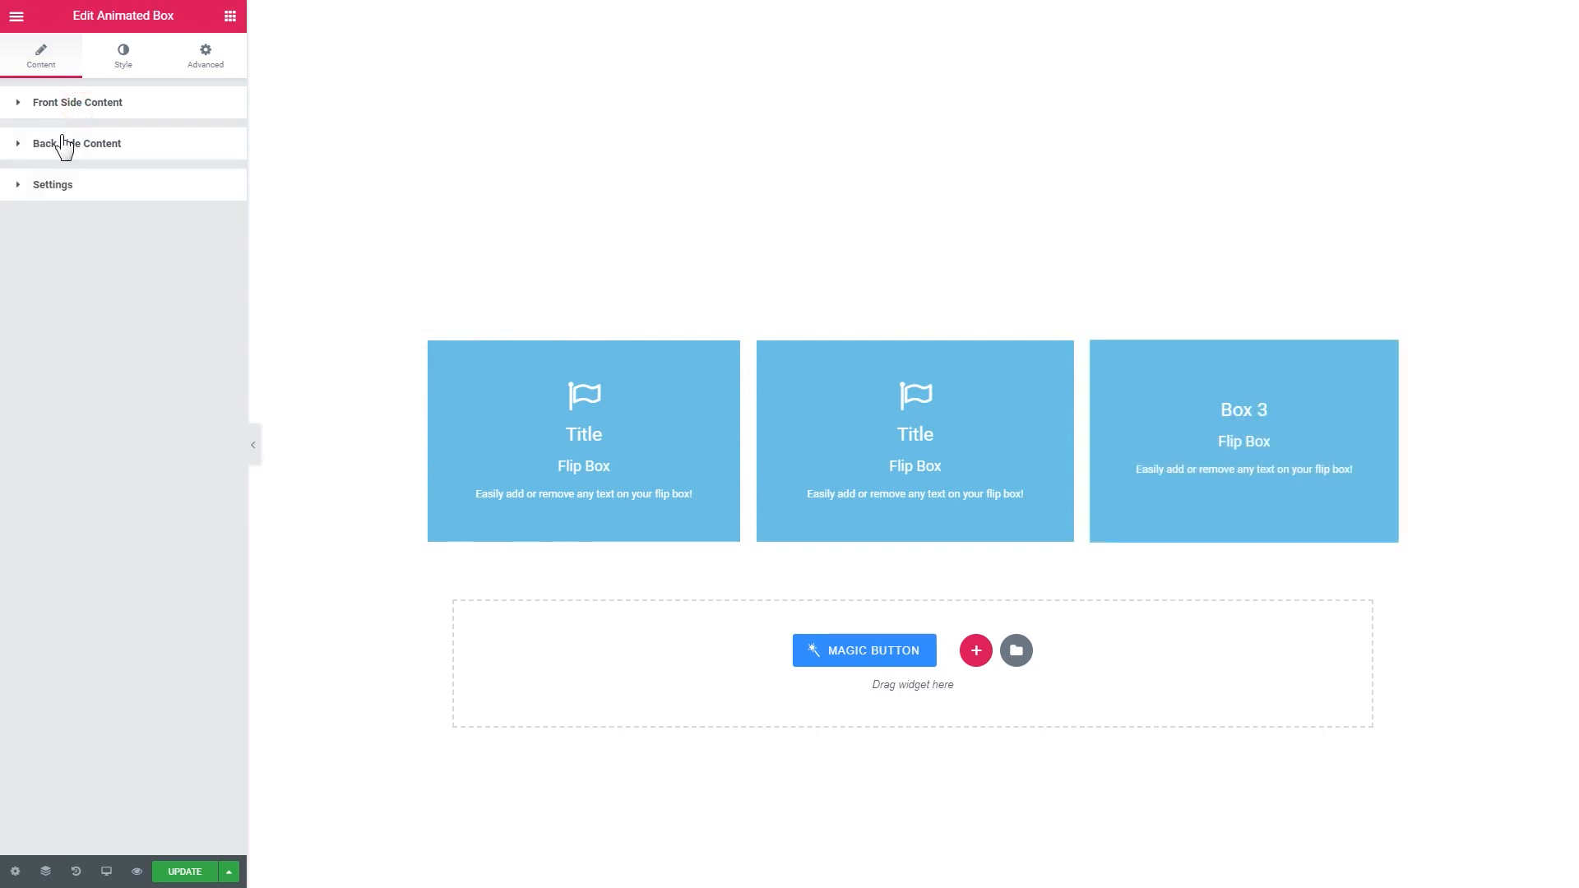
In Style > General, give the front a salmon-to-red gradient background angled at 270 degrees.
{"action": "left_click", "coordinate": [76, 143]}
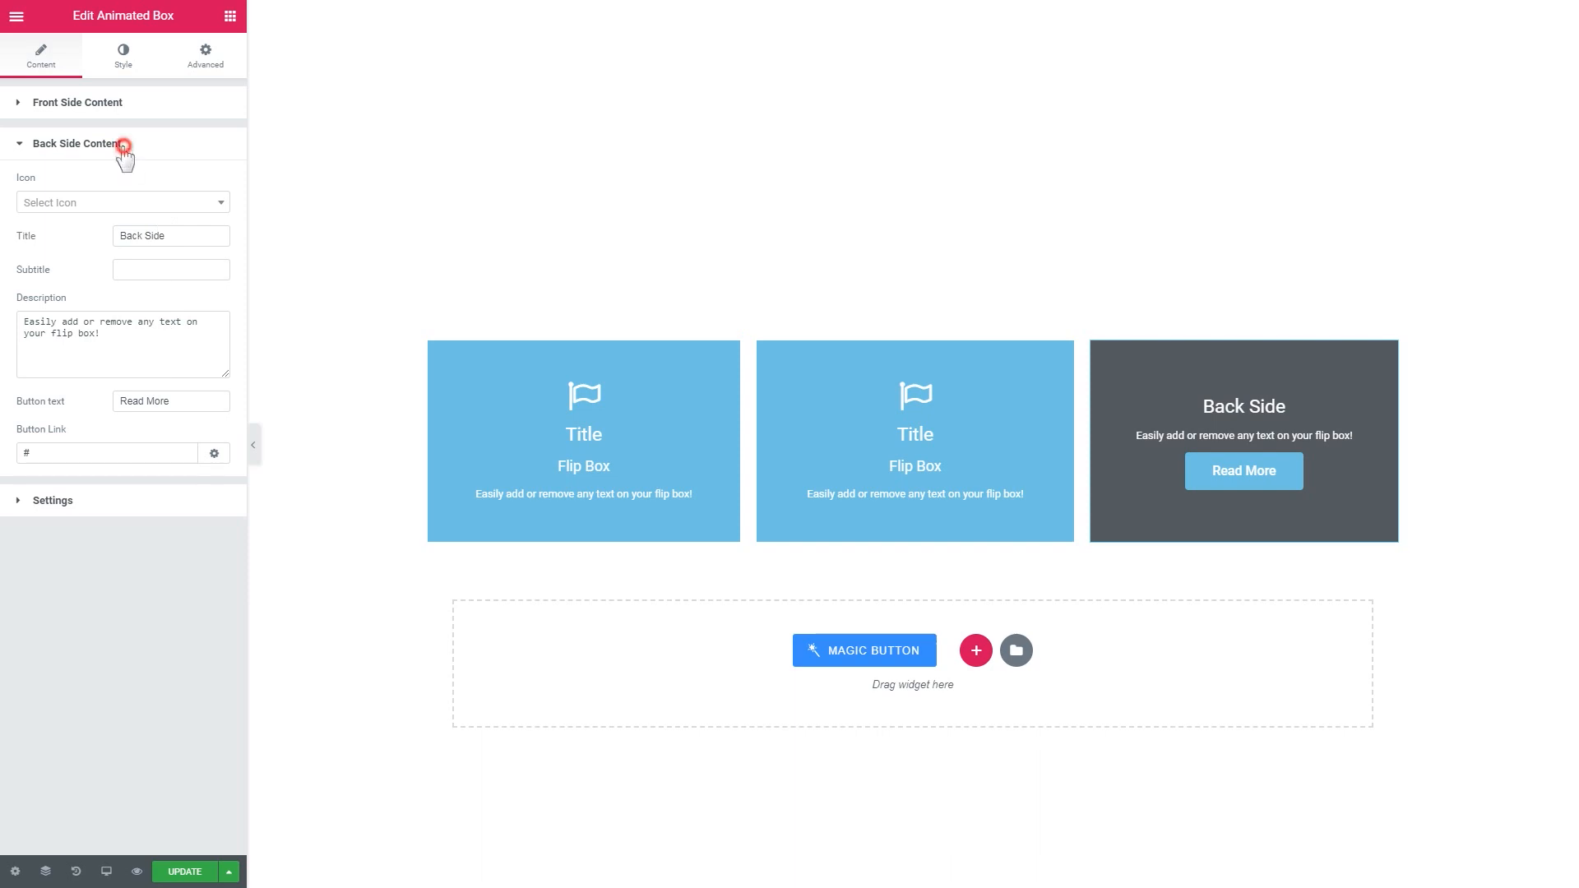
{"action": "left_click", "coordinate": [121, 56]}
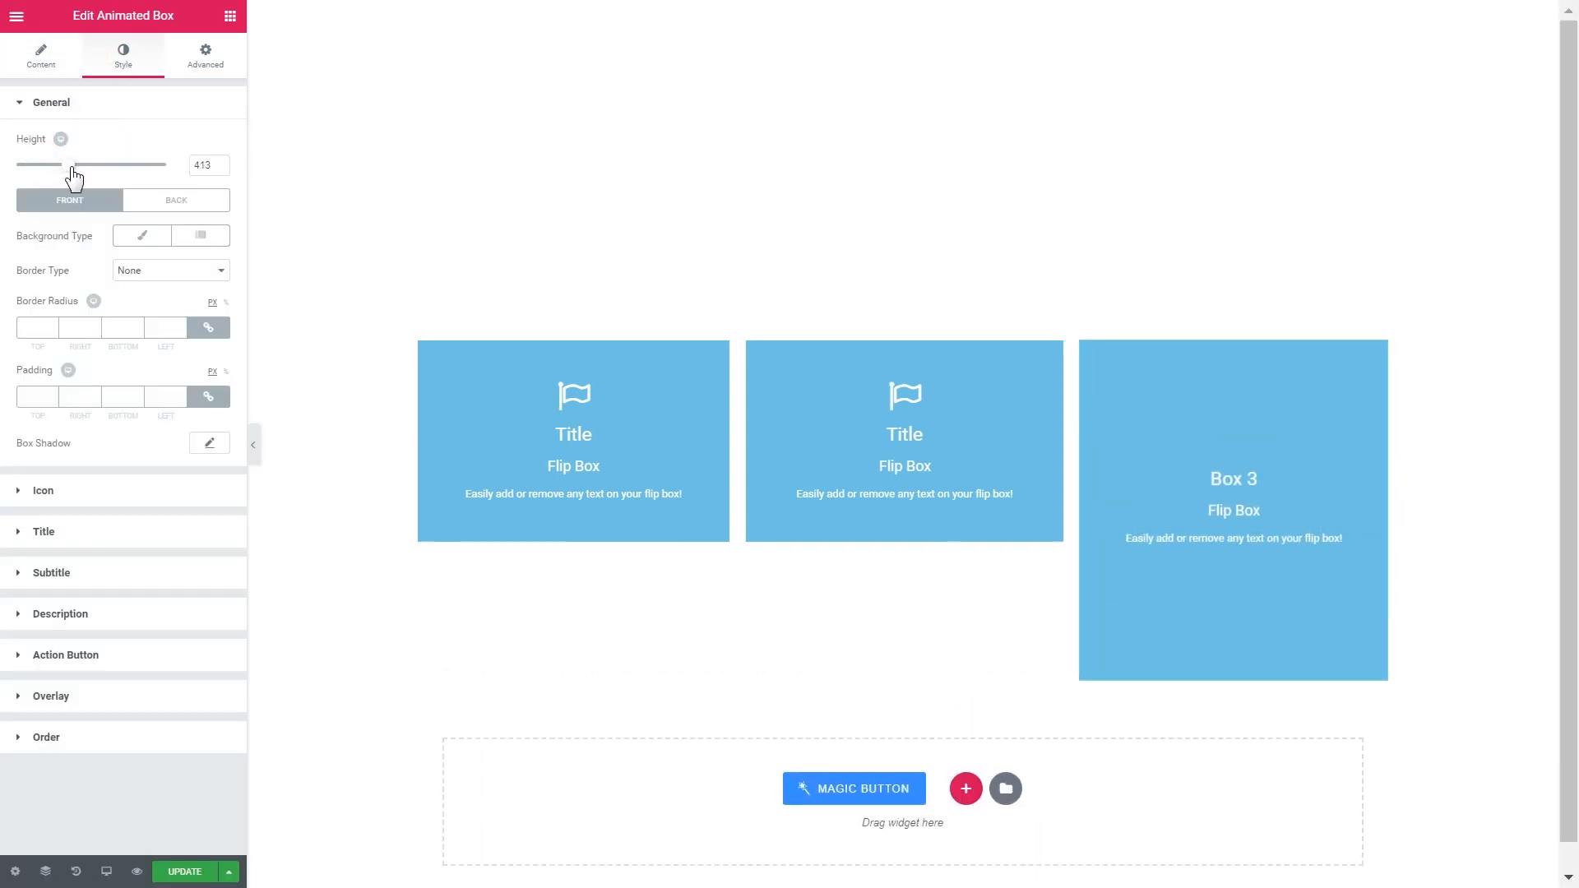
{"action": "left_click", "coordinate": [200, 235]}
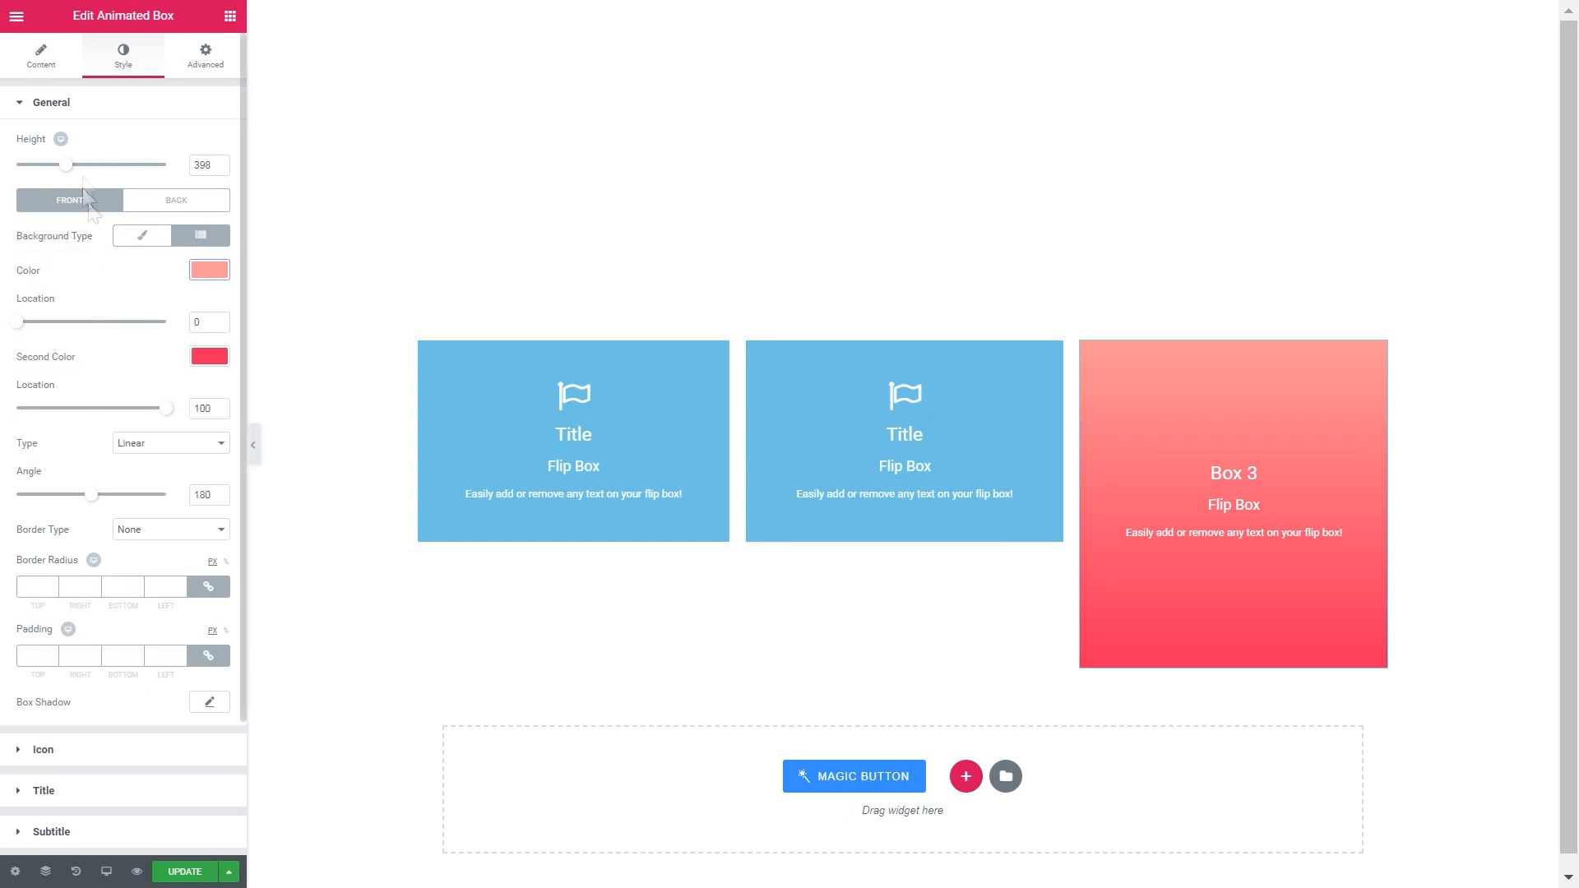
{"action": "left_click_drag", "start_coordinate": [92, 495], "coordinate": [127, 495]}
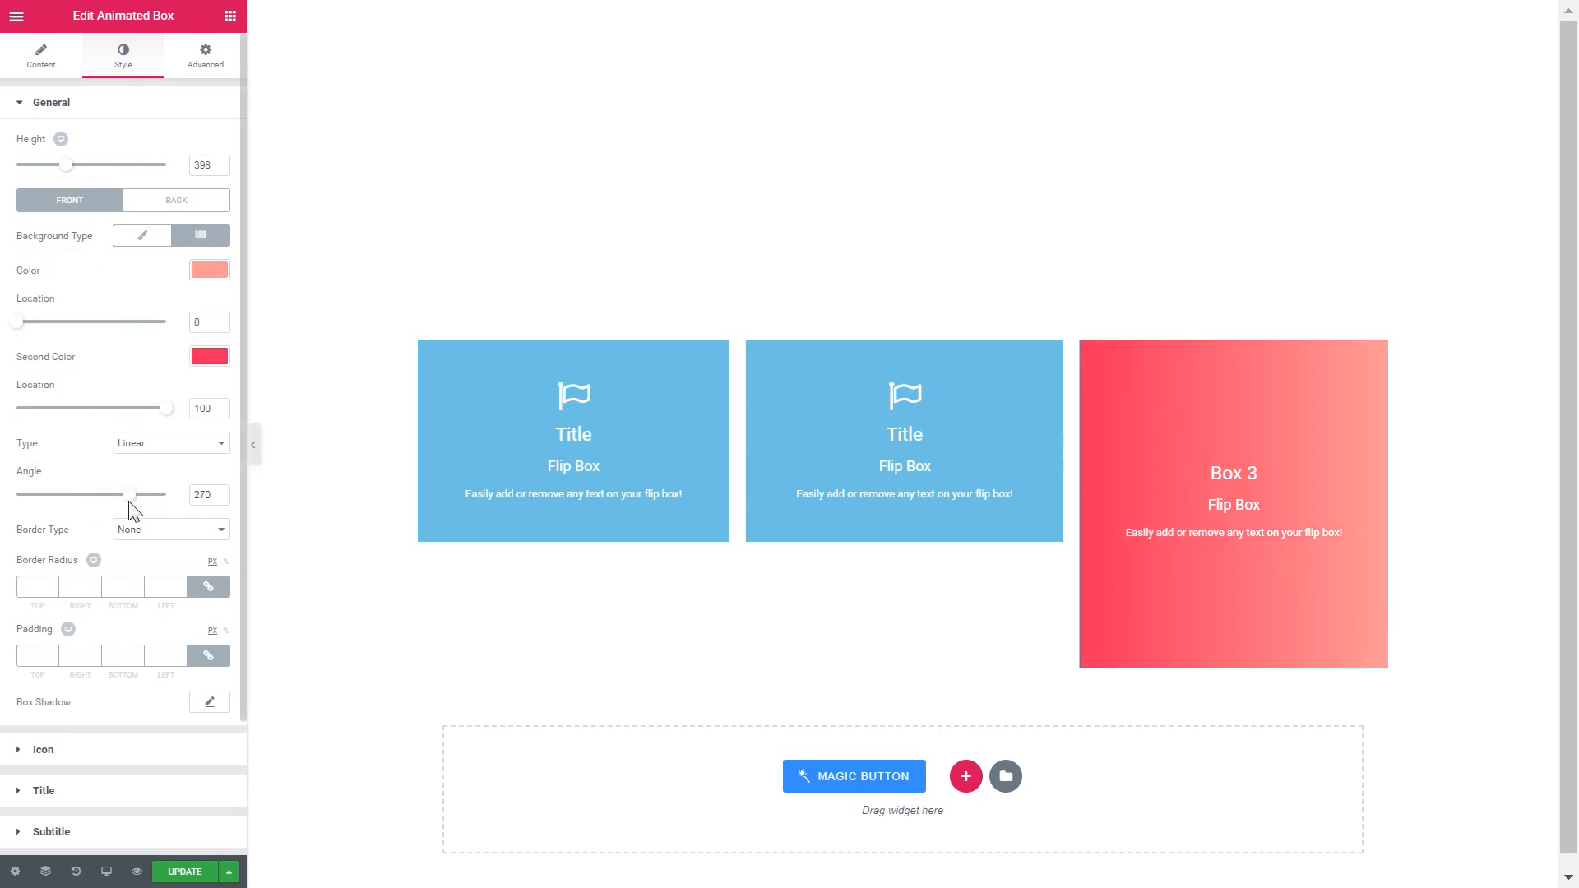
{"action": "left_click", "coordinate": [51, 102]}
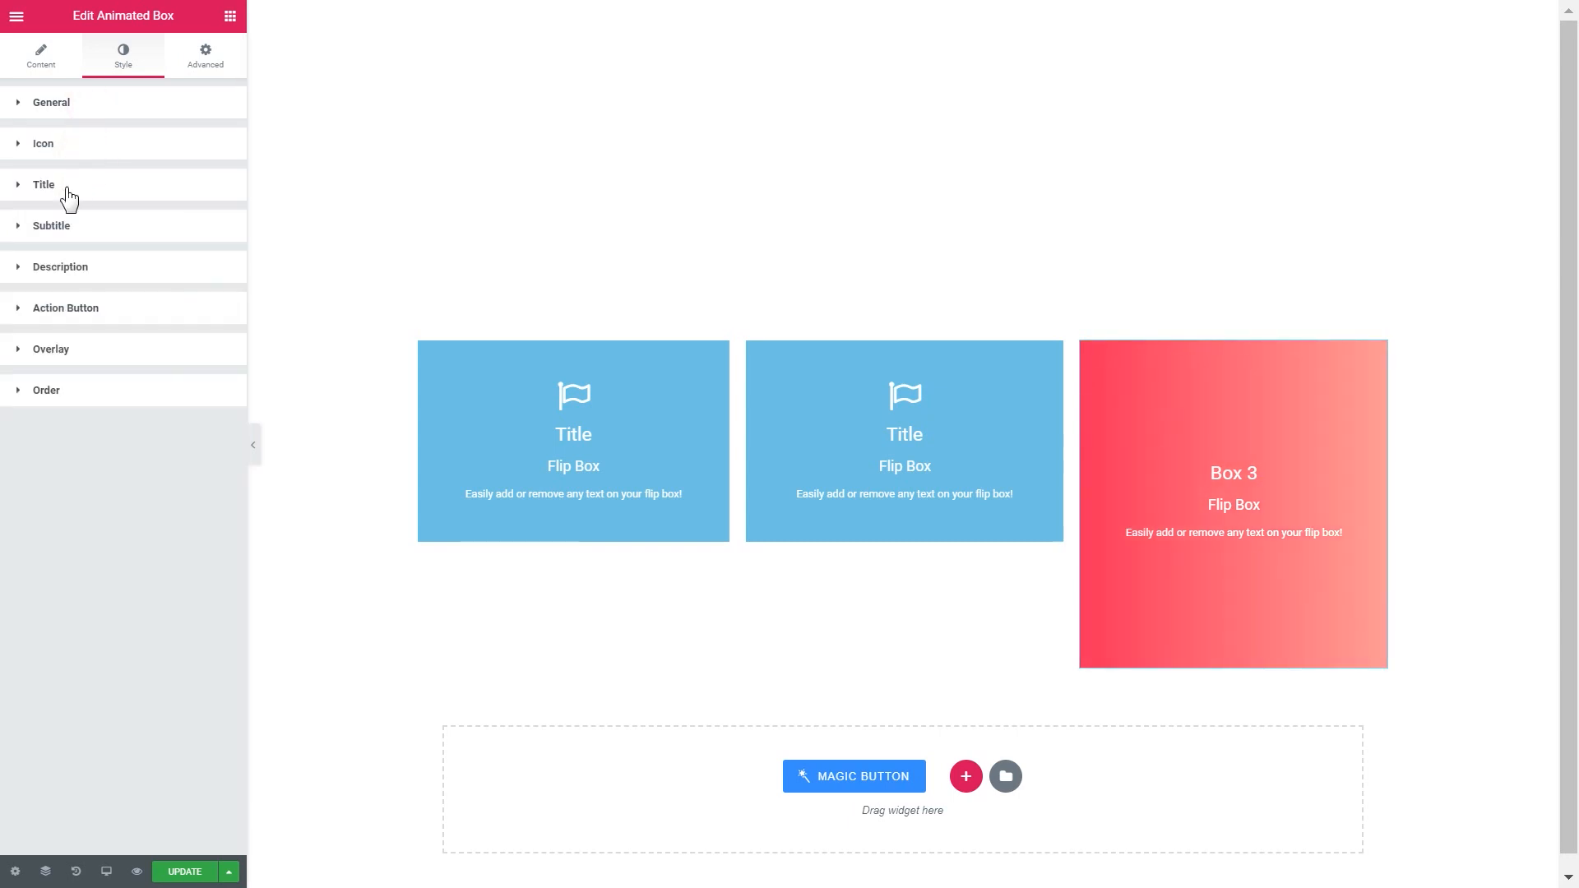
Set the Box 3 title typography to size 45 with weight 600.
{"action": "left_click", "coordinate": [43, 184]}
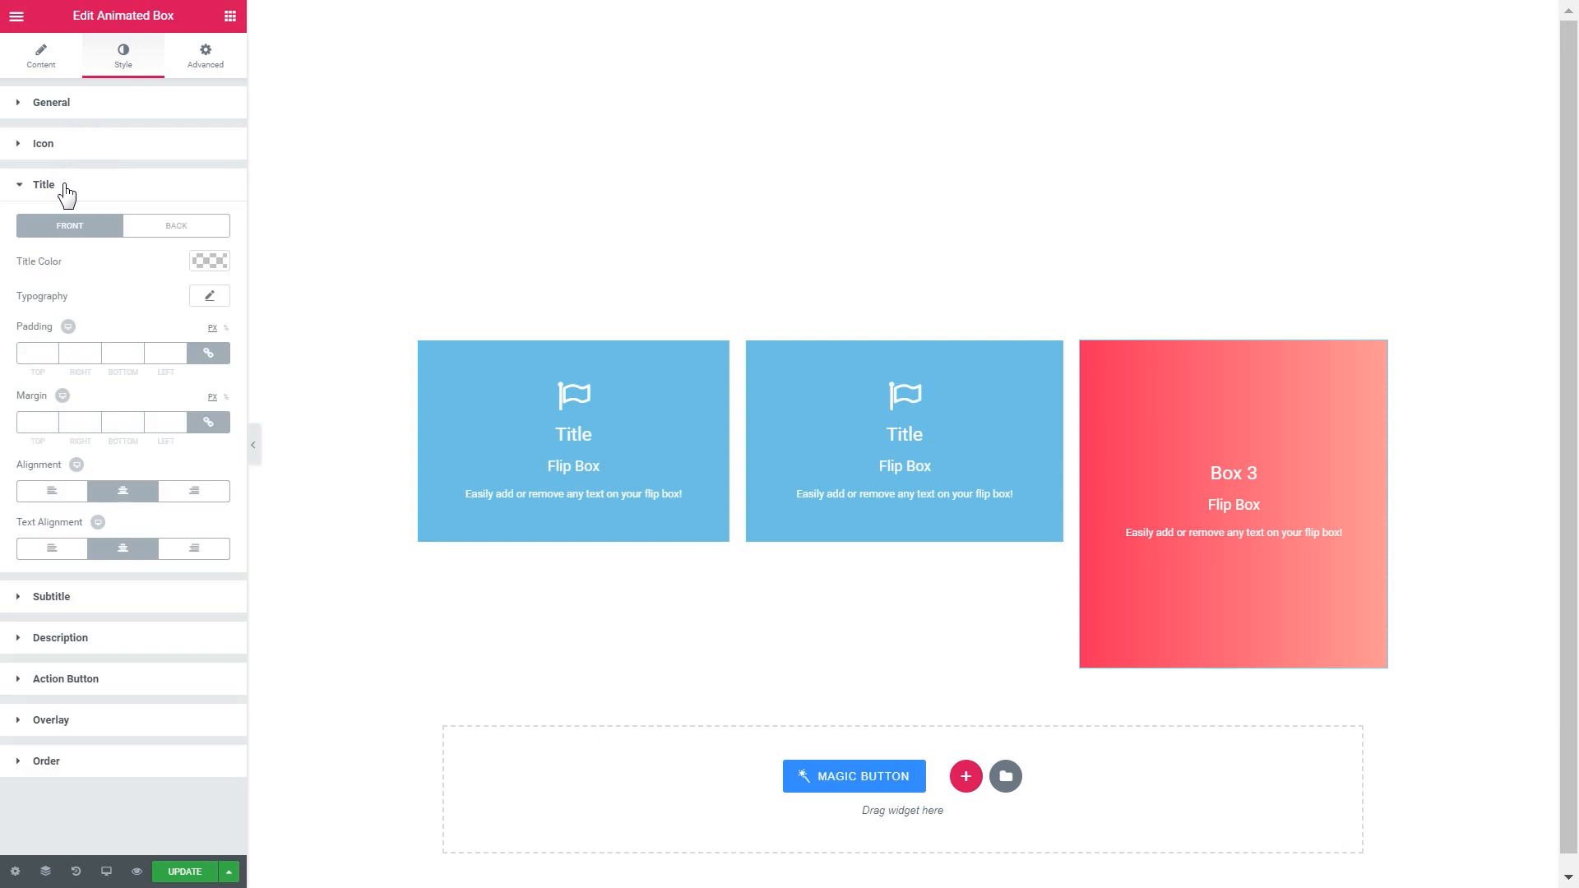
{"action": "left_click", "coordinate": [209, 296]}
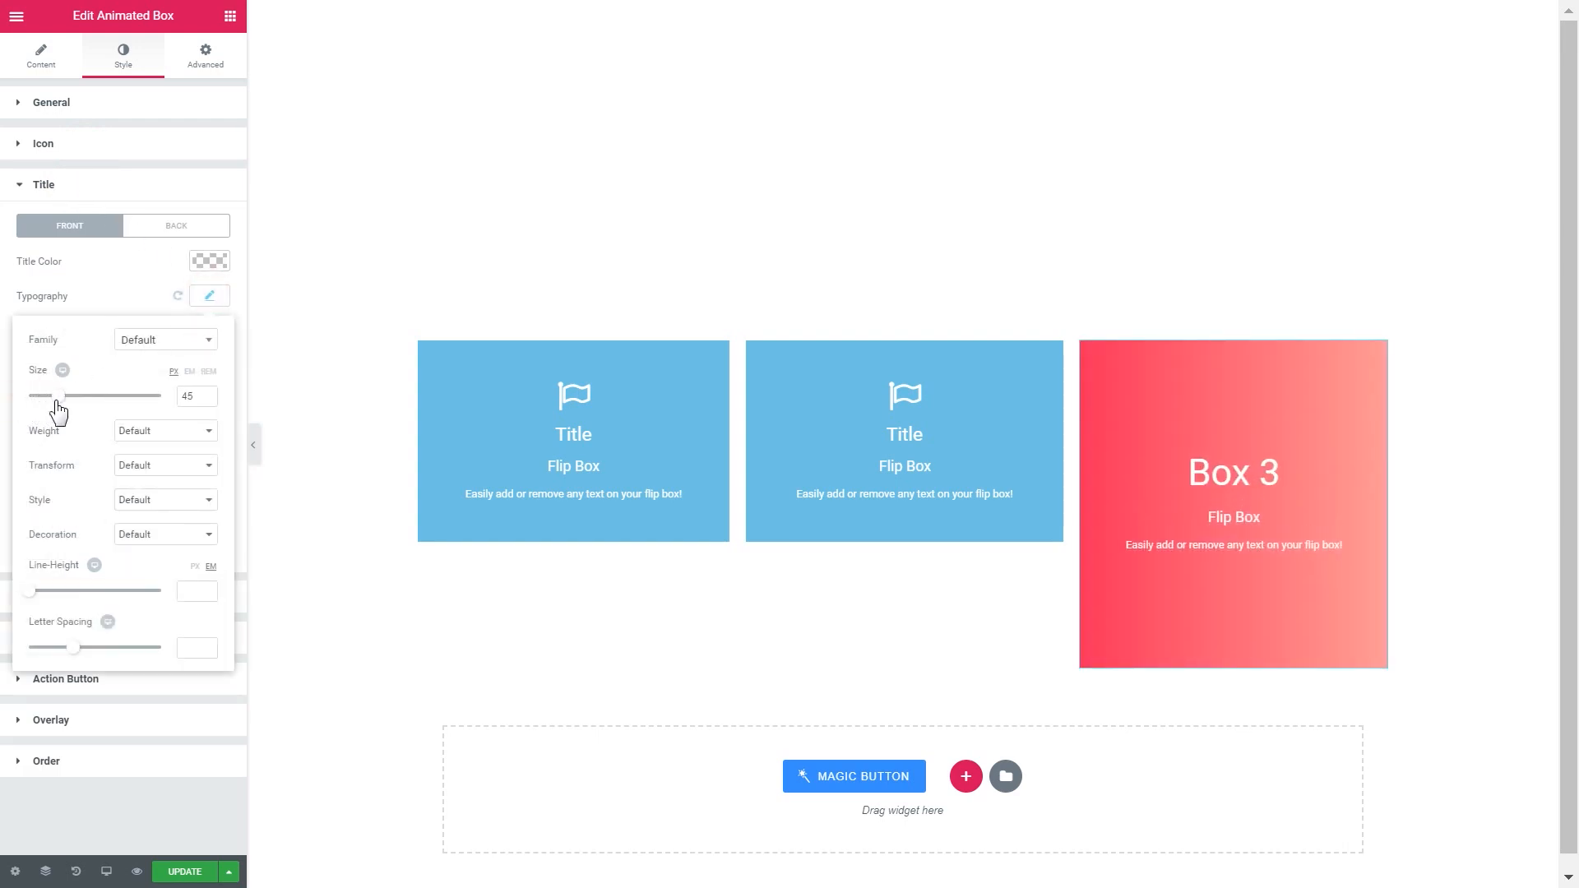
{"action": "left_click", "coordinate": [164, 465]}
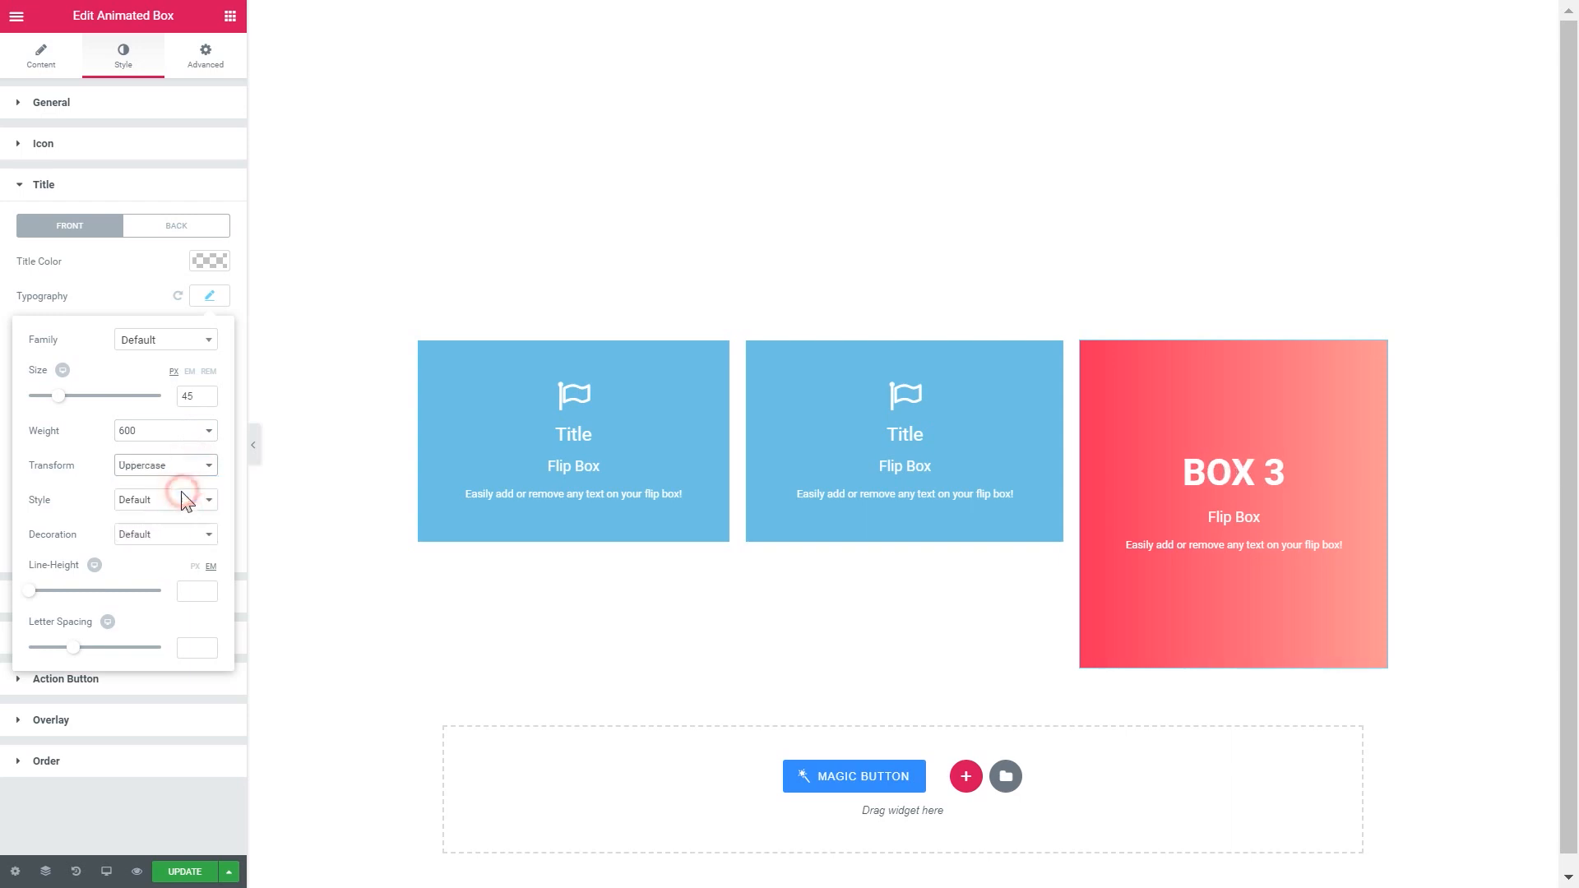
{"action": "left_click", "coordinate": [101, 187]}
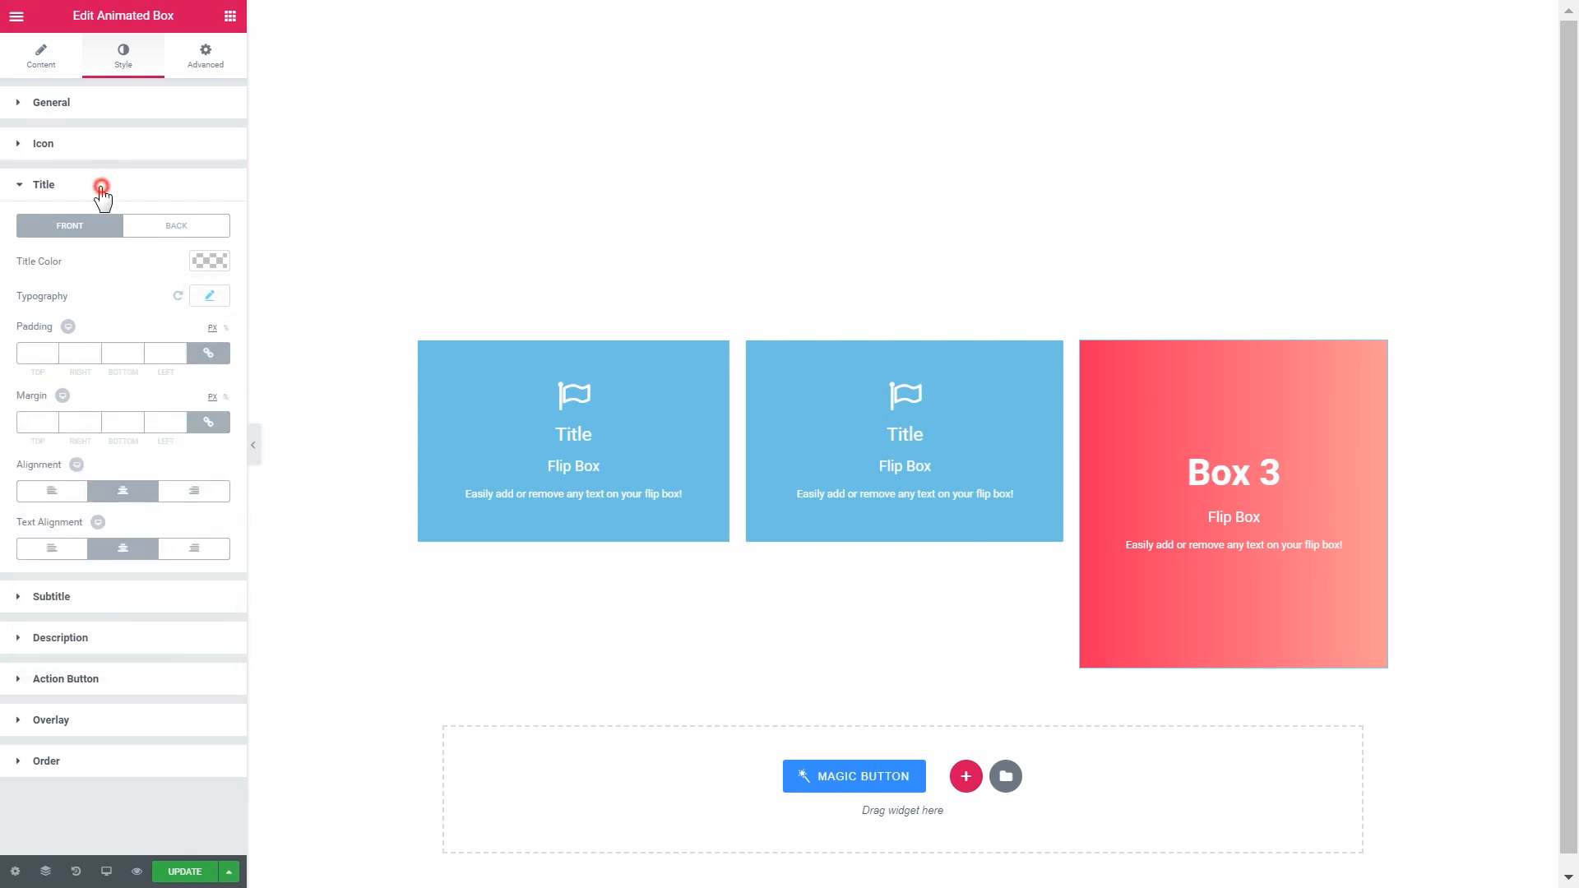
Make the Flip Box subtitle typography italic.
{"action": "left_click", "coordinate": [43, 184]}
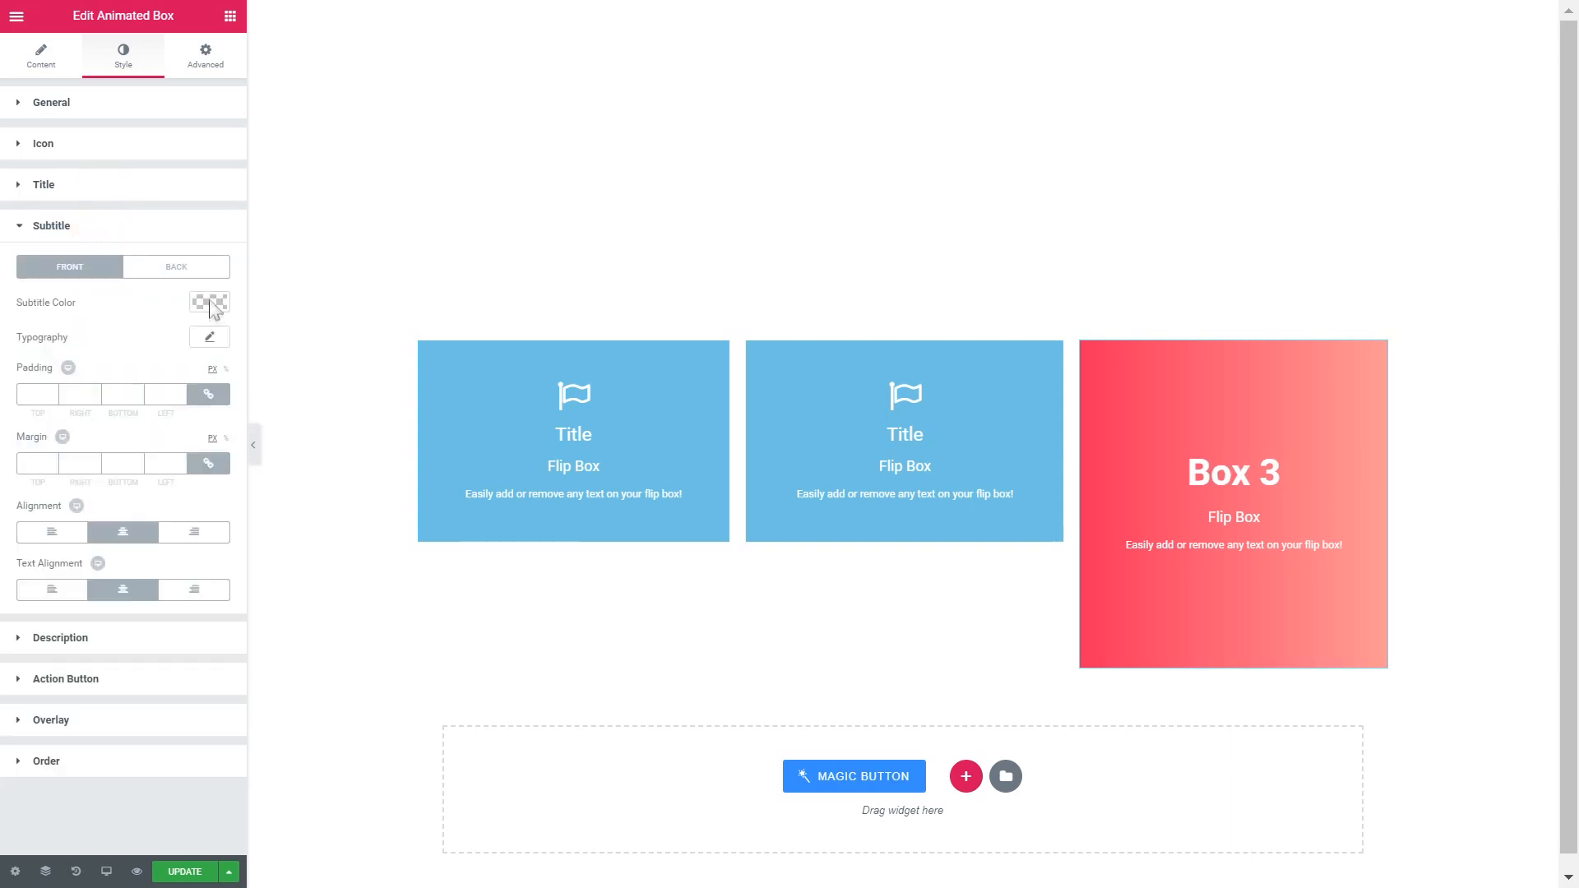
{"action": "left_click", "coordinate": [209, 335]}
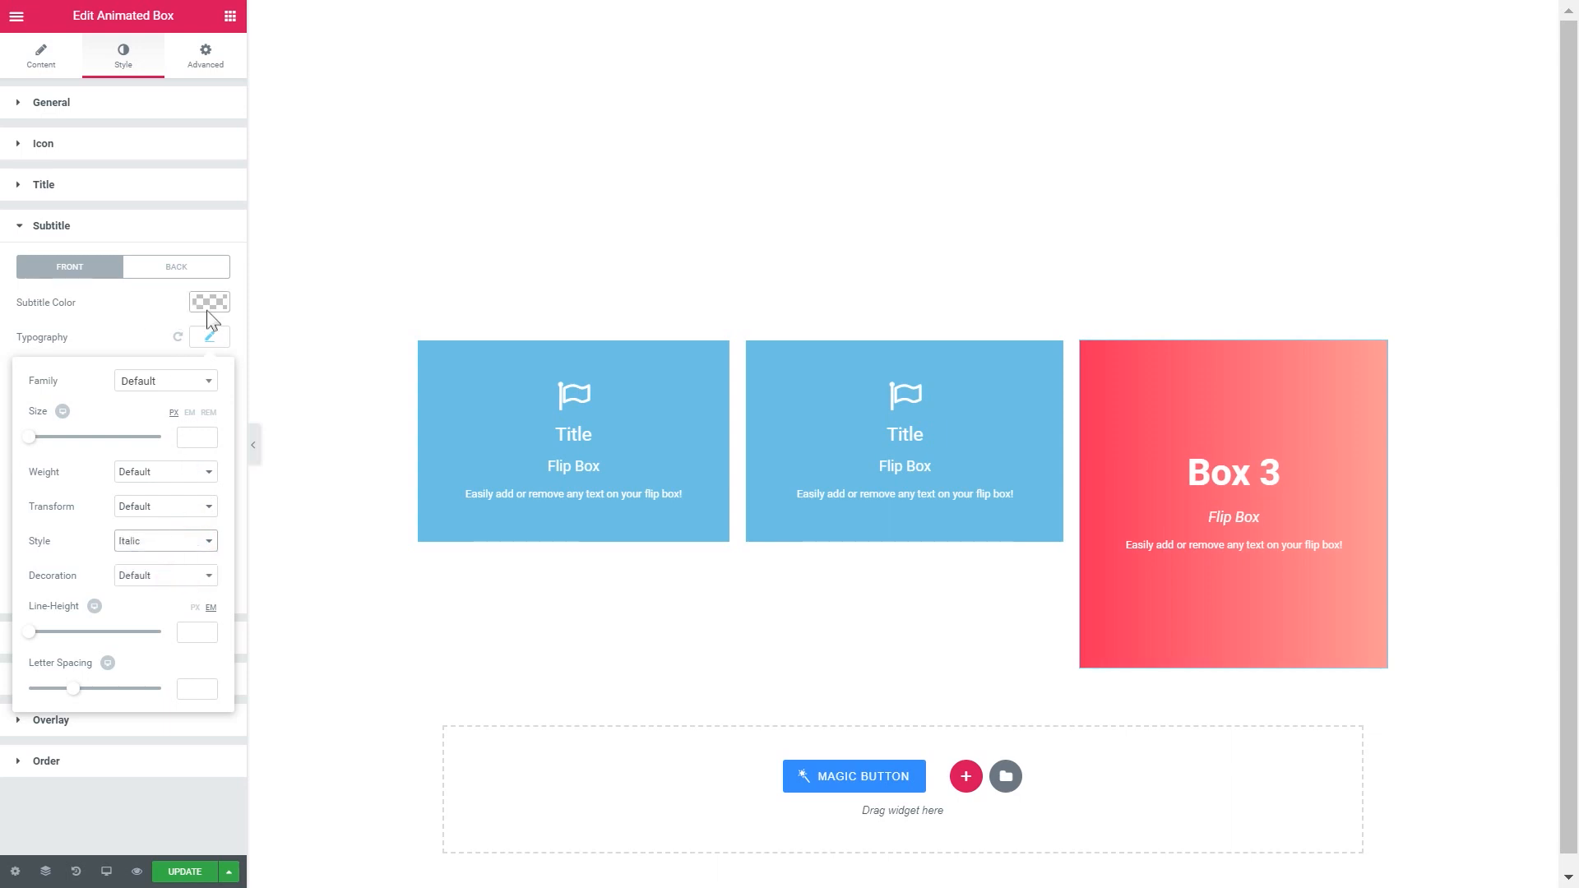
{"action": "left_click", "coordinate": [51, 225]}
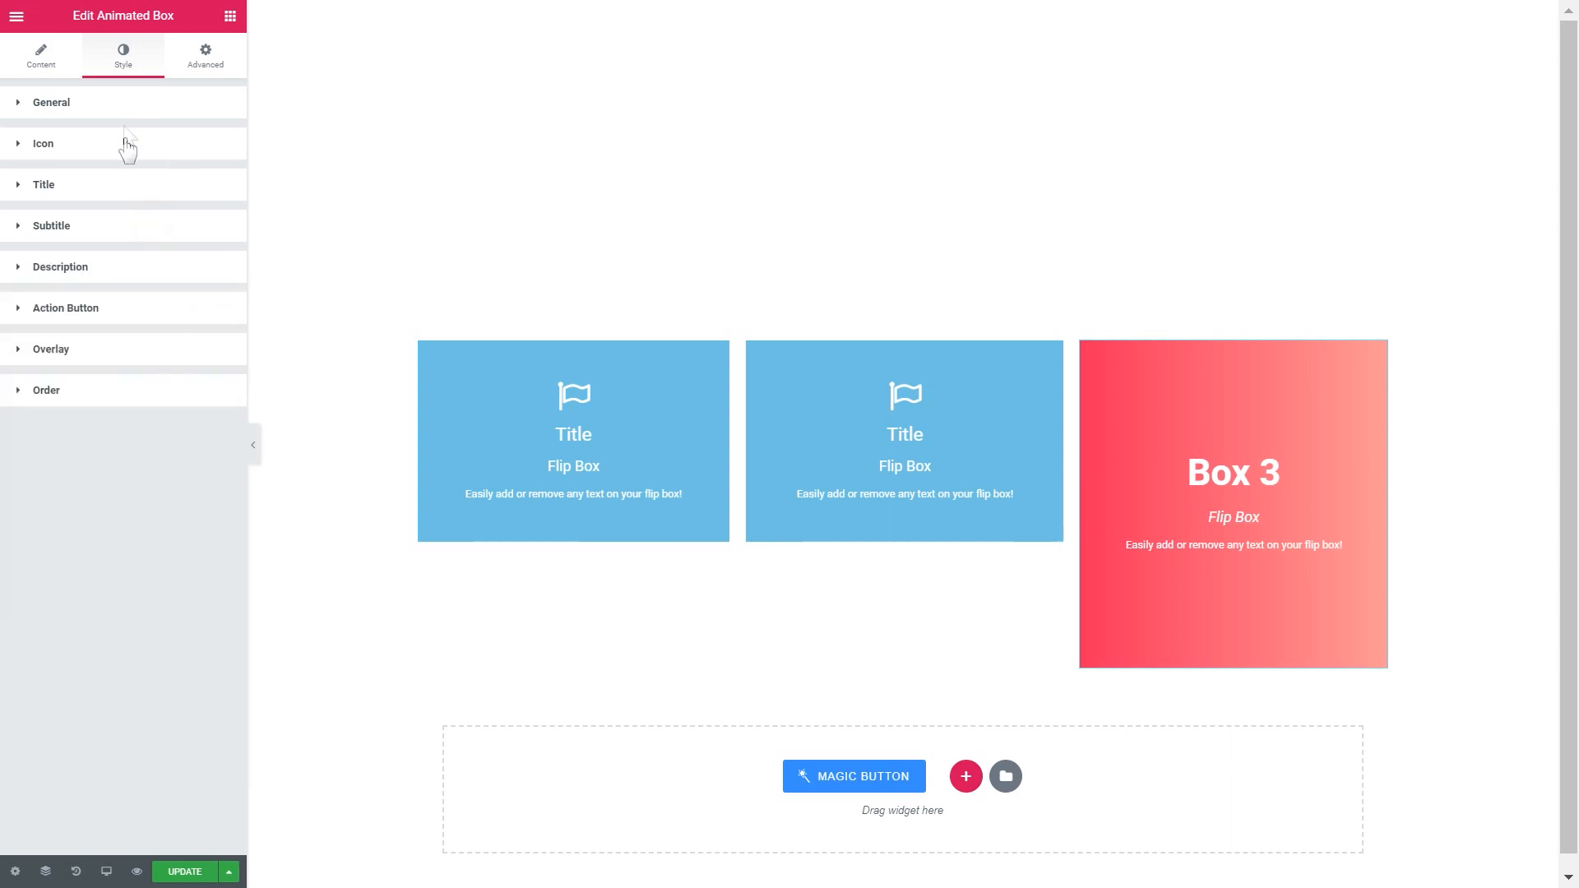
Give the box's back side a blue-to-indigo gradient background at 180 degrees.
{"action": "left_click", "coordinate": [51, 102]}
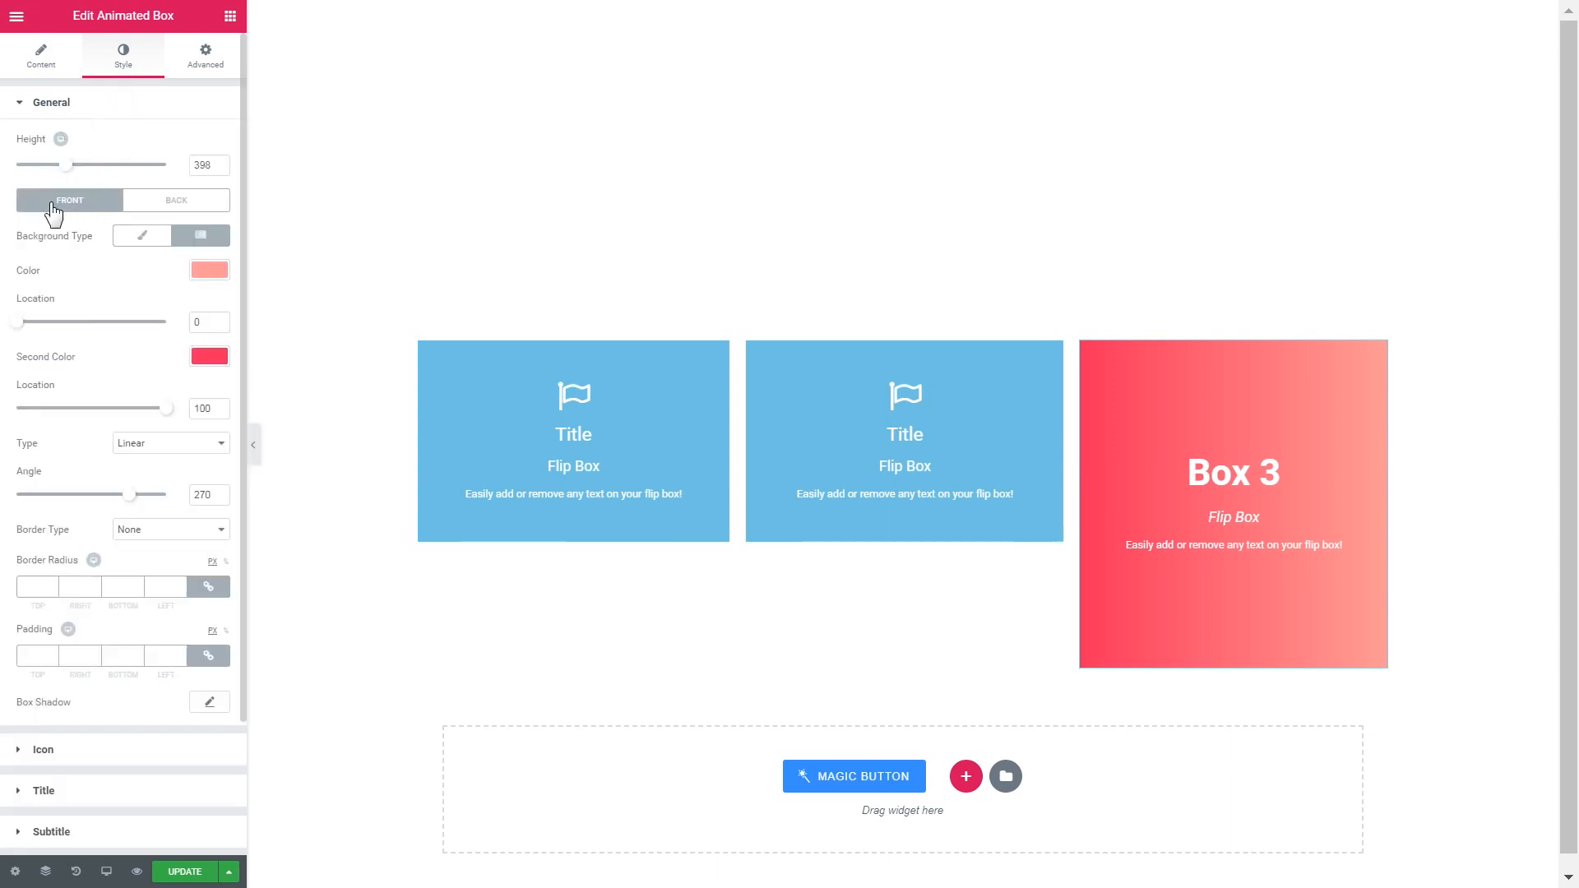
{"action": "left_click", "coordinate": [176, 199]}
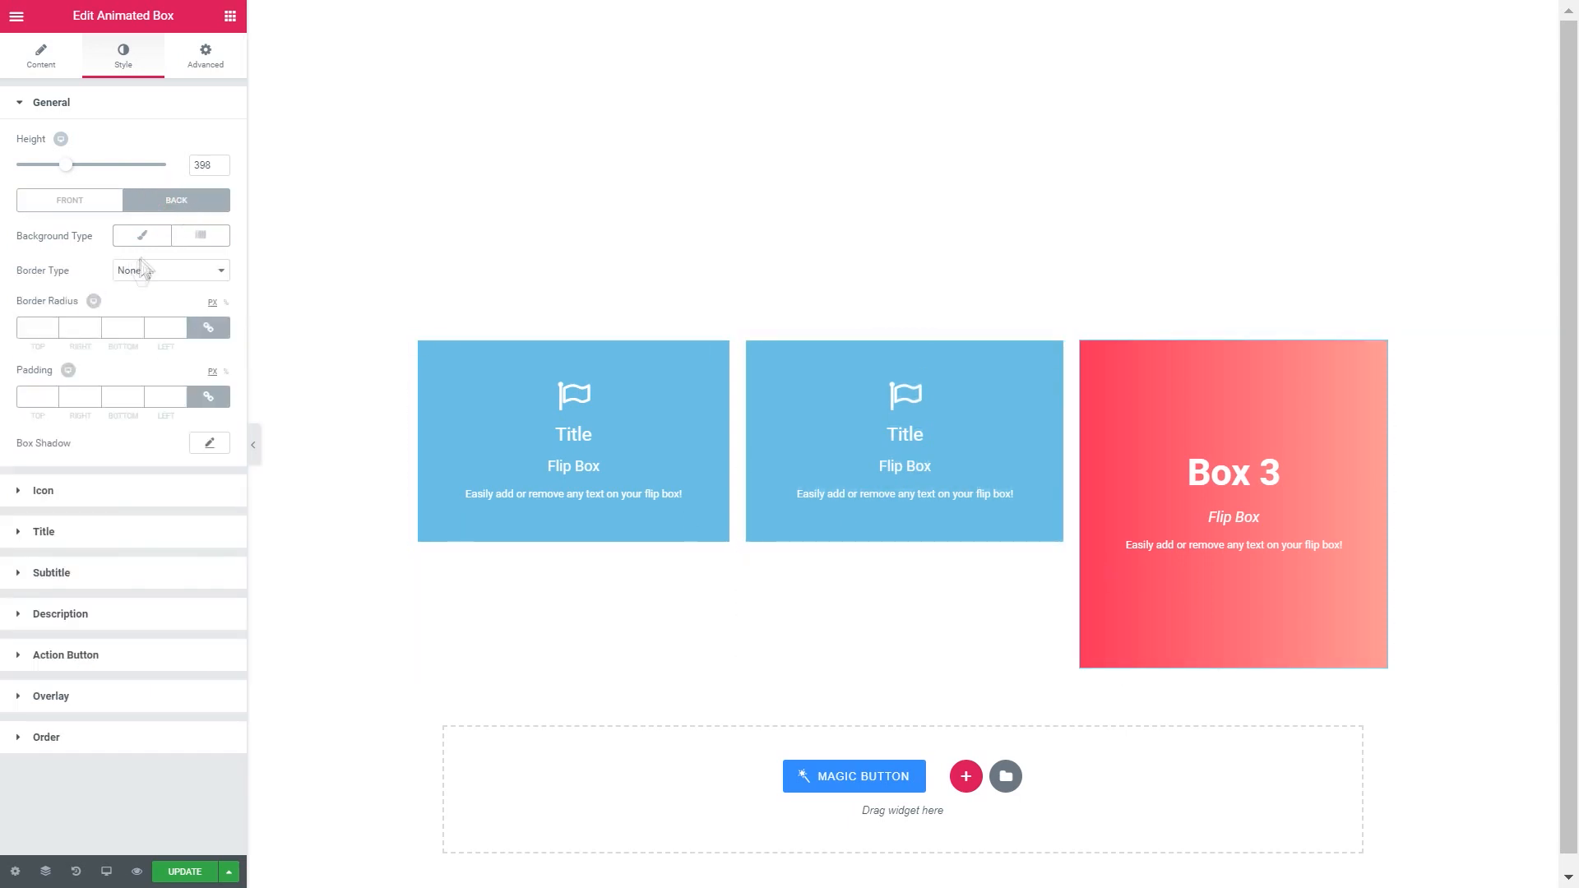
{"action": "left_click", "coordinate": [199, 236]}
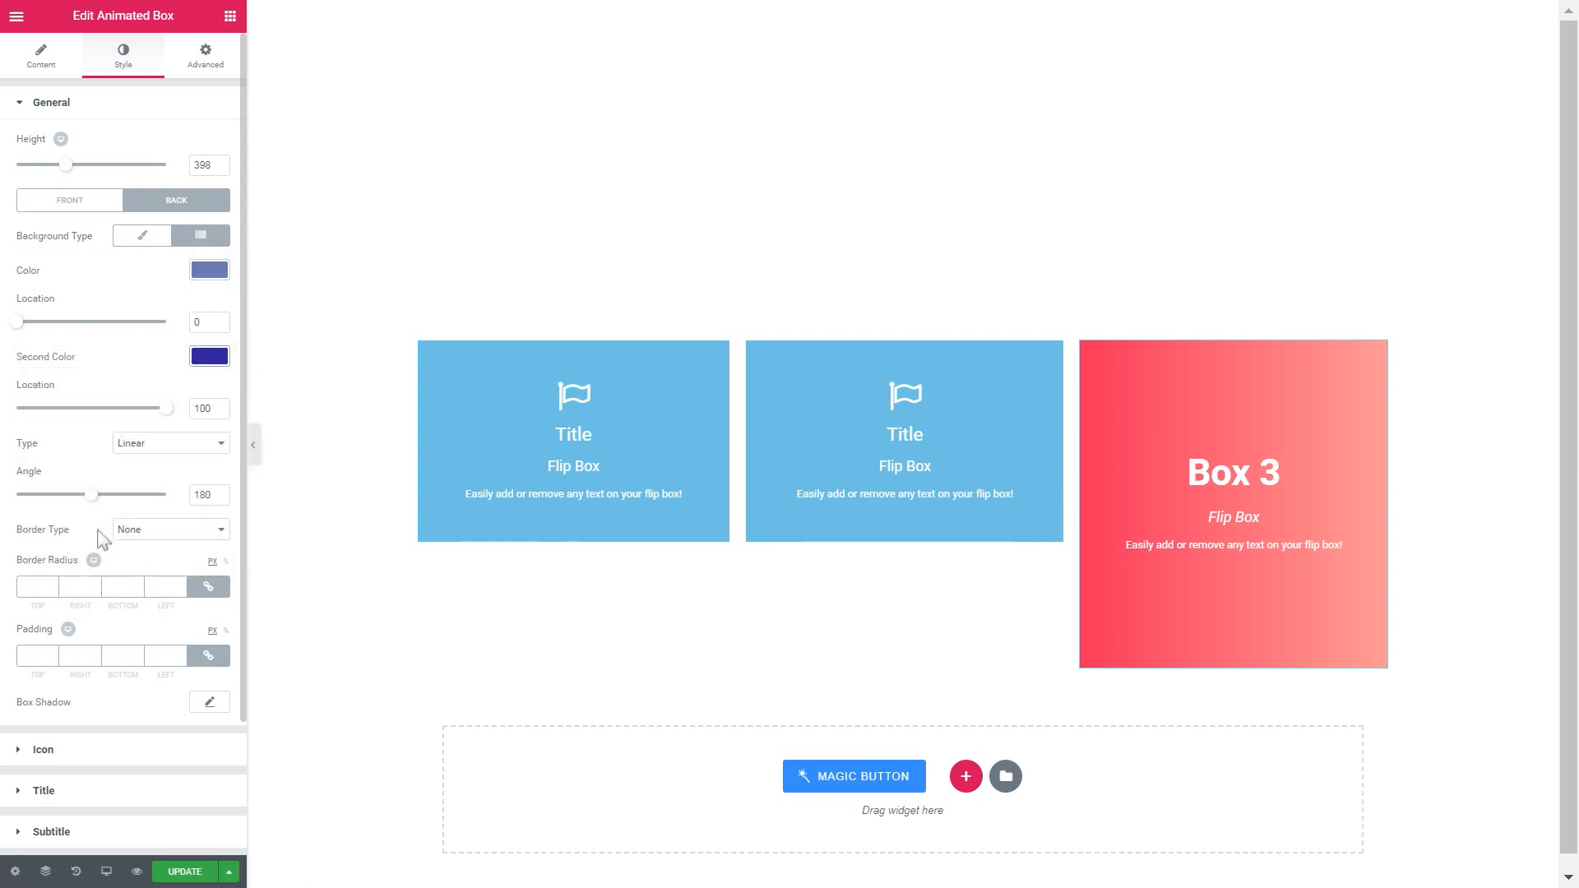
Check the Back Side Content with its title and Read More button, then select the middle box.
{"action": "left_click", "coordinate": [40, 58]}
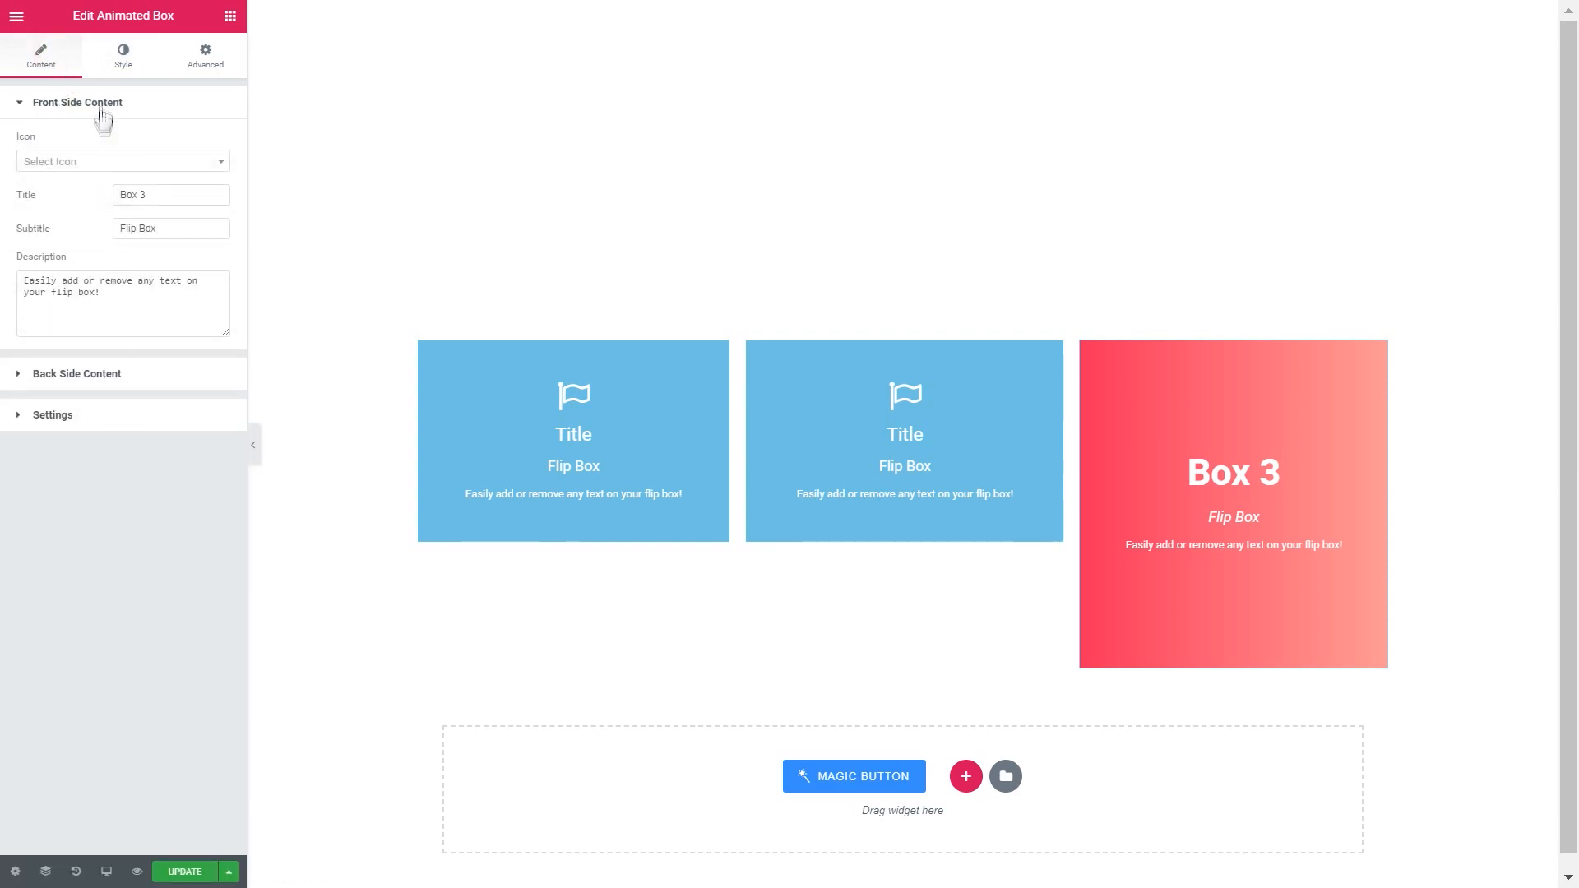
{"action": "left_click", "coordinate": [77, 143]}
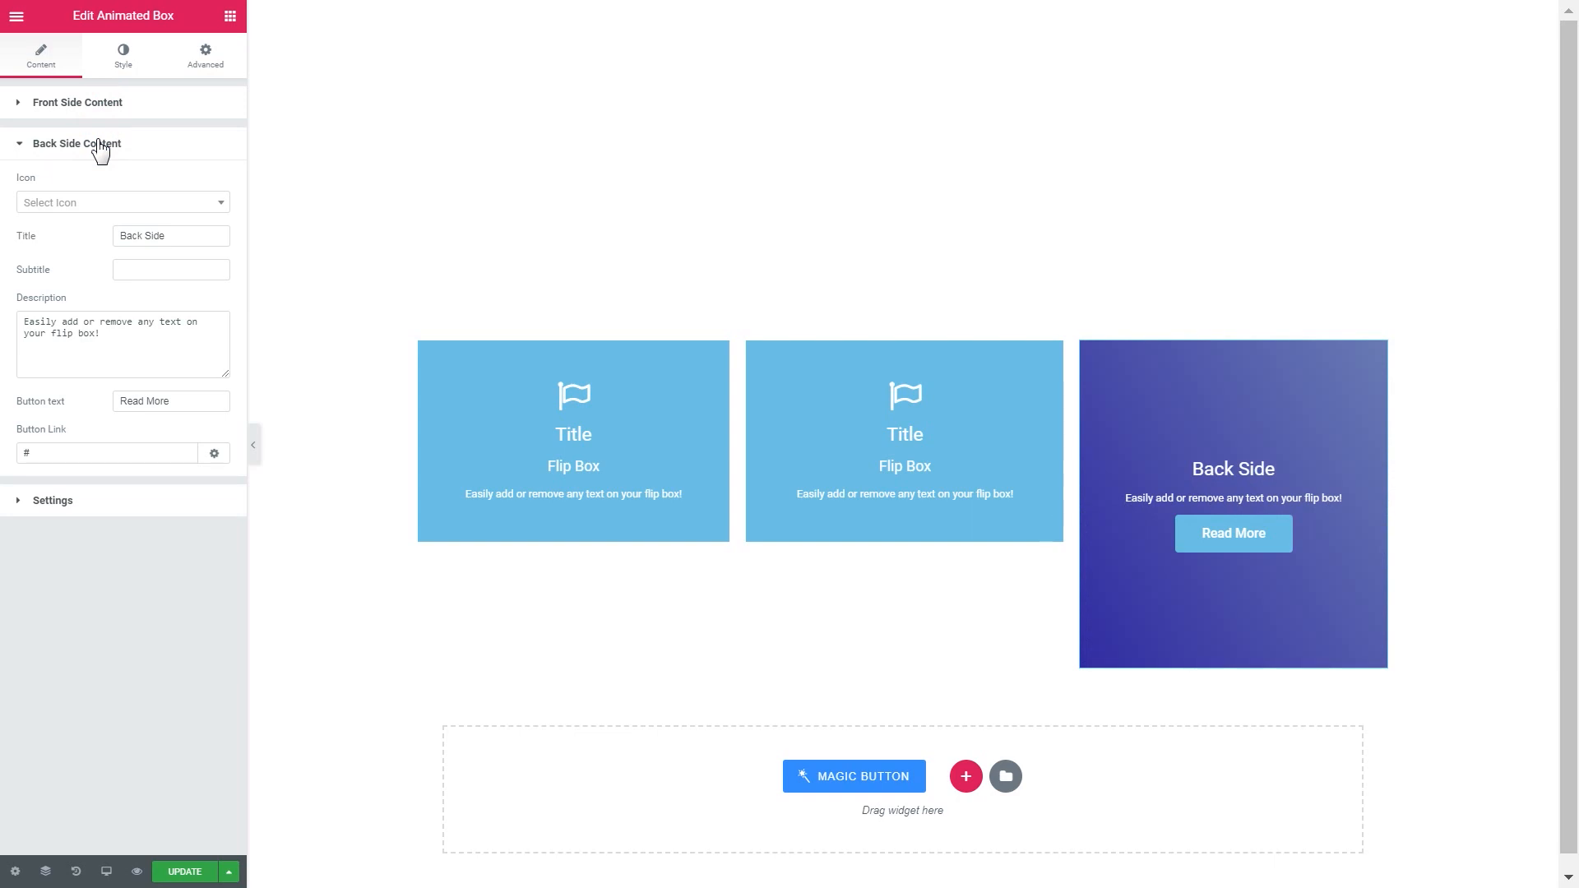
{"action": "left_click", "coordinate": [123, 56]}
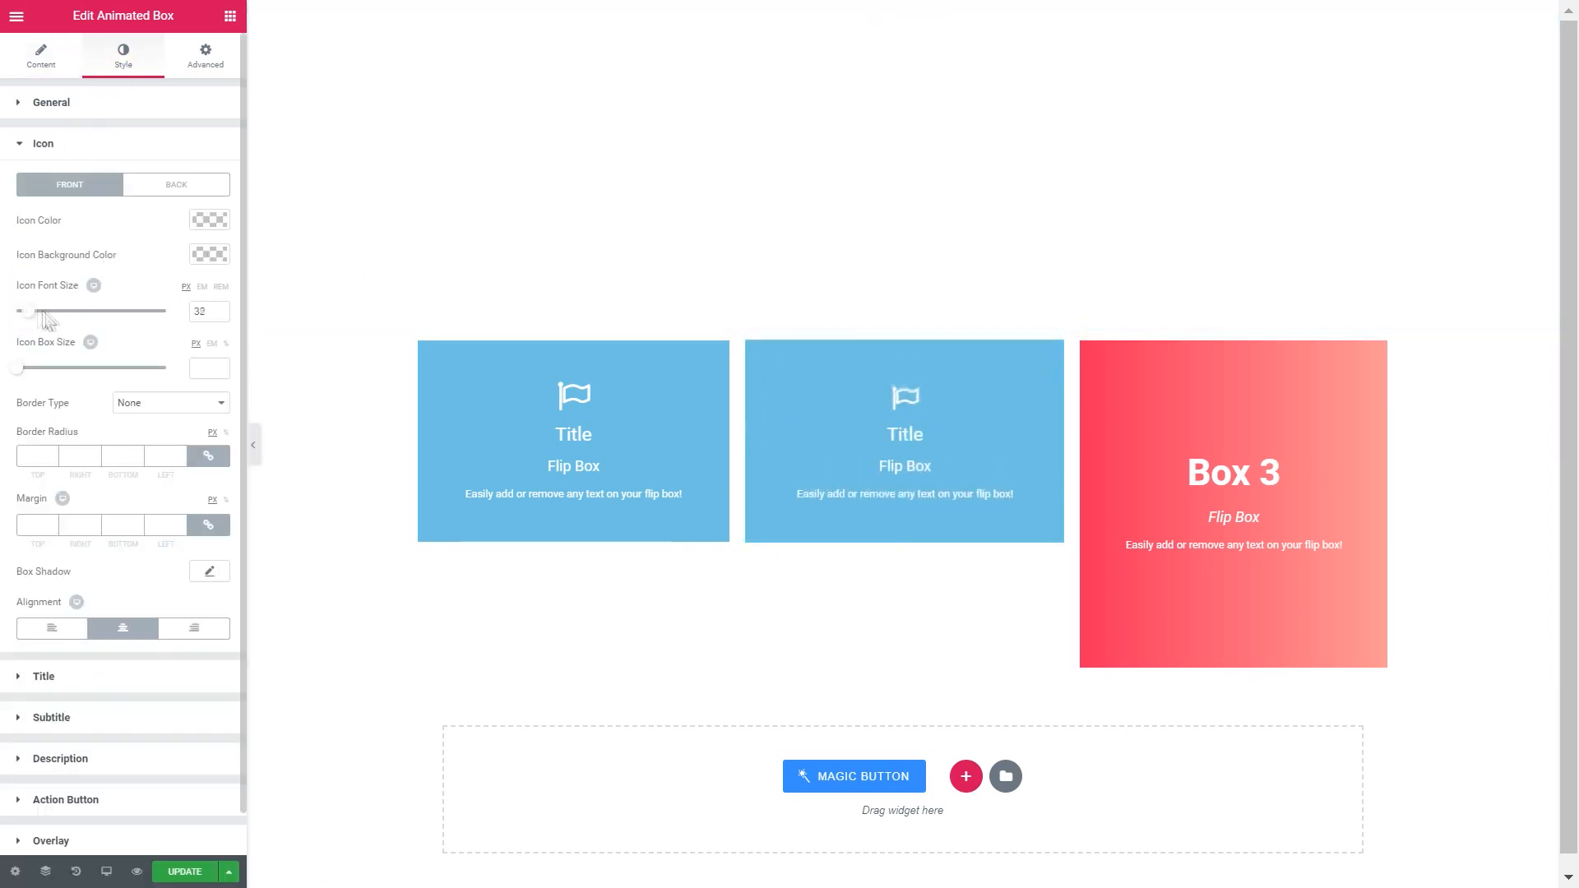
Enlarge the middle box's flag icon and clear its front and back title, subtitle and description.
{"action": "left_click", "coordinate": [41, 56]}
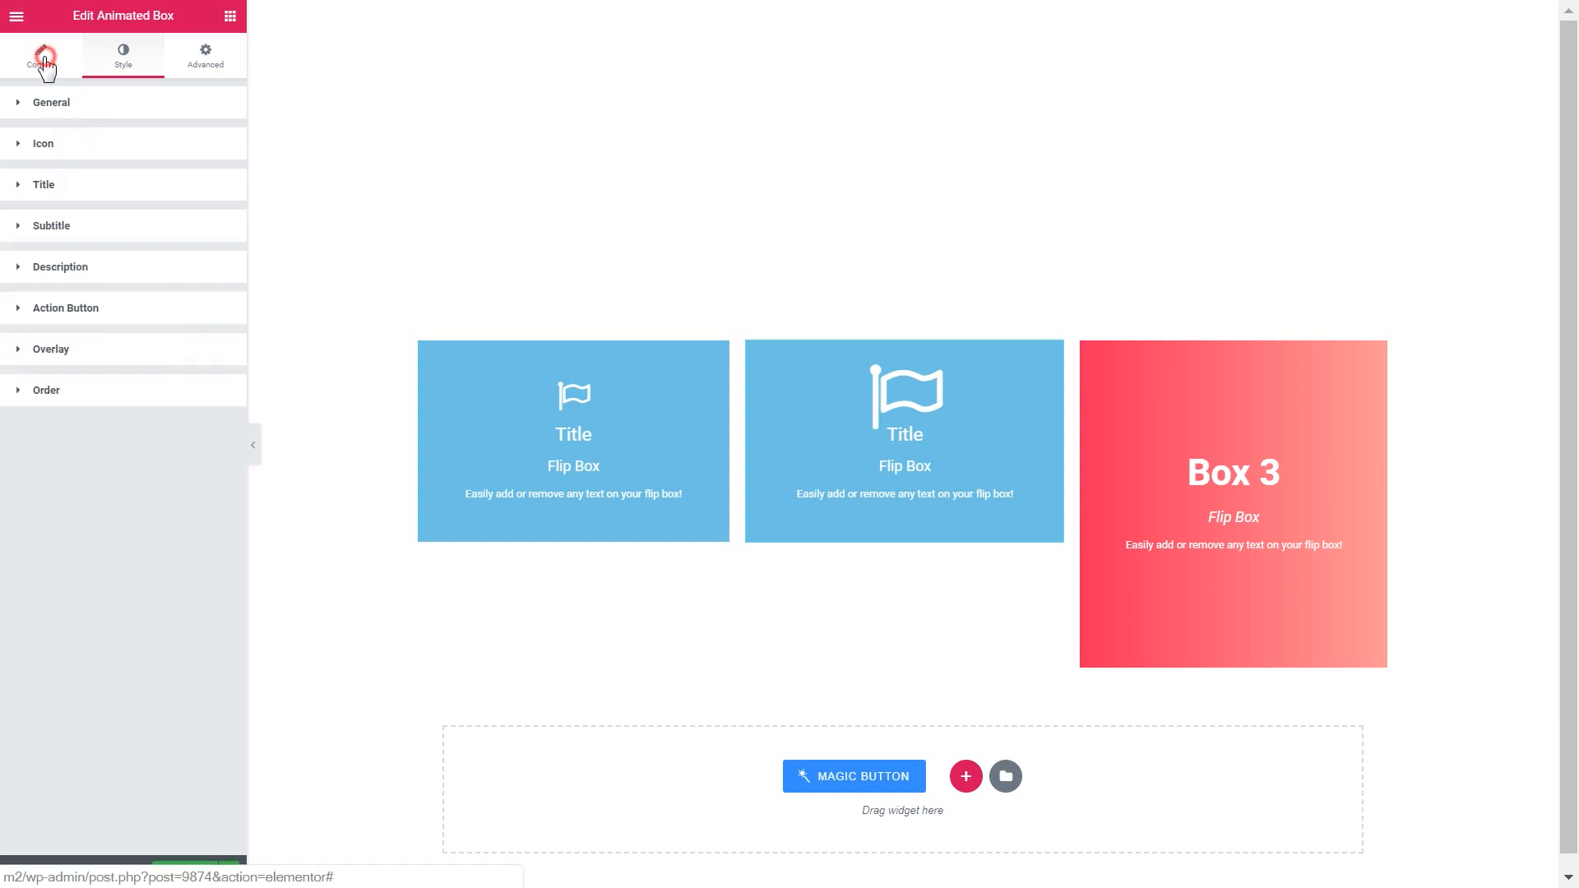
{"action": "left_click", "coordinate": [41, 54]}
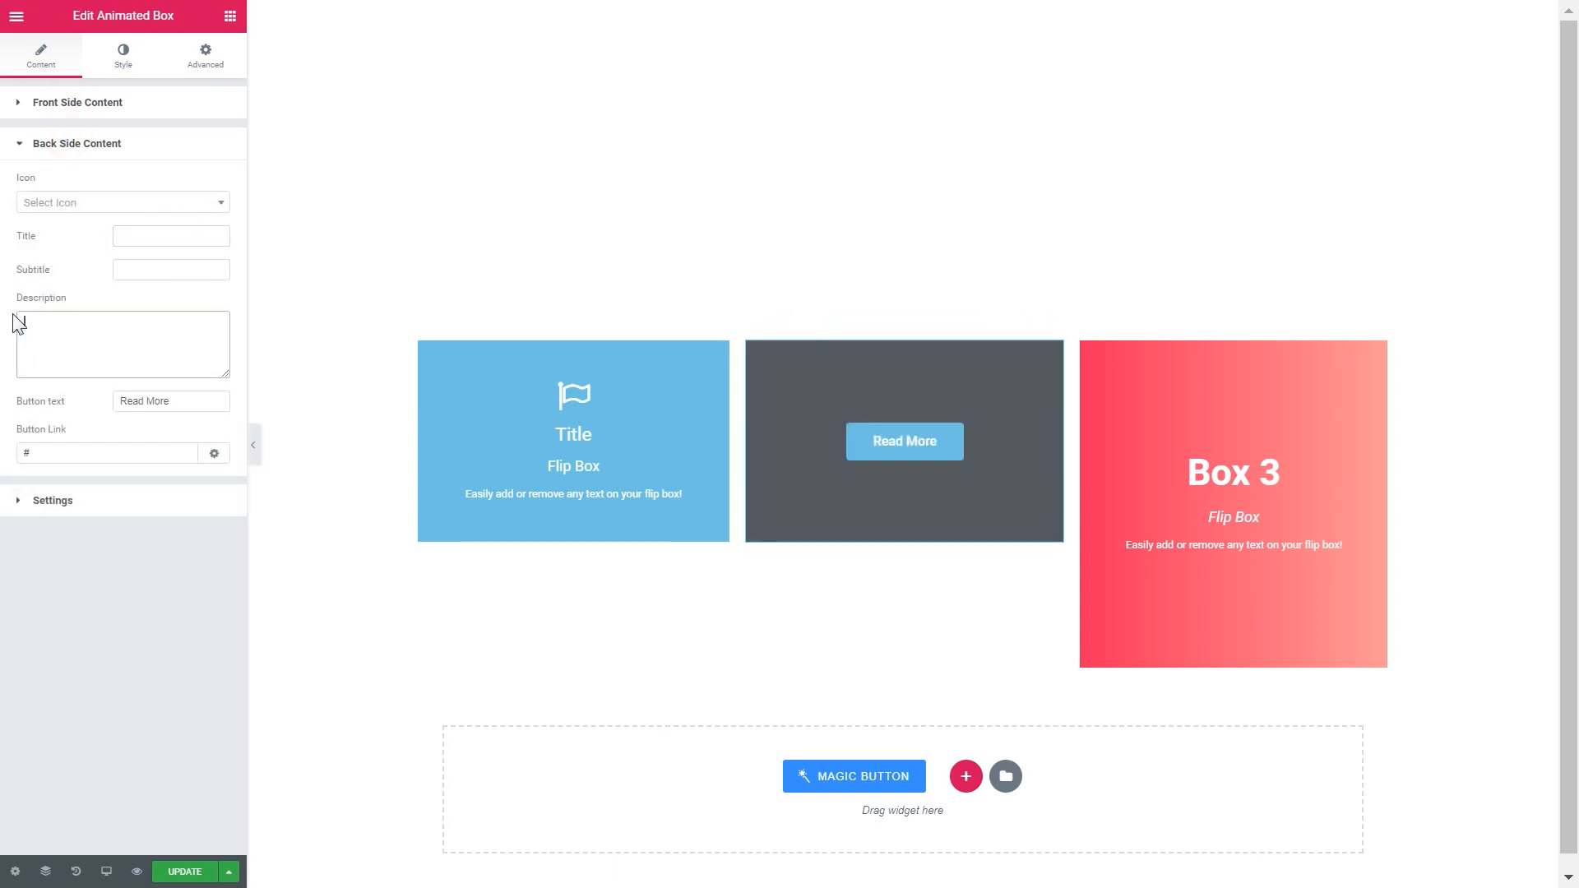
{"action": "left_click", "coordinate": [77, 143]}
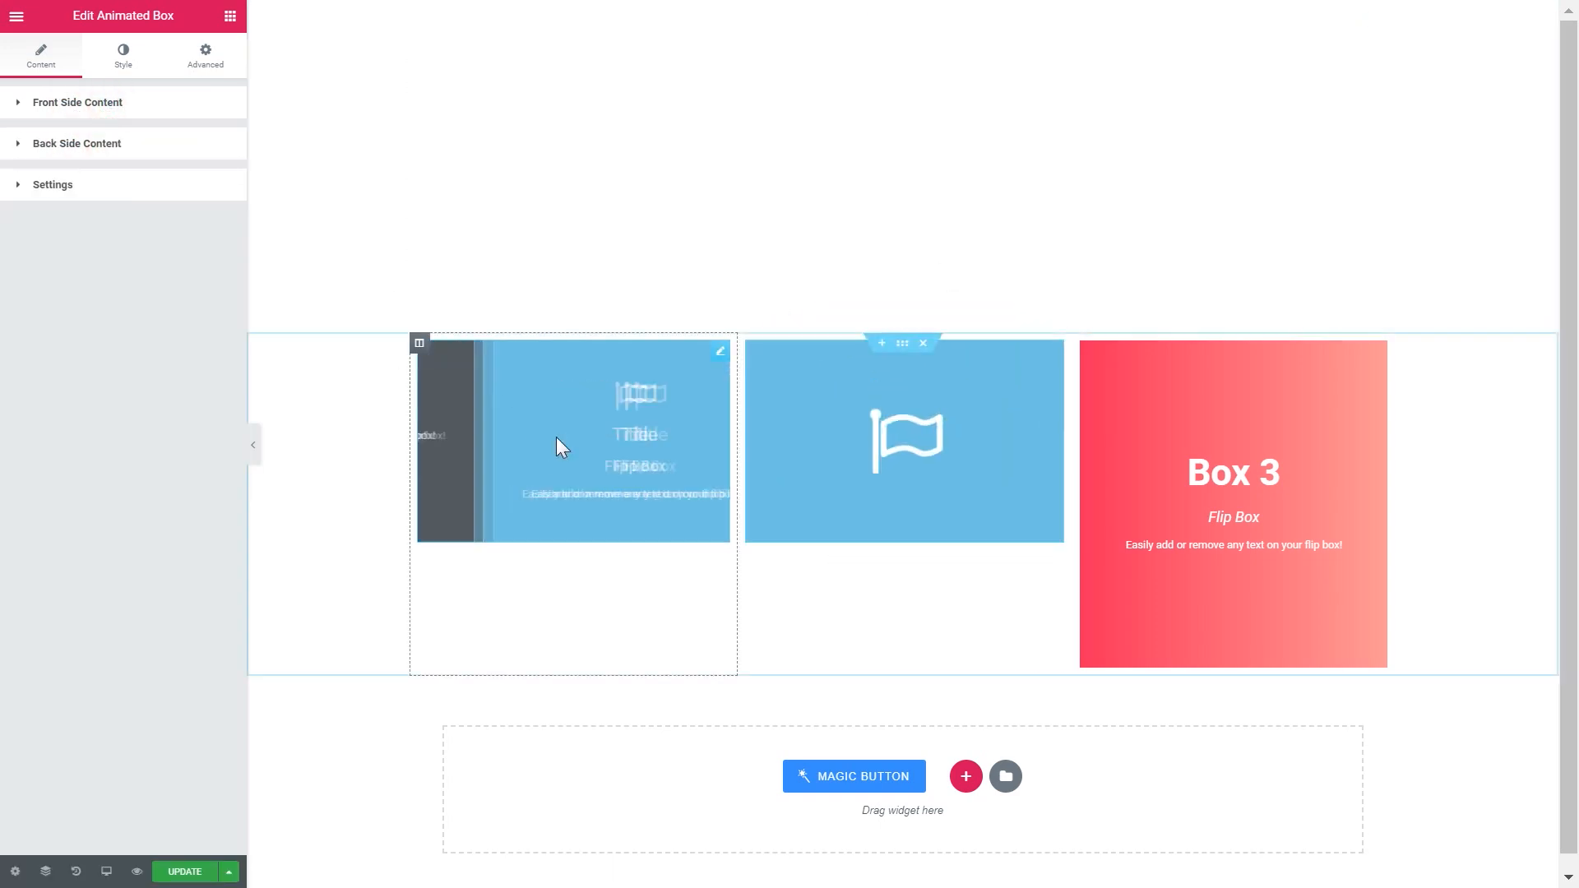
{"action": "left_click", "coordinate": [77, 102]}
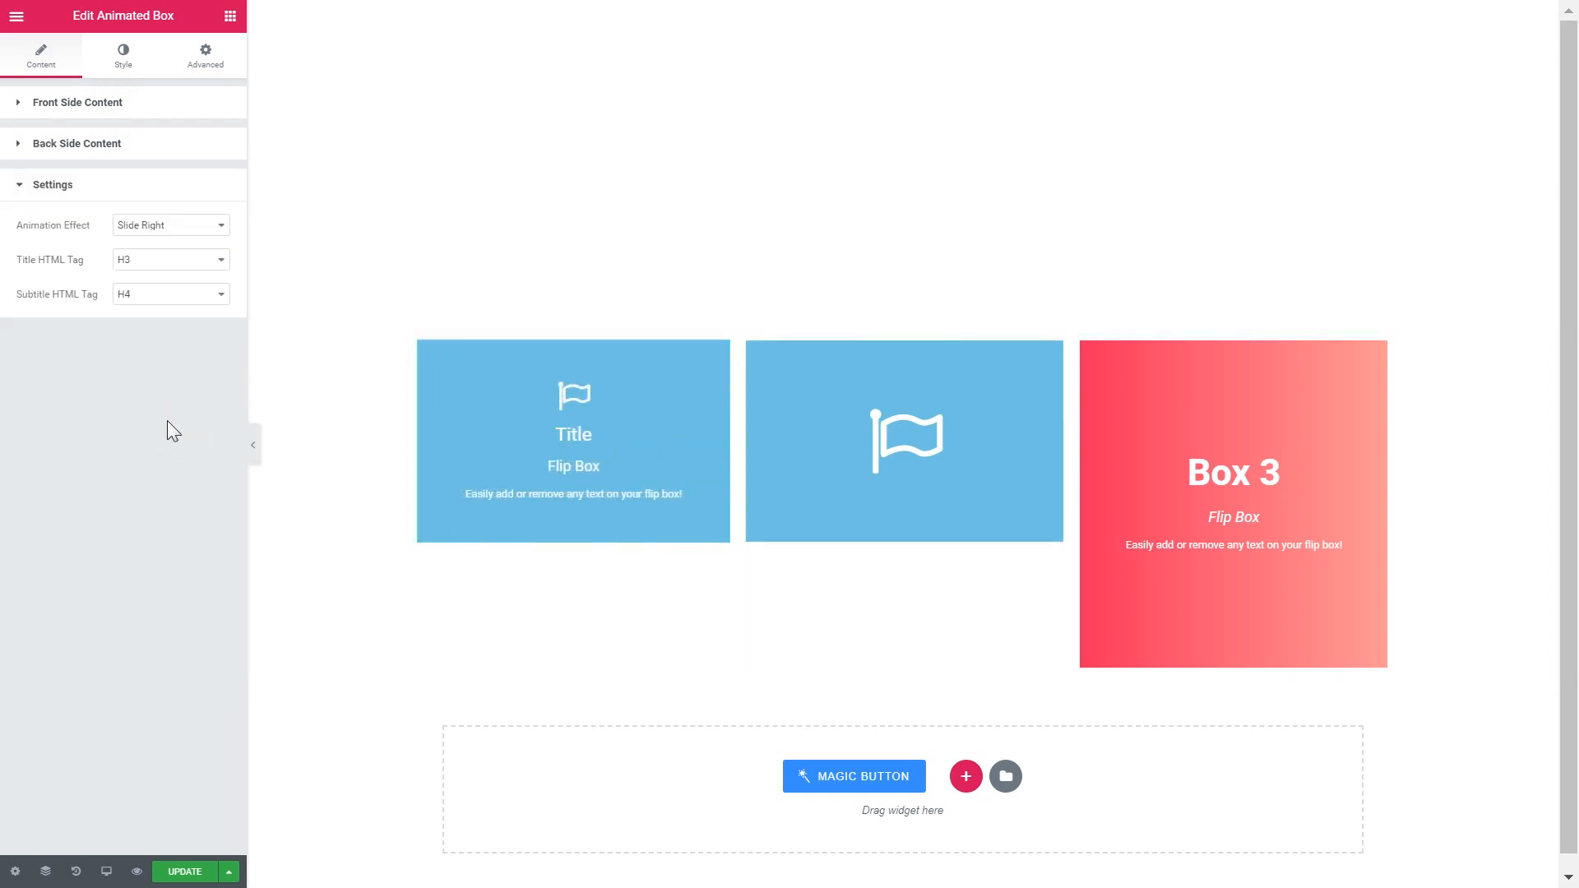
{"action": "left_click", "coordinate": [121, 56]}
{"action": "type", "text": "8"}
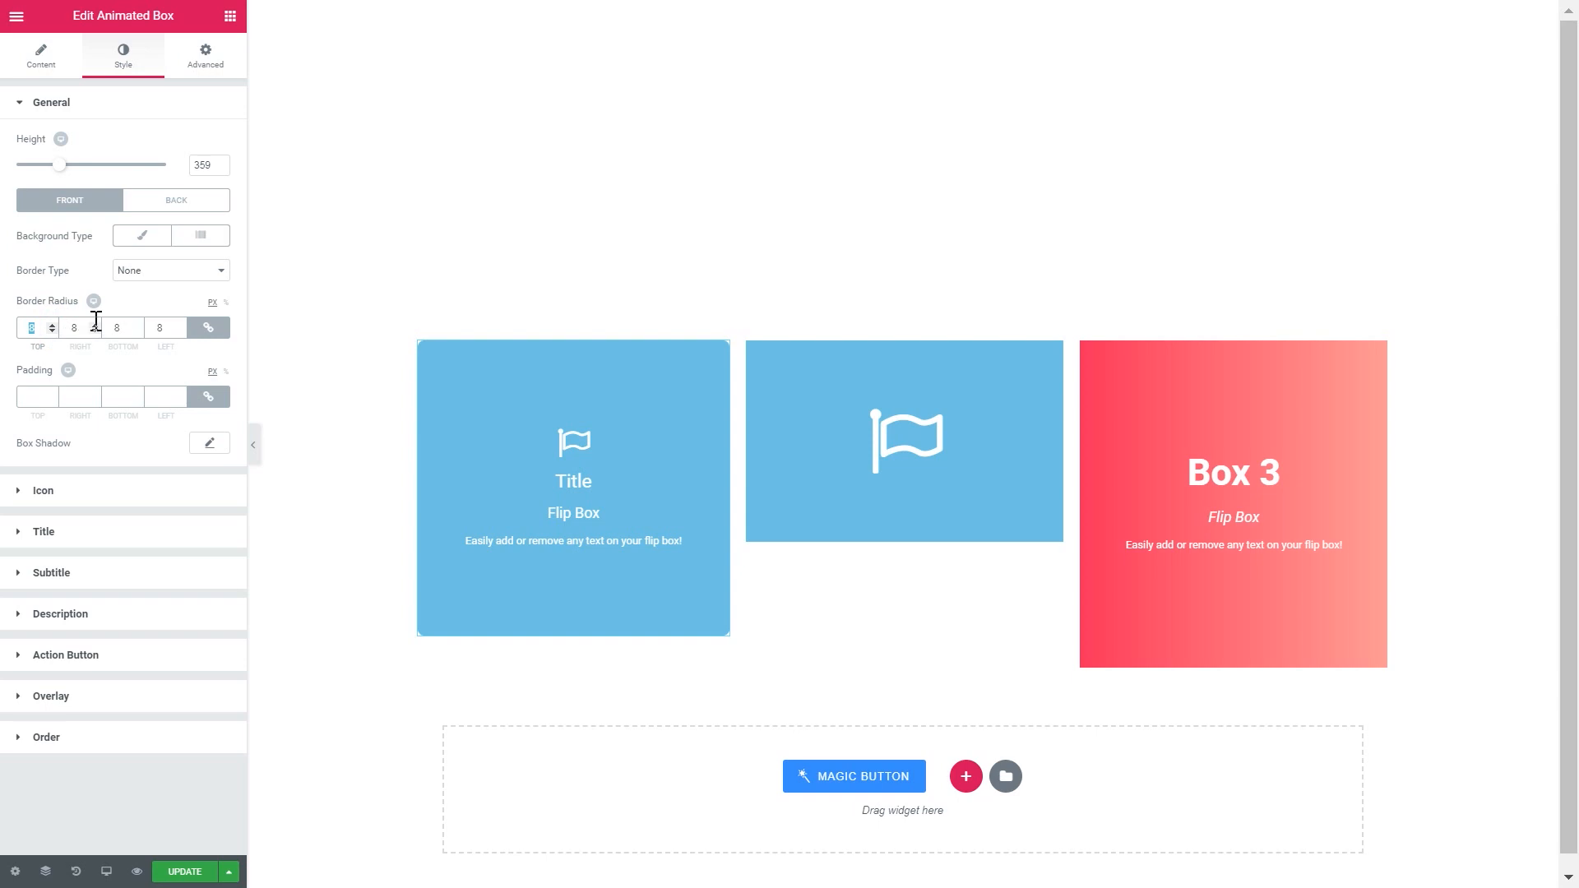
Give the first box a taller height, radius 8, a solid green border and no background fill.
{"action": "left_click", "coordinate": [169, 270]}
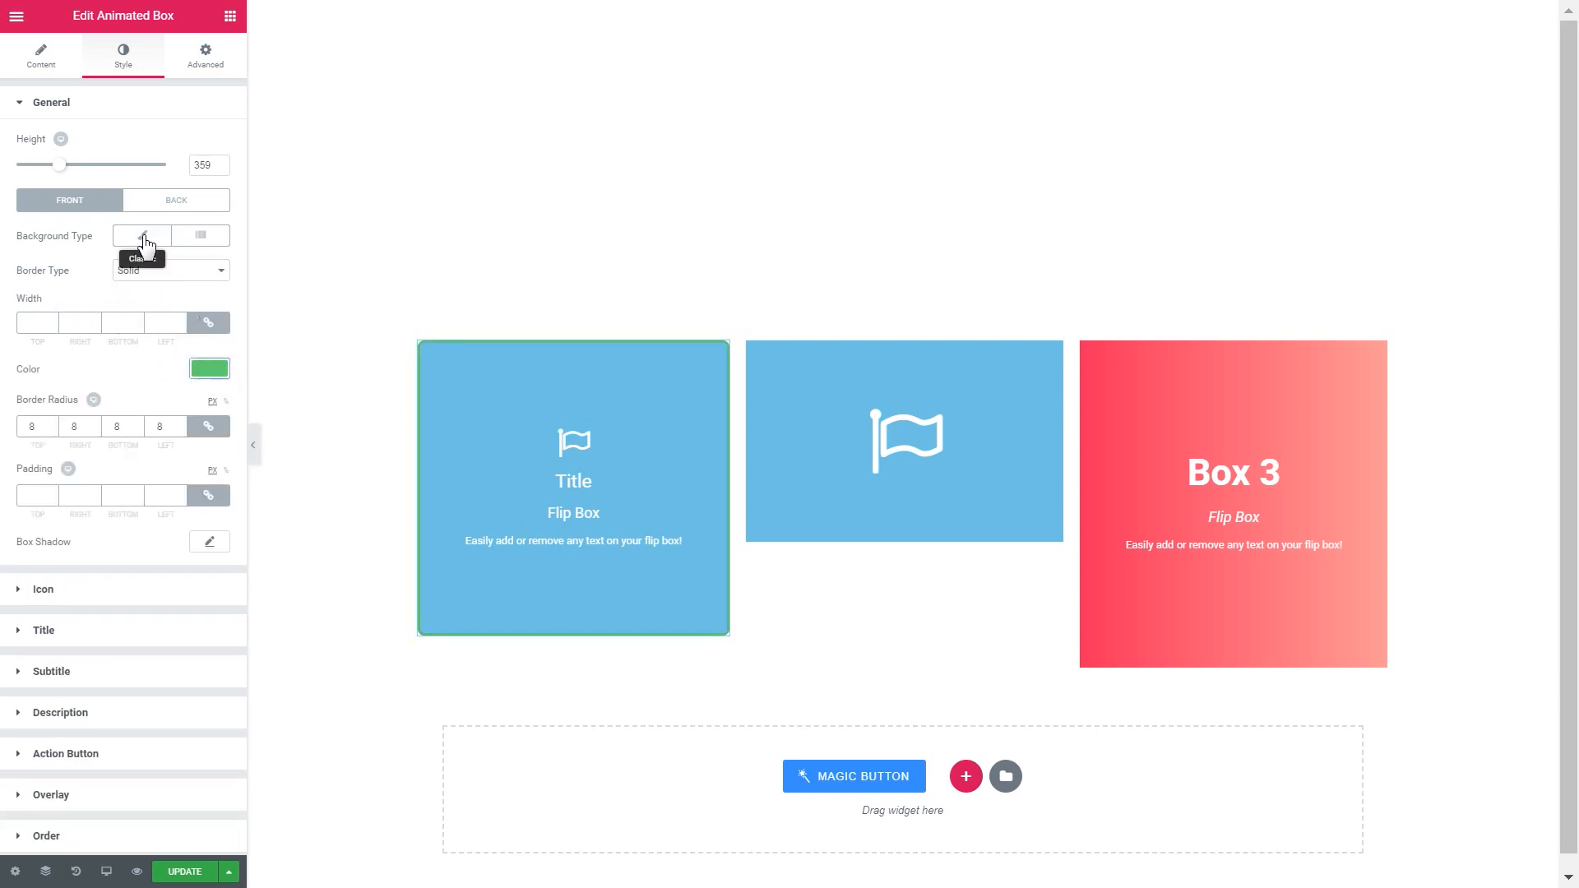
{"action": "left_click", "coordinate": [141, 235]}
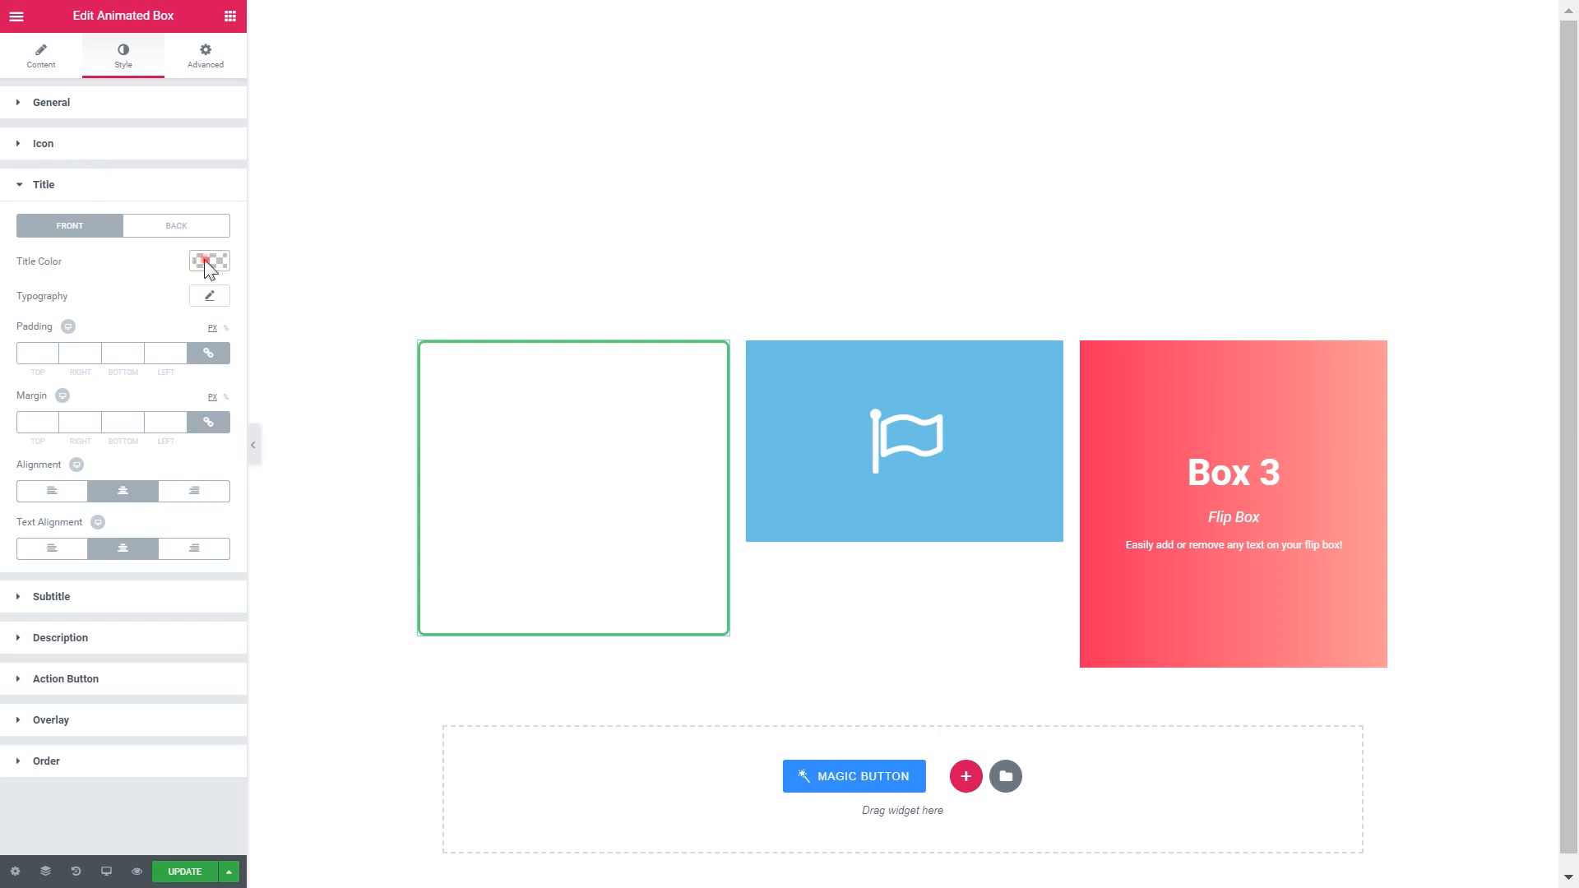
Make the first box's title green, size 50, weight 500, italic, with green subtitle and description.
{"action": "left_click", "coordinate": [208, 295]}
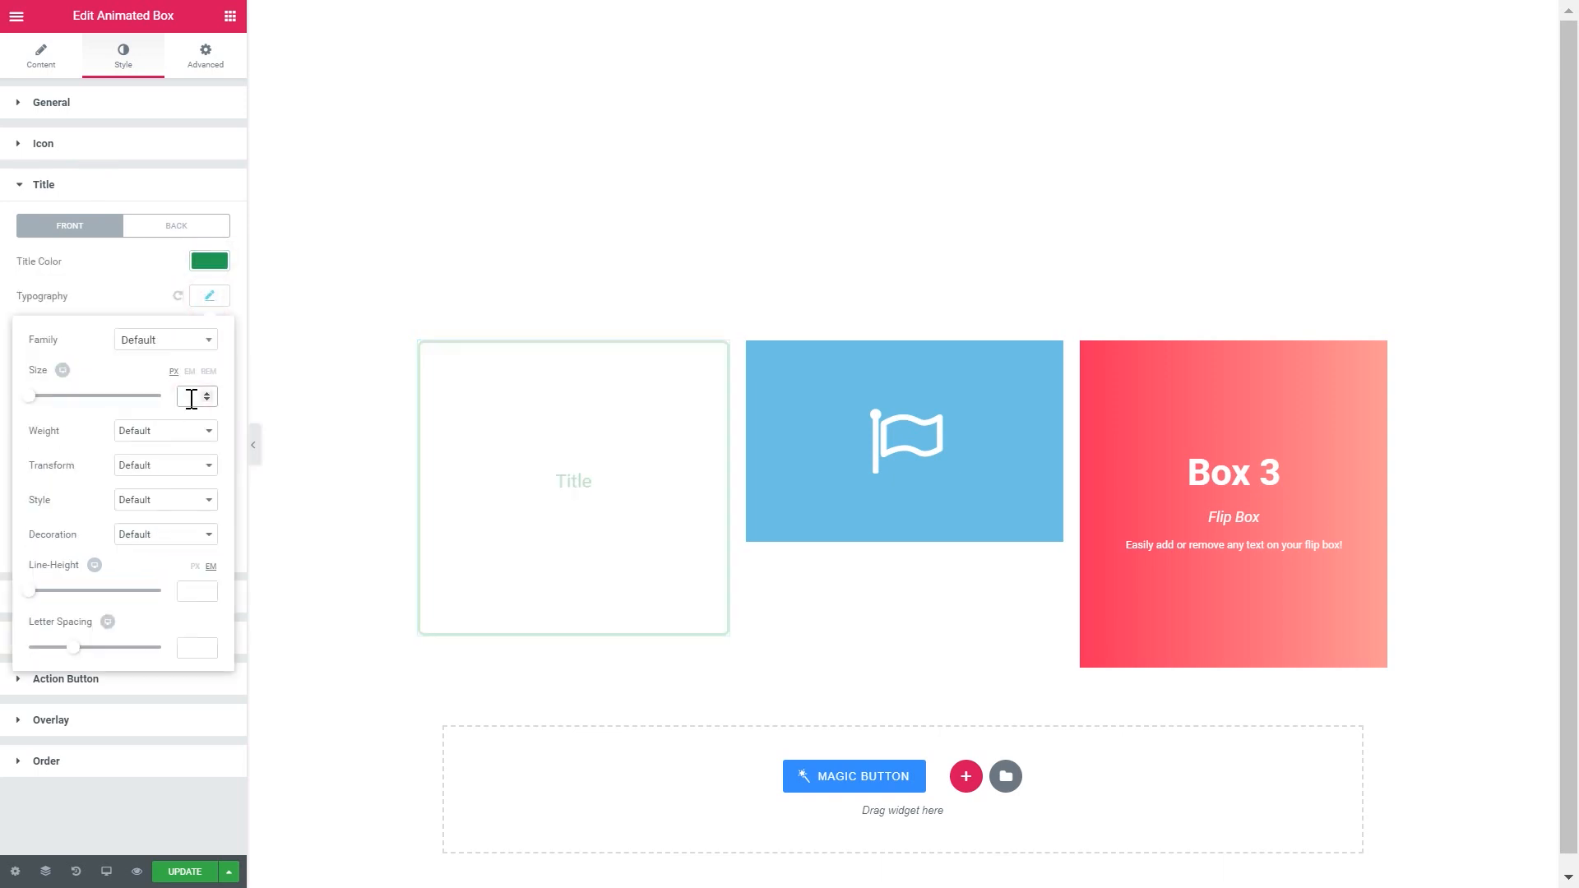
{"action": "type", "text": "20"}
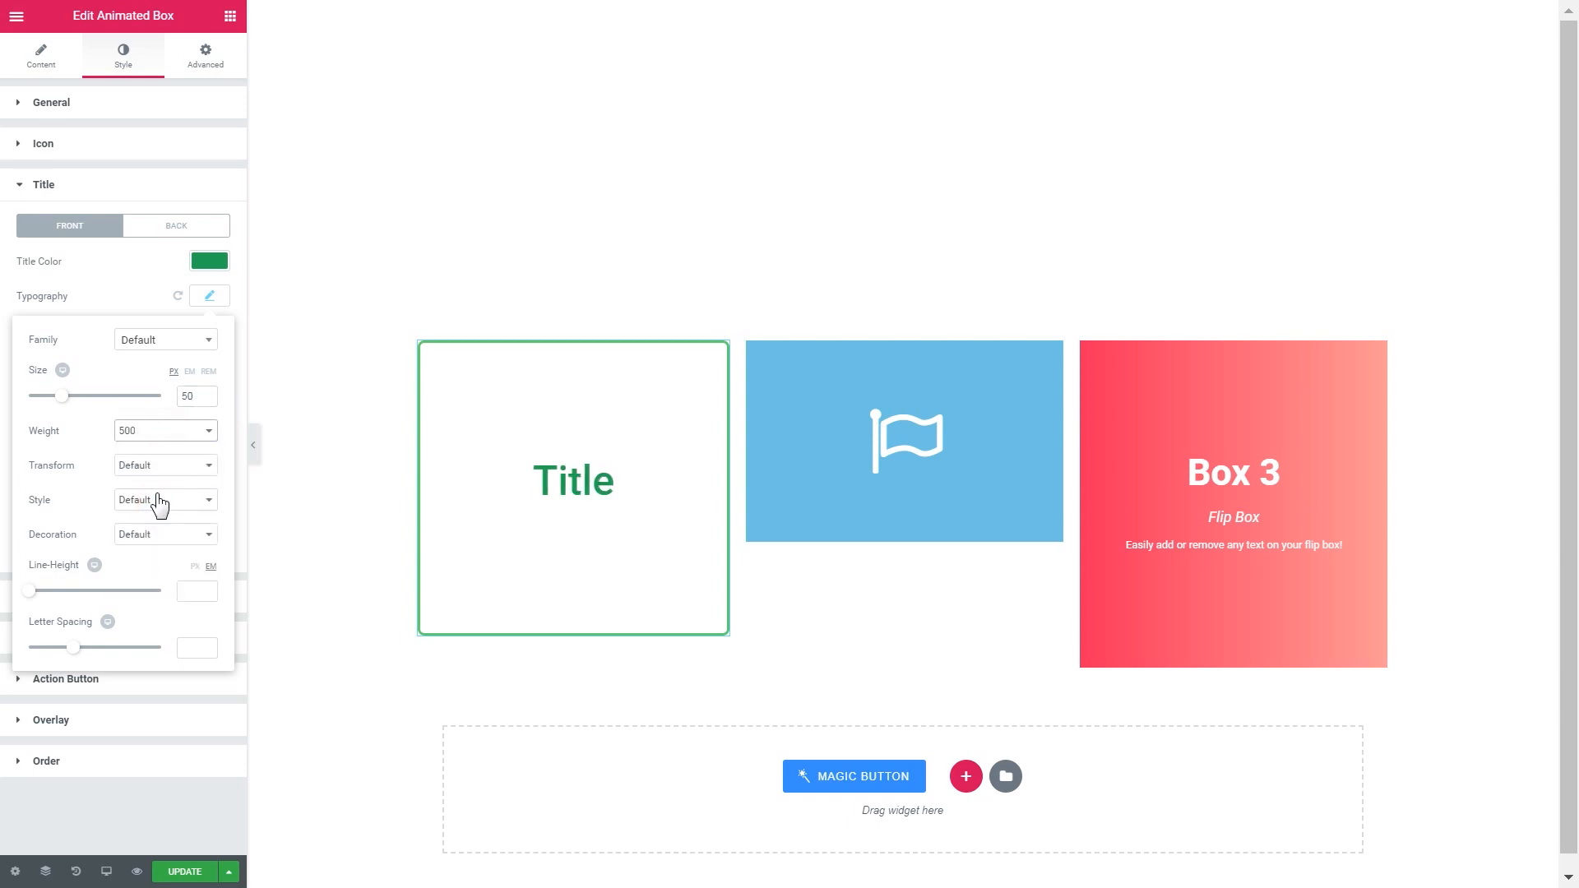
{"action": "left_click", "coordinate": [161, 500]}
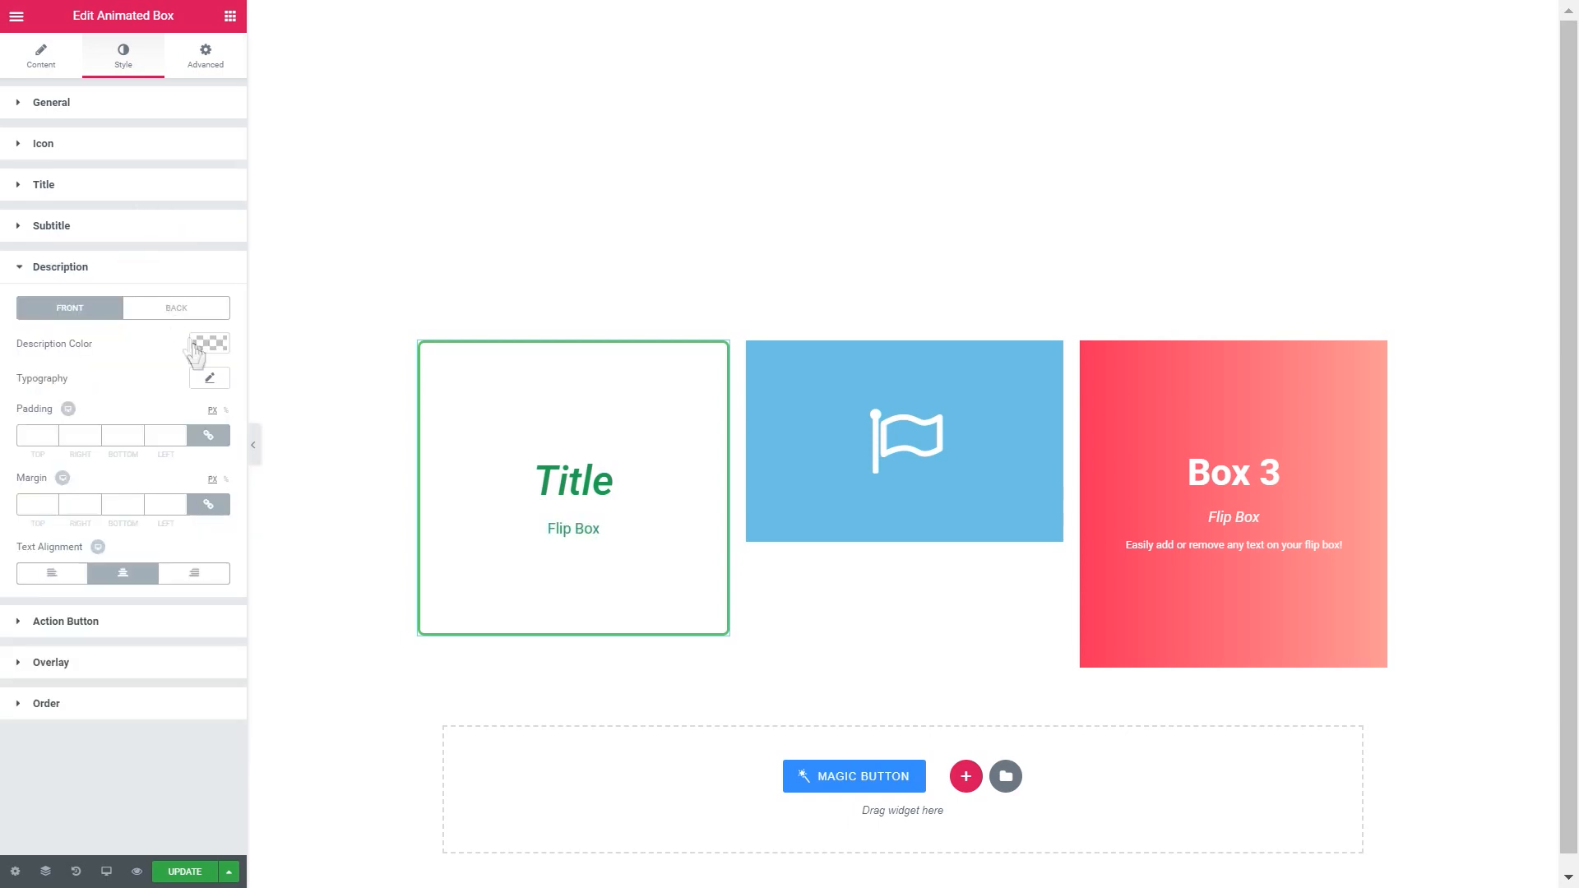
{"action": "left_click", "coordinate": [39, 55]}
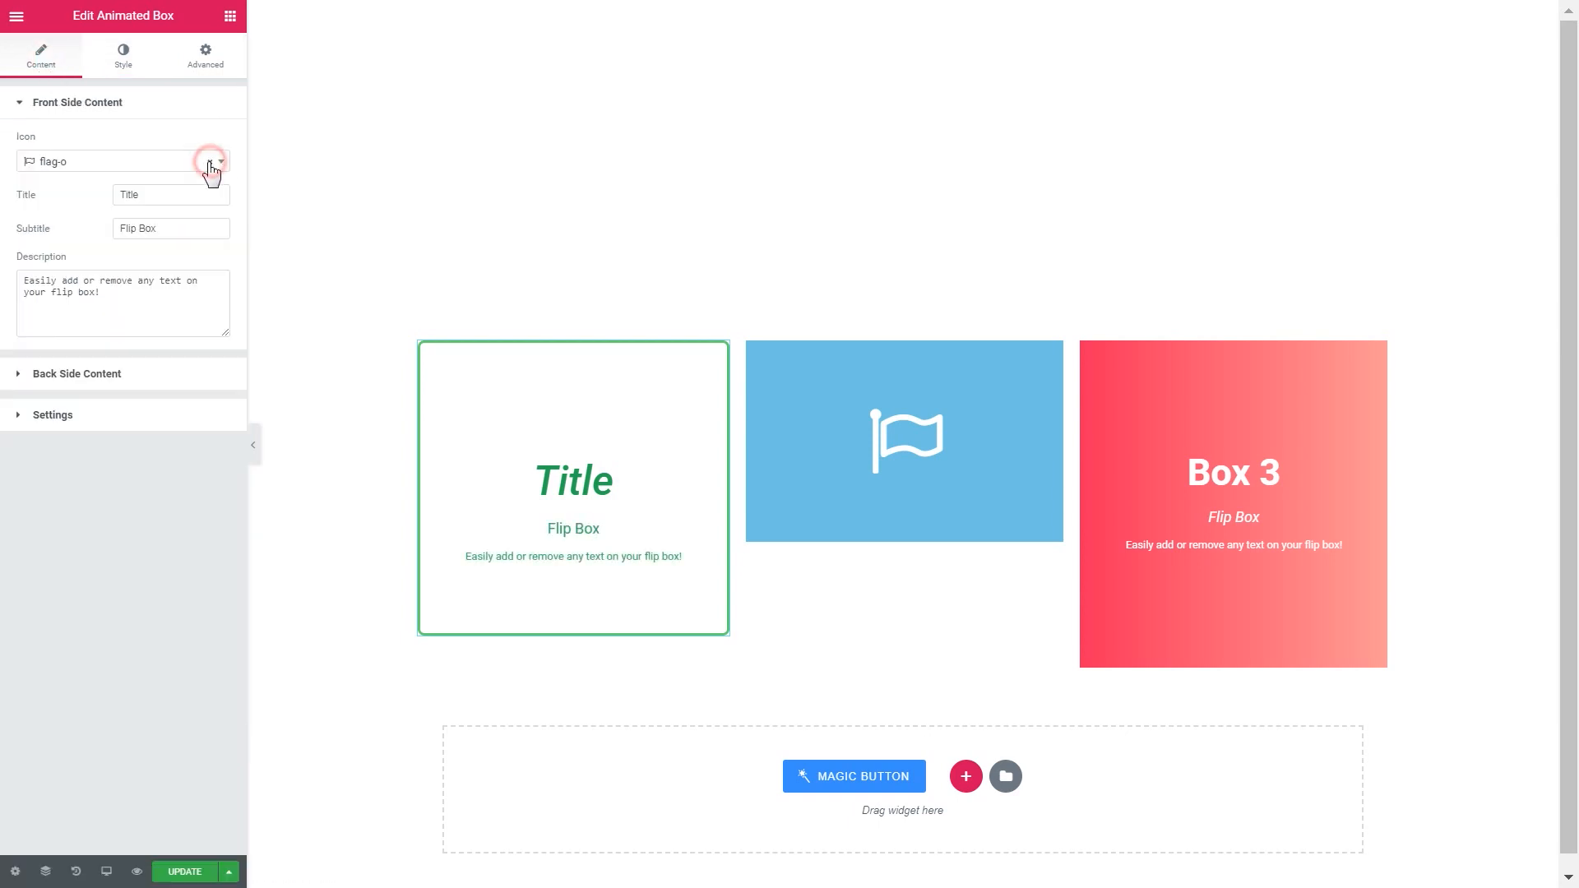
Remove the first box's flag icon and clear its back side background, keeping the green outline.
{"action": "left_click", "coordinate": [122, 56]}
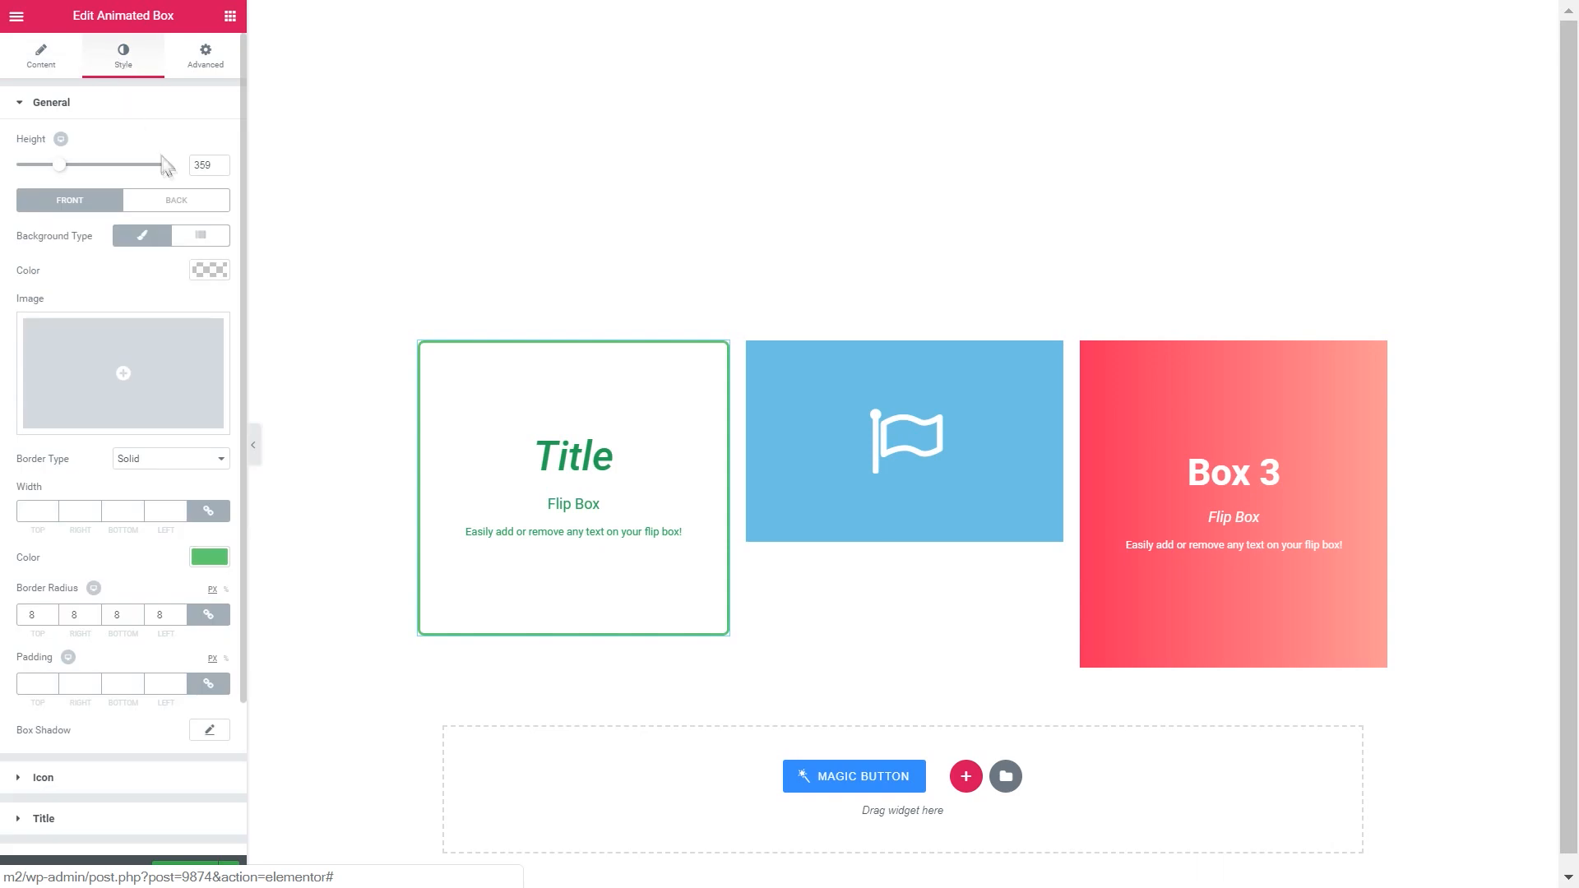
{"action": "left_click", "coordinate": [176, 199]}
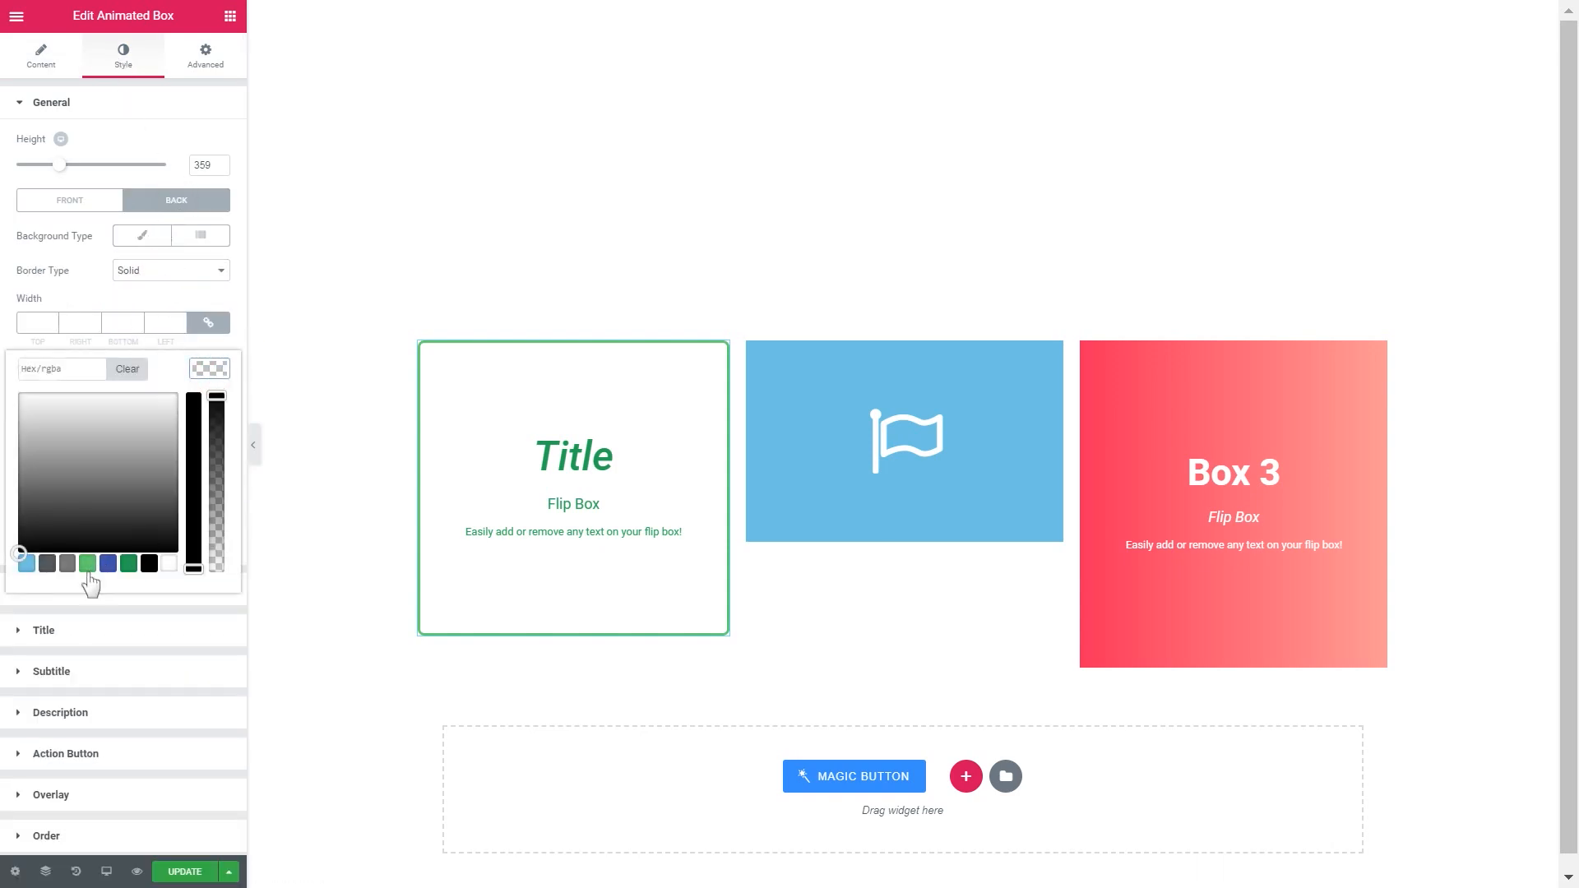
{"action": "left_click", "coordinate": [142, 235]}
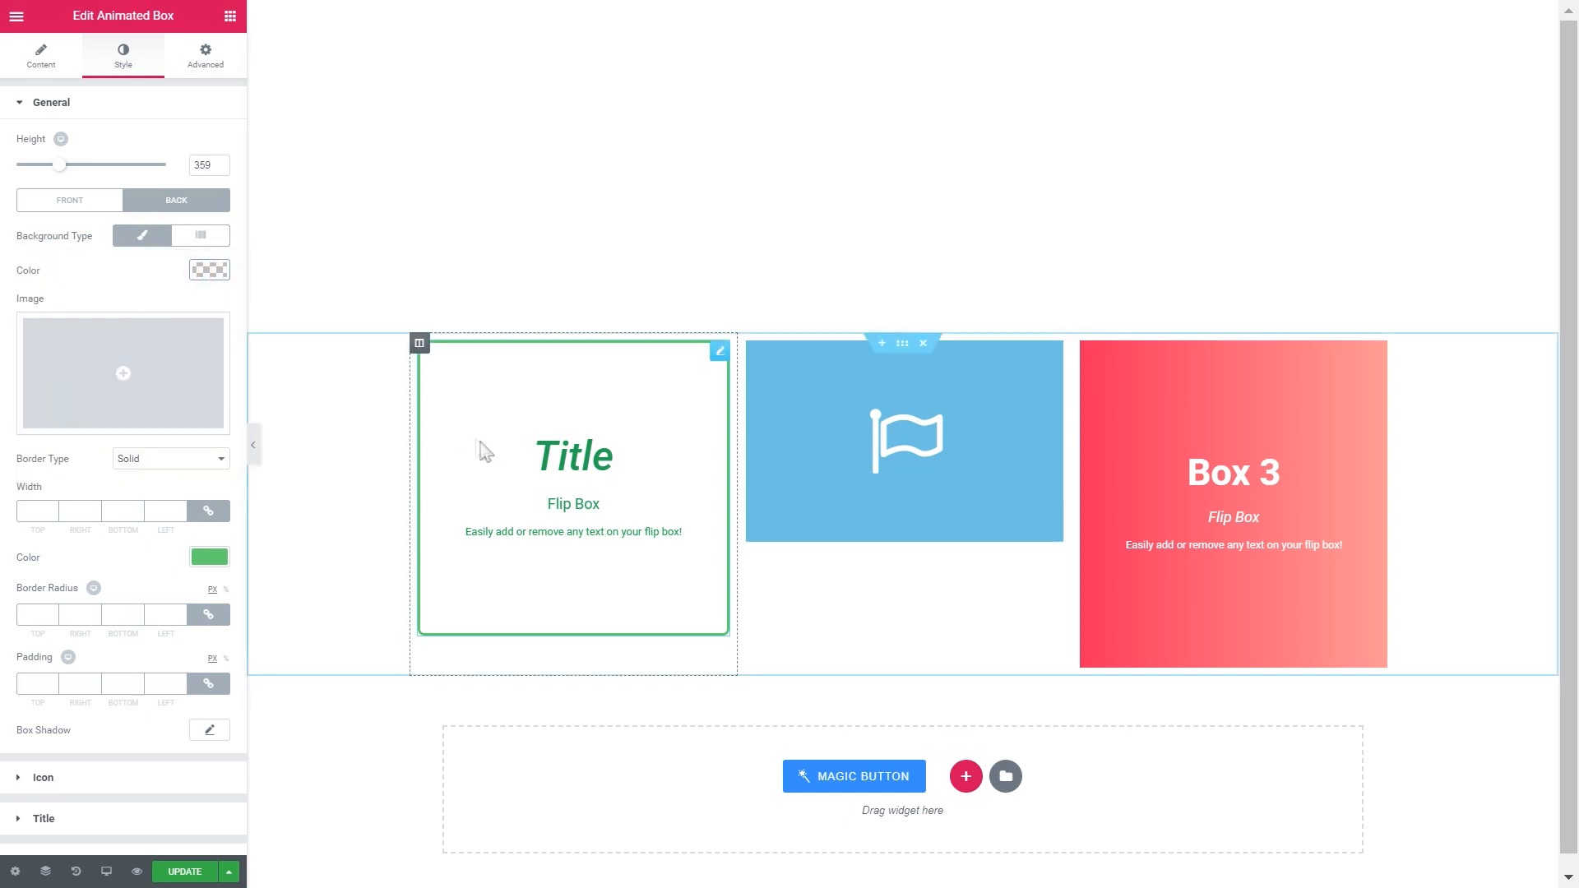
Review the first box's animation and back side content settings.
{"action": "left_click", "coordinate": [39, 58]}
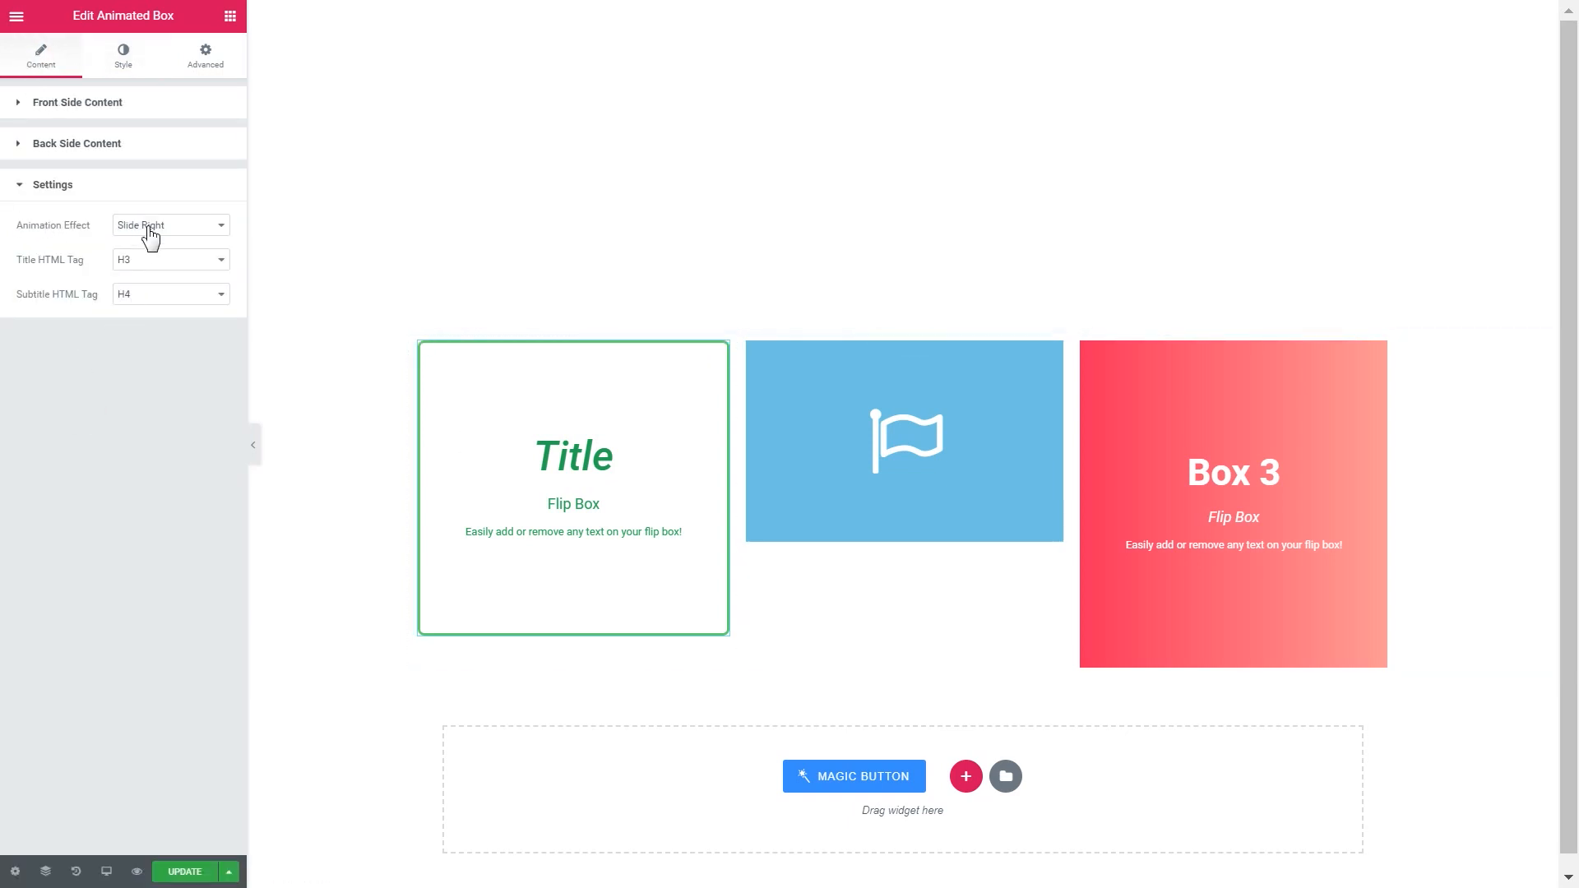
{"action": "left_click", "coordinate": [78, 143]}
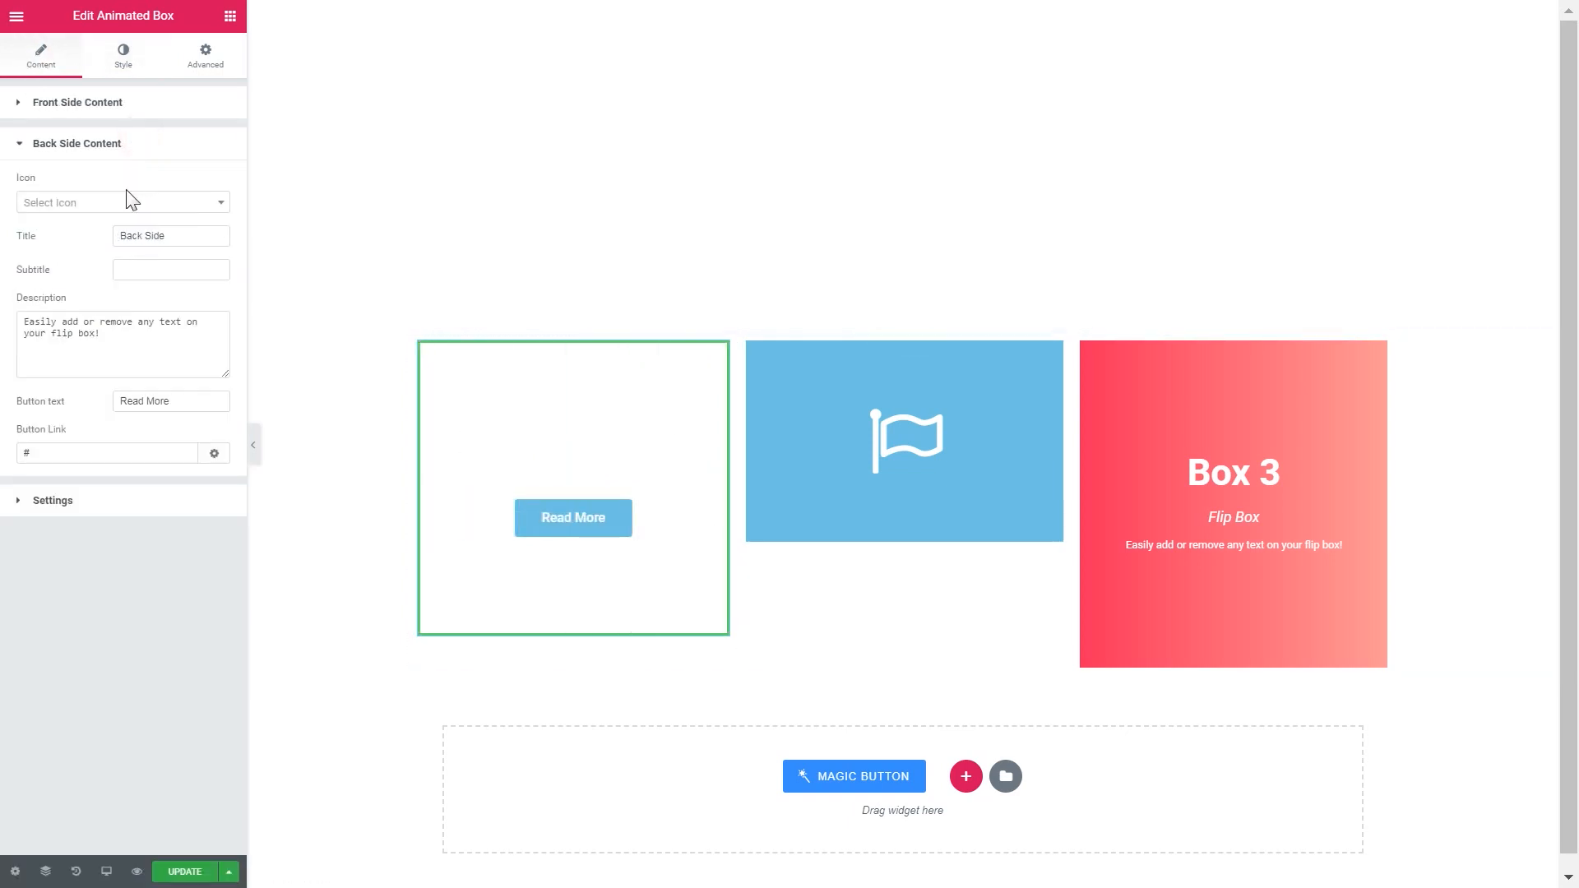
{"action": "left_click", "coordinate": [122, 56]}
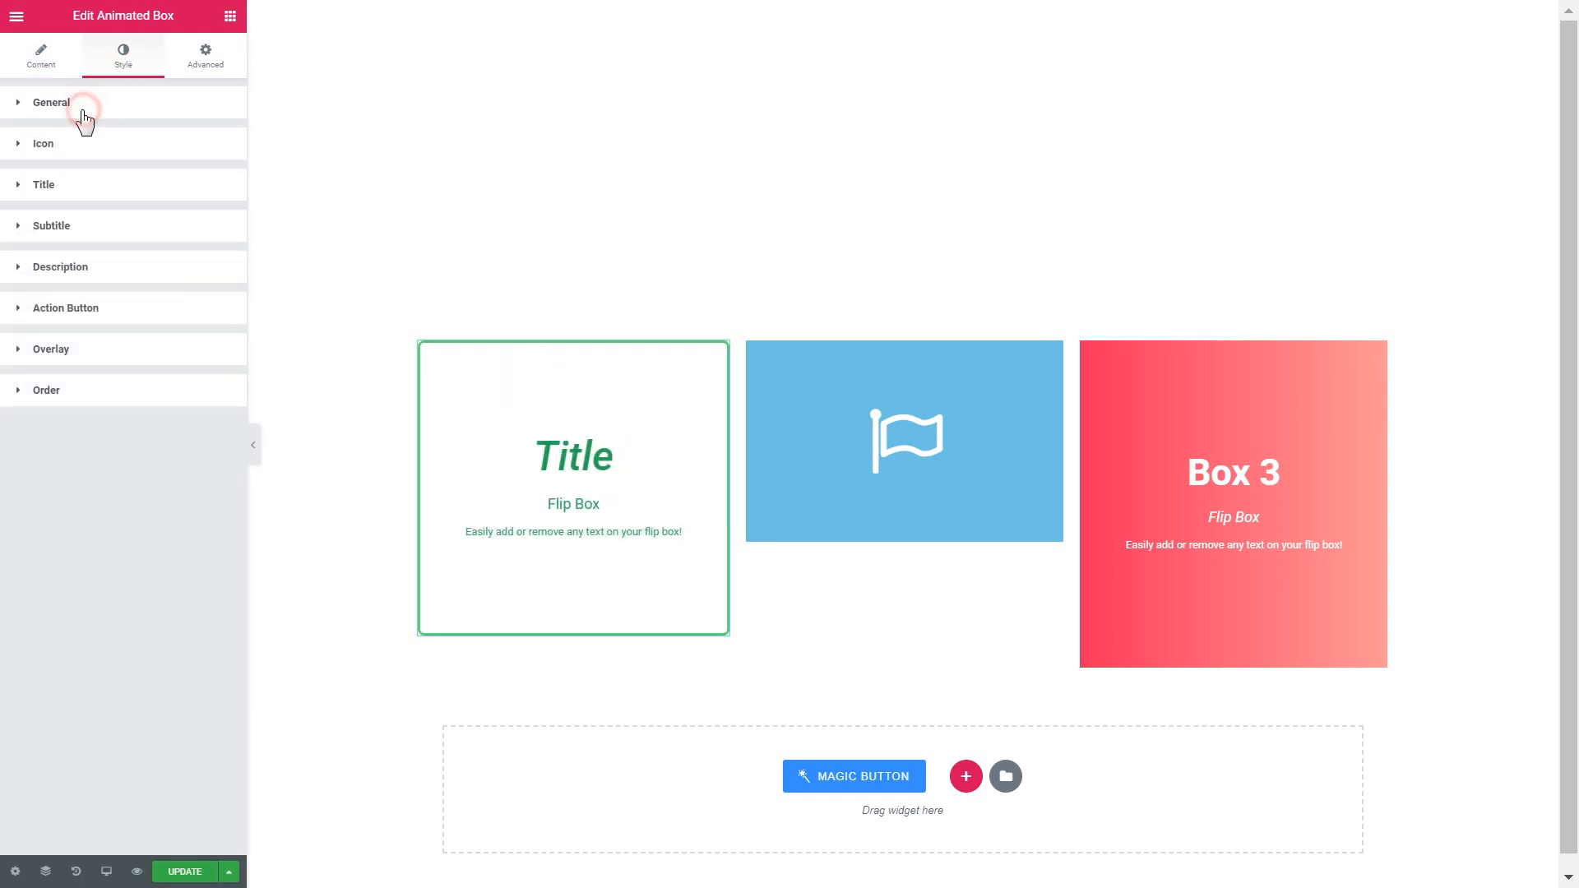
Make the back side title, description and Read More button green, then preview the page live.
{"action": "left_click", "coordinate": [51, 102]}
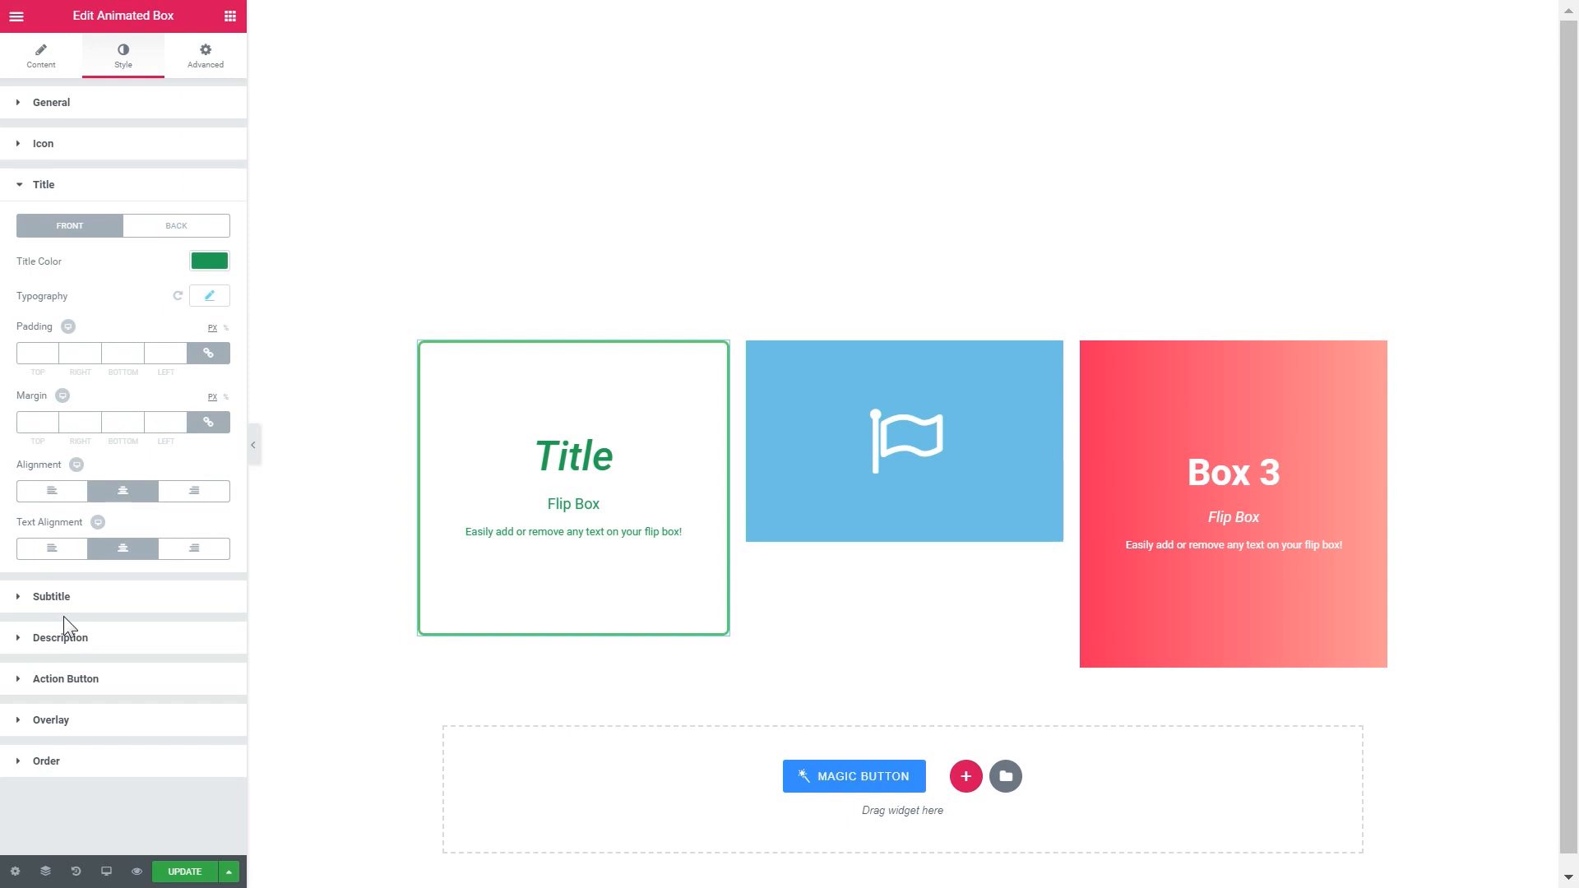
{"action": "left_click", "coordinate": [176, 225]}
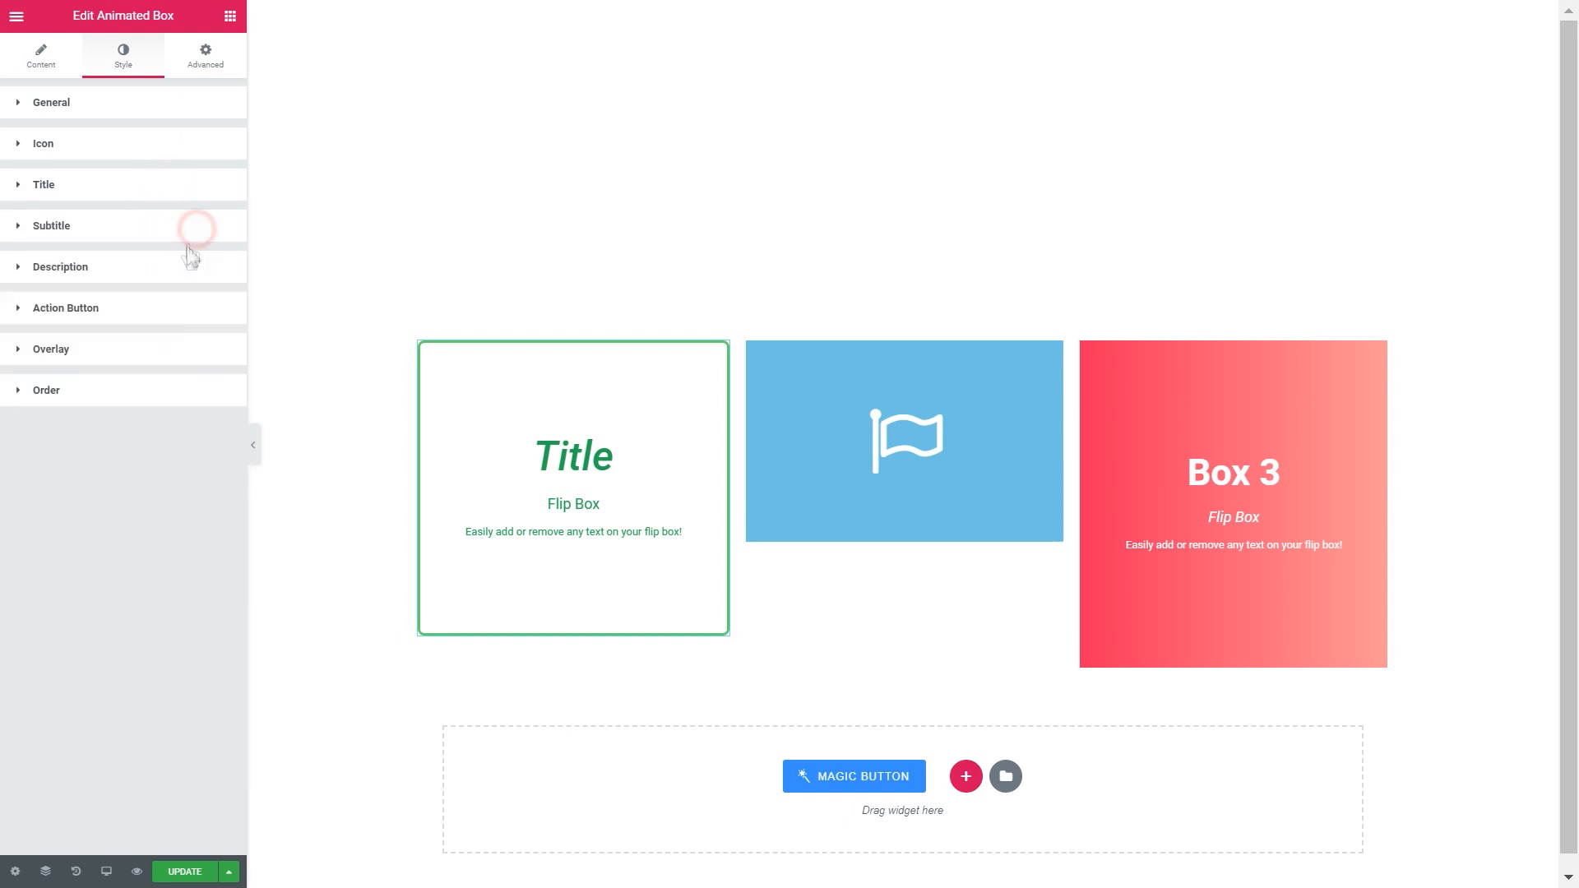
{"action": "left_click", "coordinate": [59, 266]}
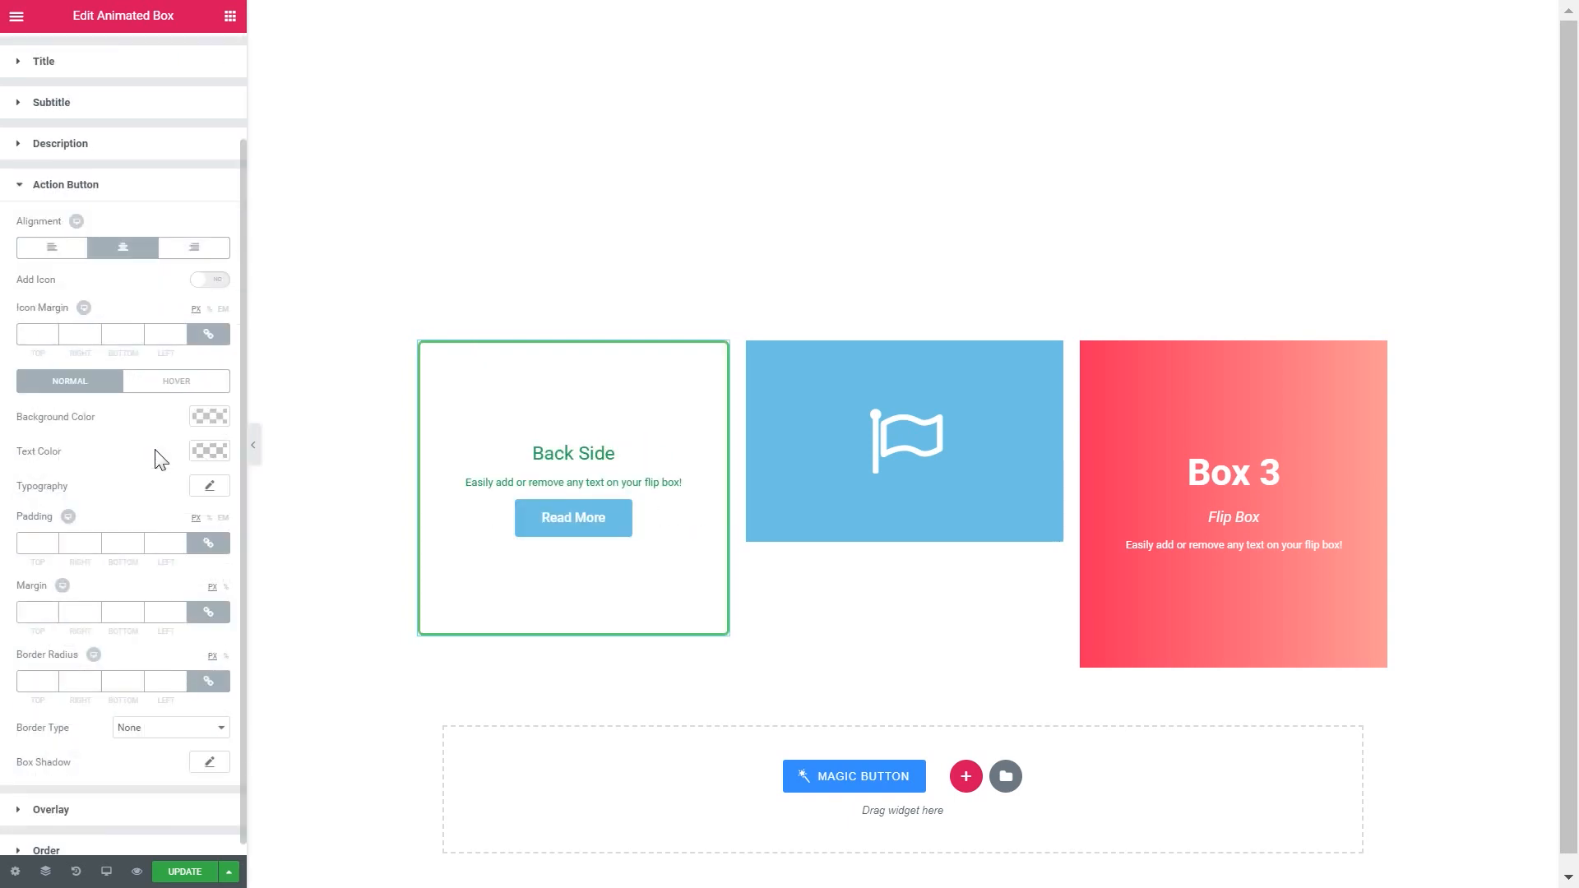
{"action": "left_click", "coordinate": [209, 416]}
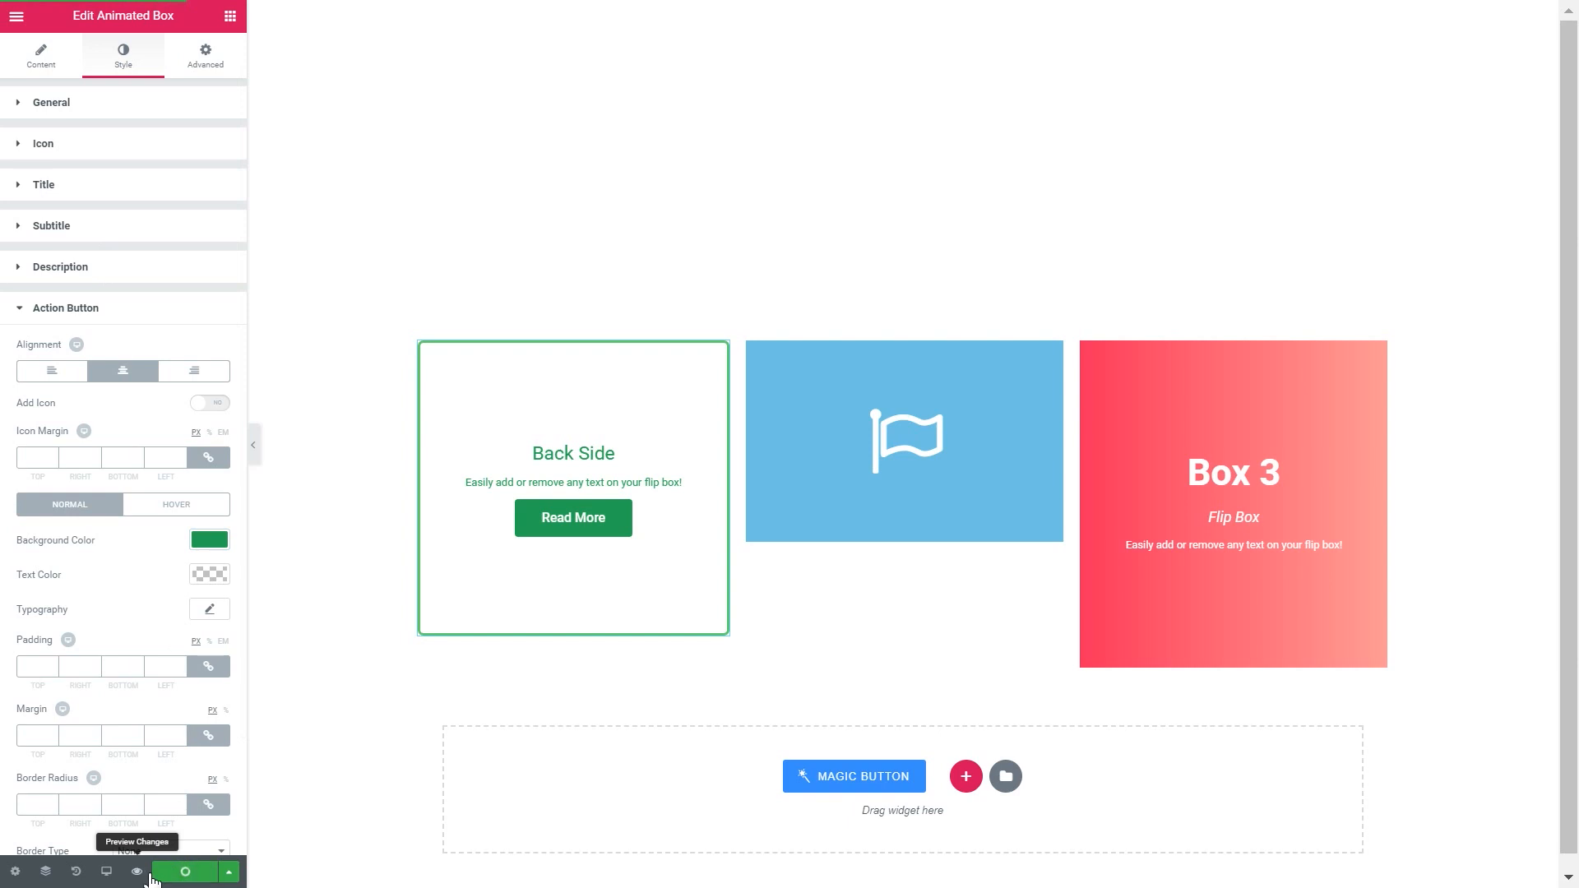
{"action": "left_click", "coordinate": [138, 872]}
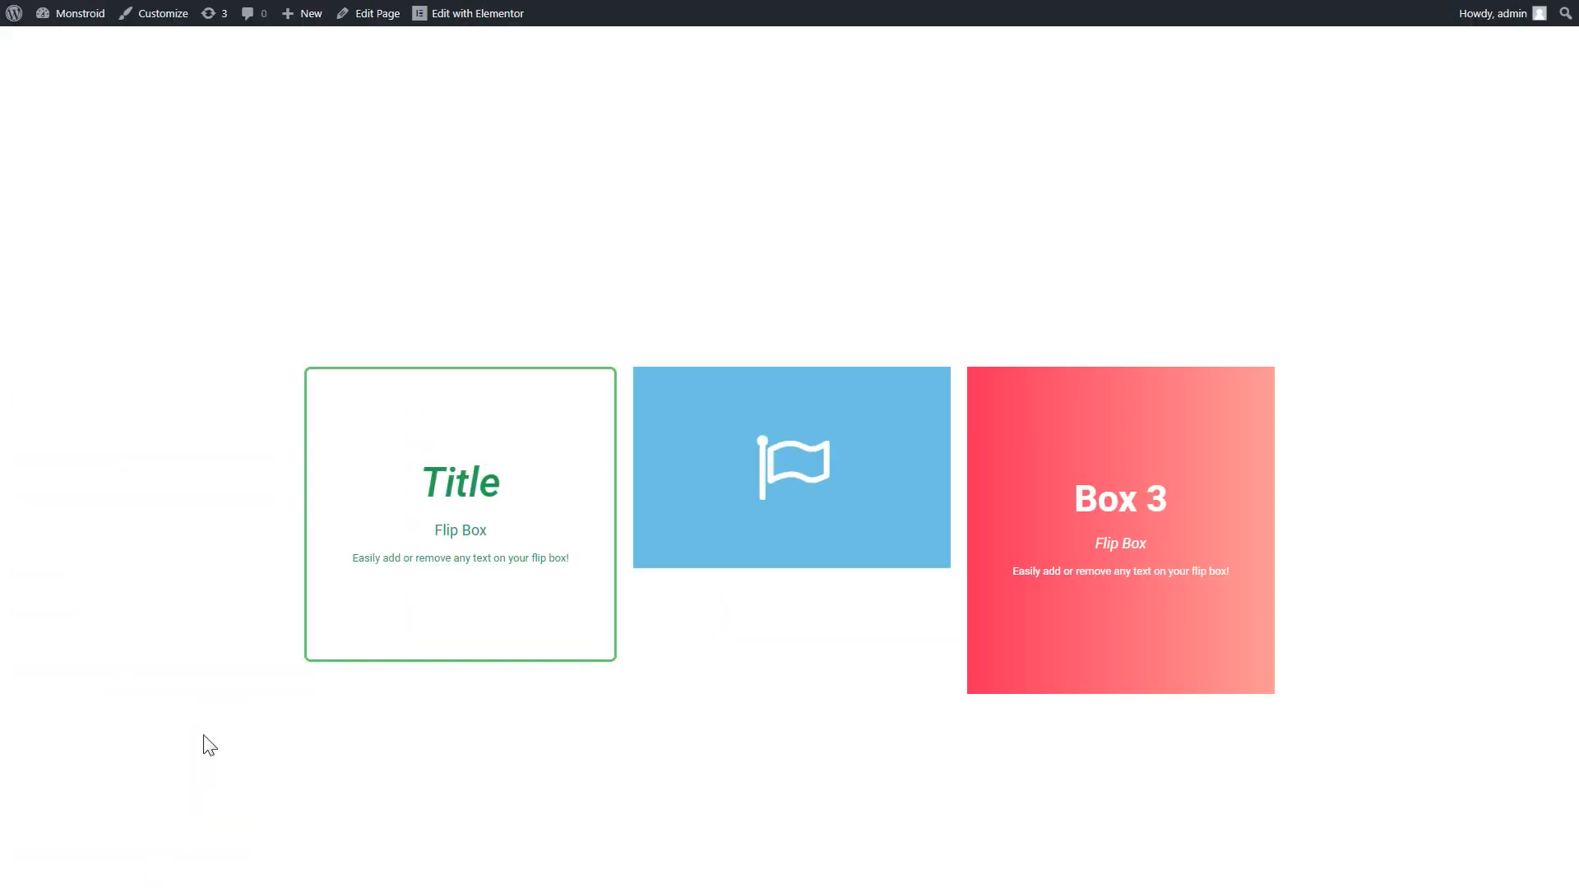